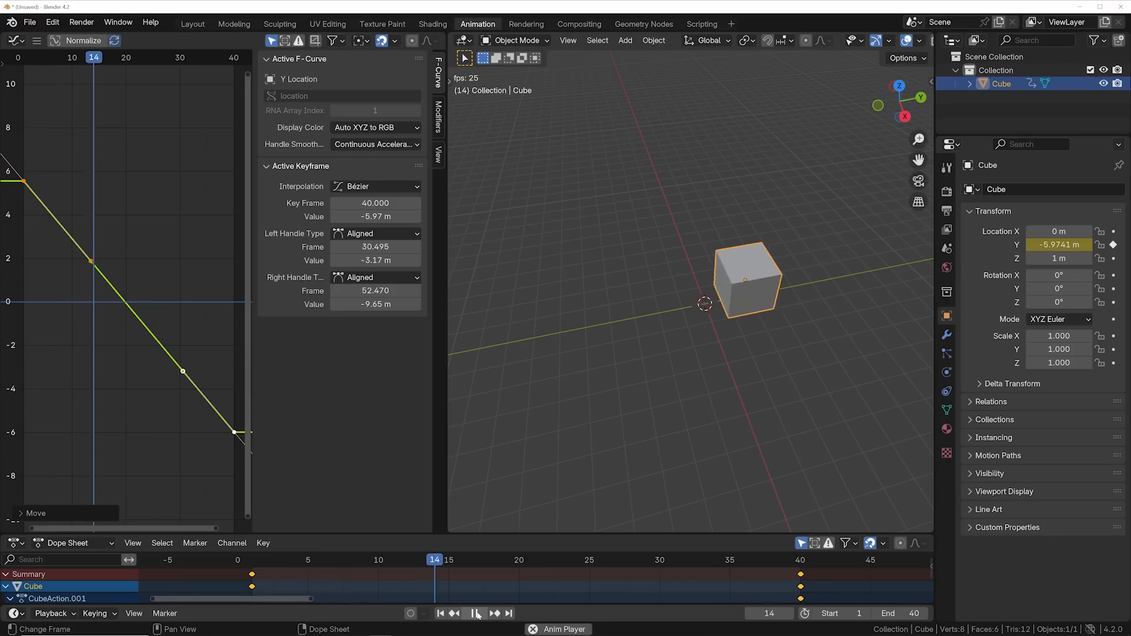
# Step: Play the cube grid animation and reshape the RGB Curves easing control points
pyautogui.click(493, 612)
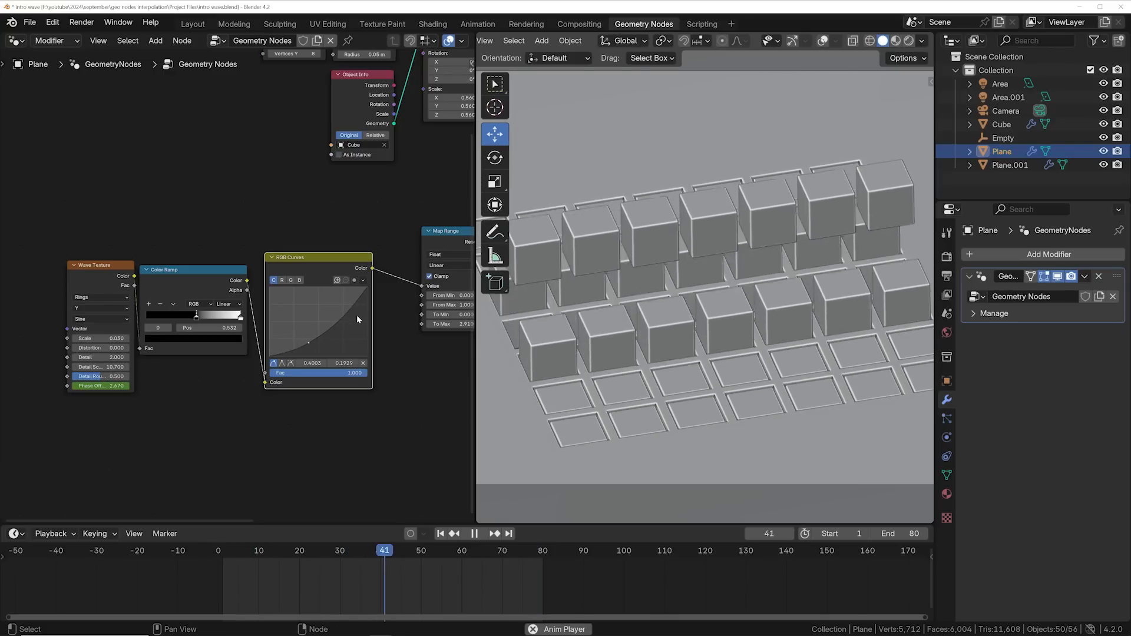
pyautogui.moveTo(384, 550); pyautogui.dragTo(254, 550)
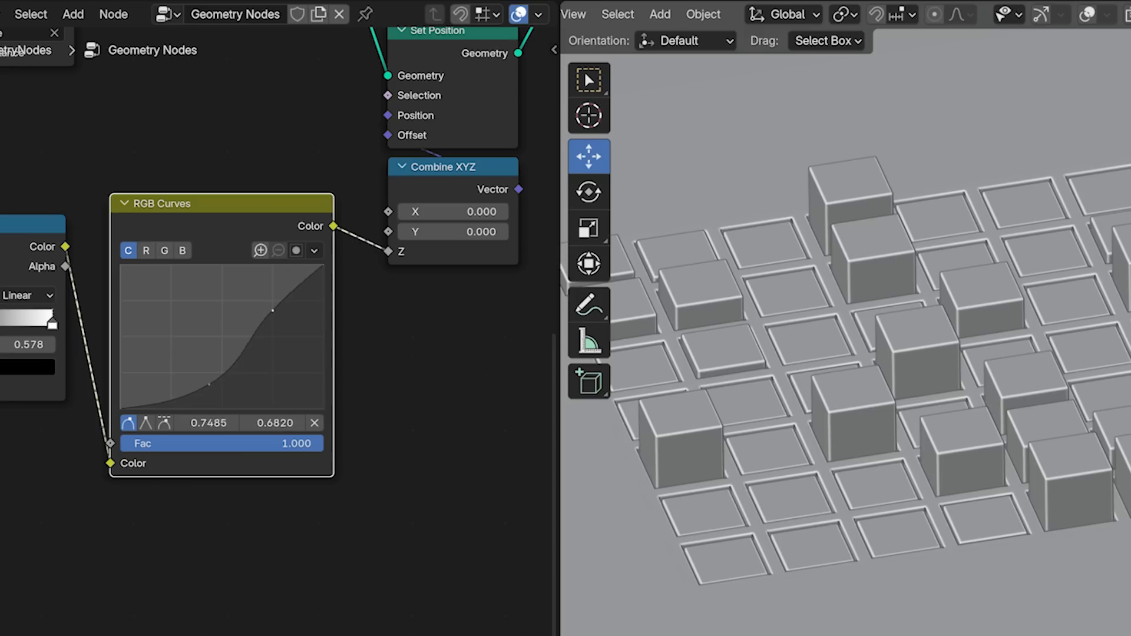
pyautogui.moveTo(272, 310); pyautogui.dragTo(252, 291)
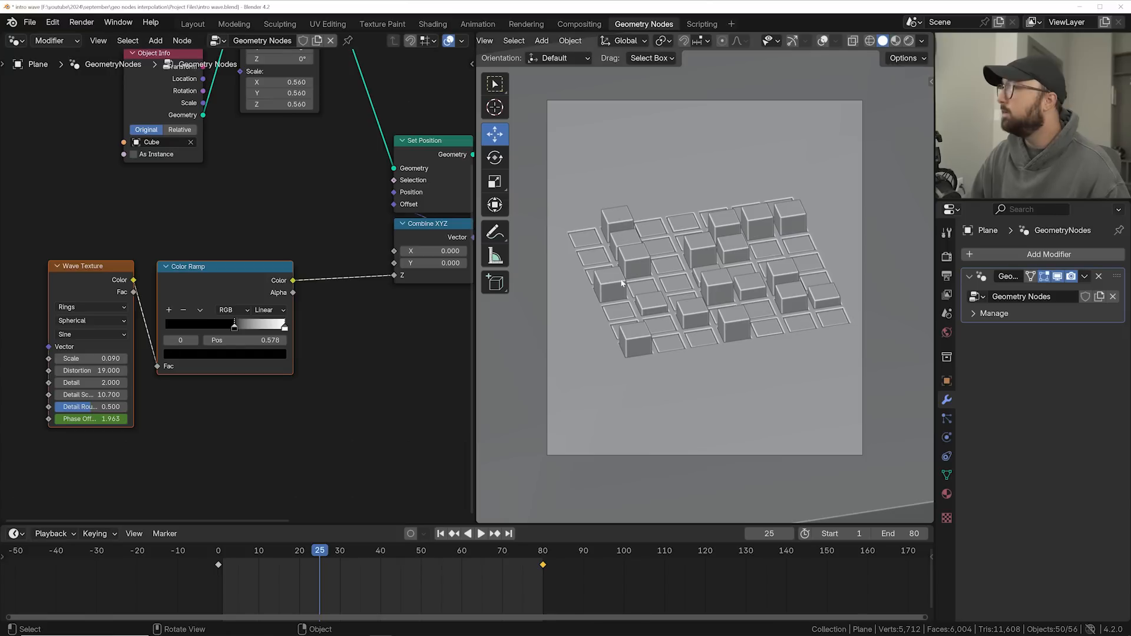
# Step: Play the animation with the Color Ramp feeding height directly, then scrub back
pyautogui.click(481, 532)
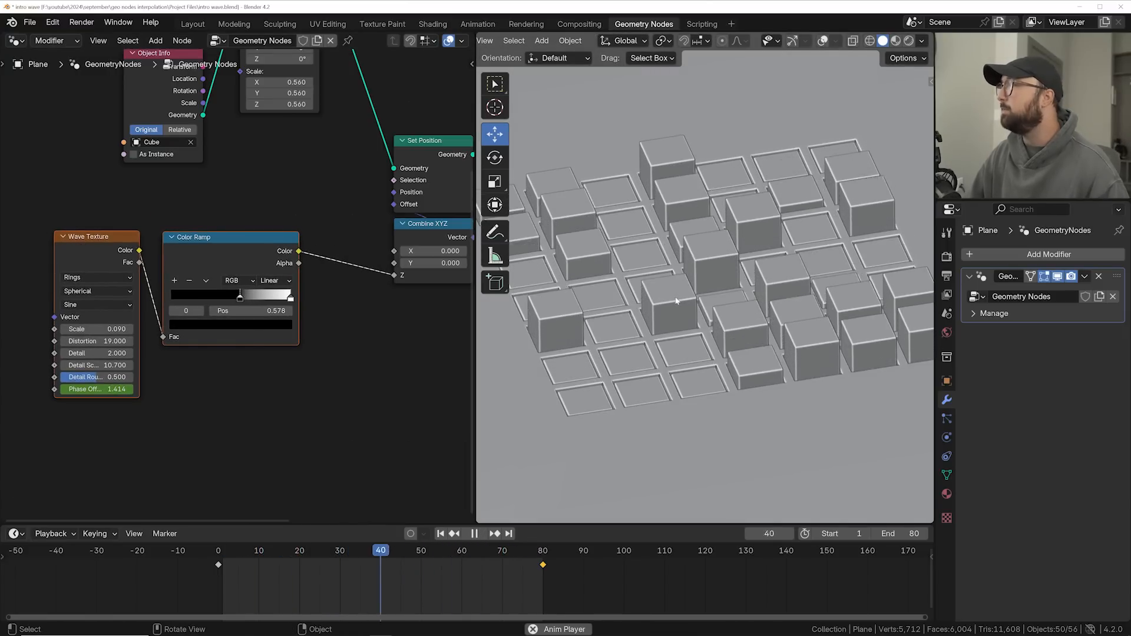
pyautogui.click(251, 551)
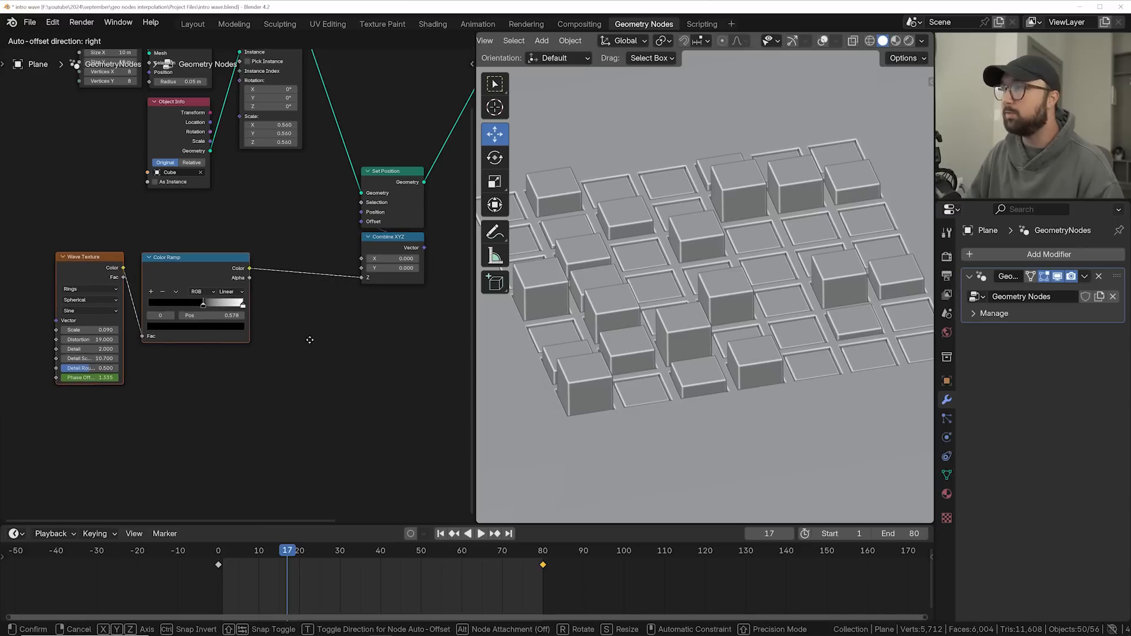
# Step: Insert an RGB Curves node between the Color Ramp and Combine XYZ and shape an S curve
pyautogui.write('rgb')
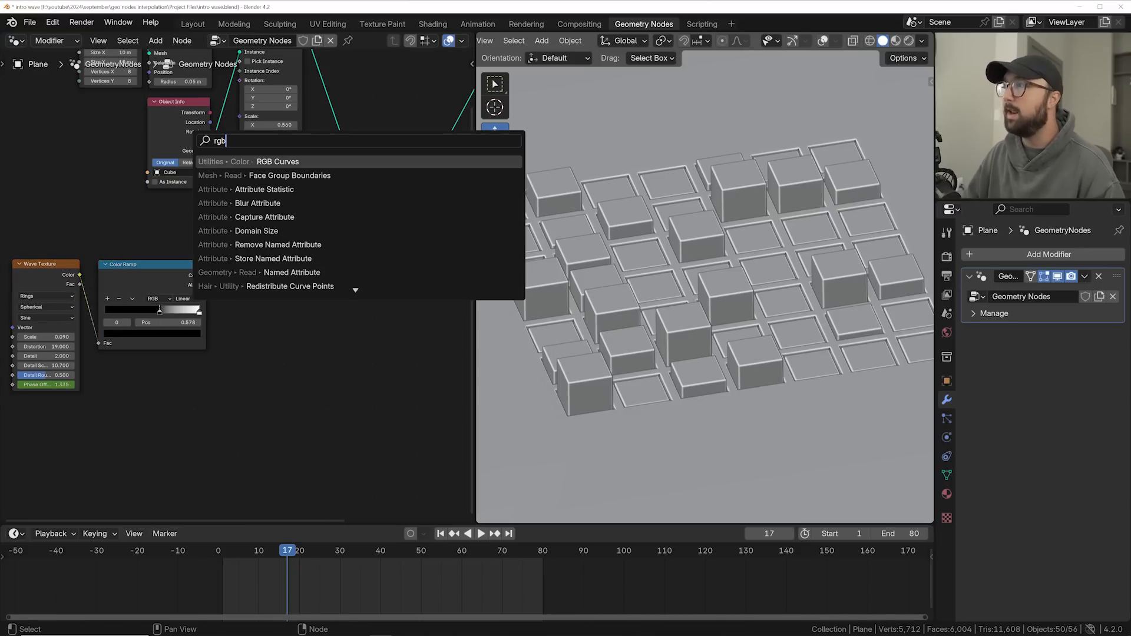
pyautogui.click(277, 161)
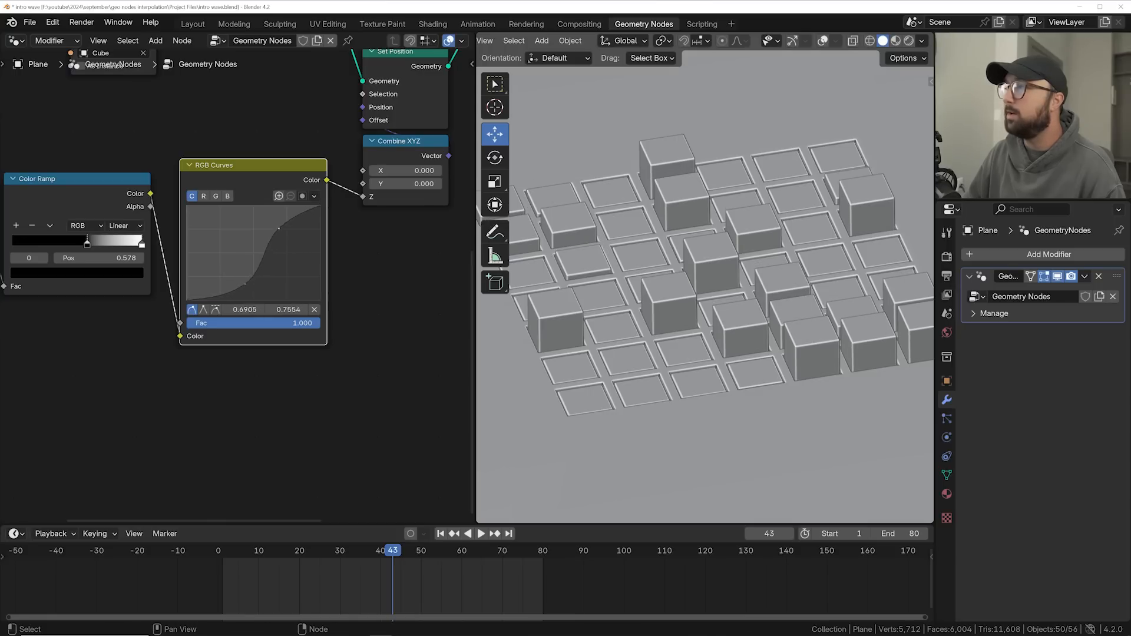
pyautogui.click(481, 533)
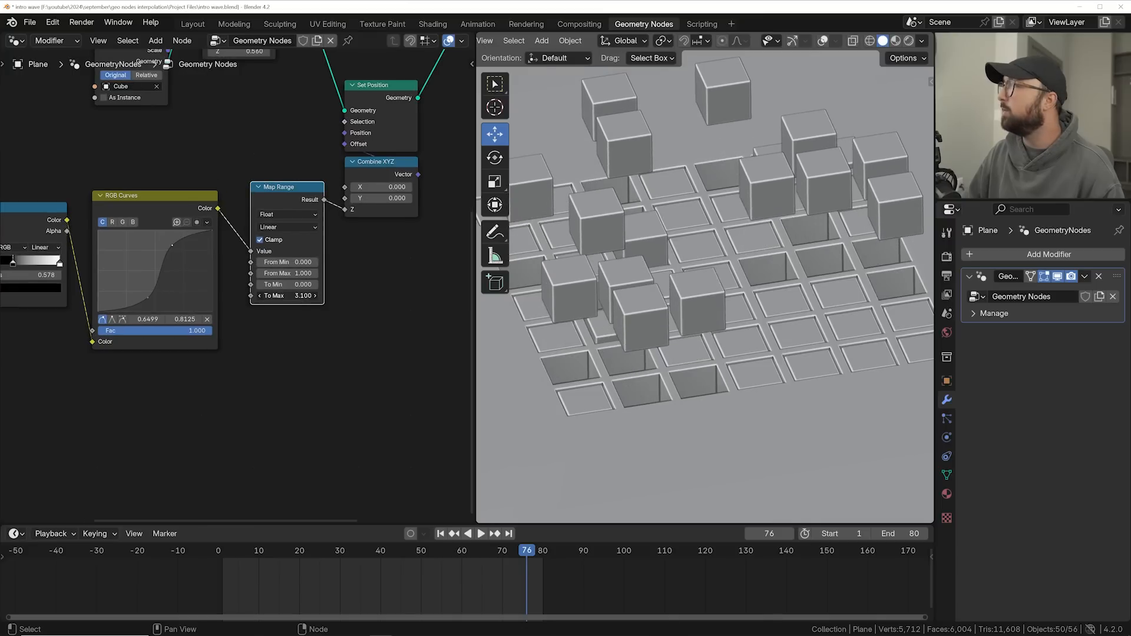
# Step: Set the Map Range To Max to 2.000 and sharpen the easing curve point
pyautogui.click(480, 533)
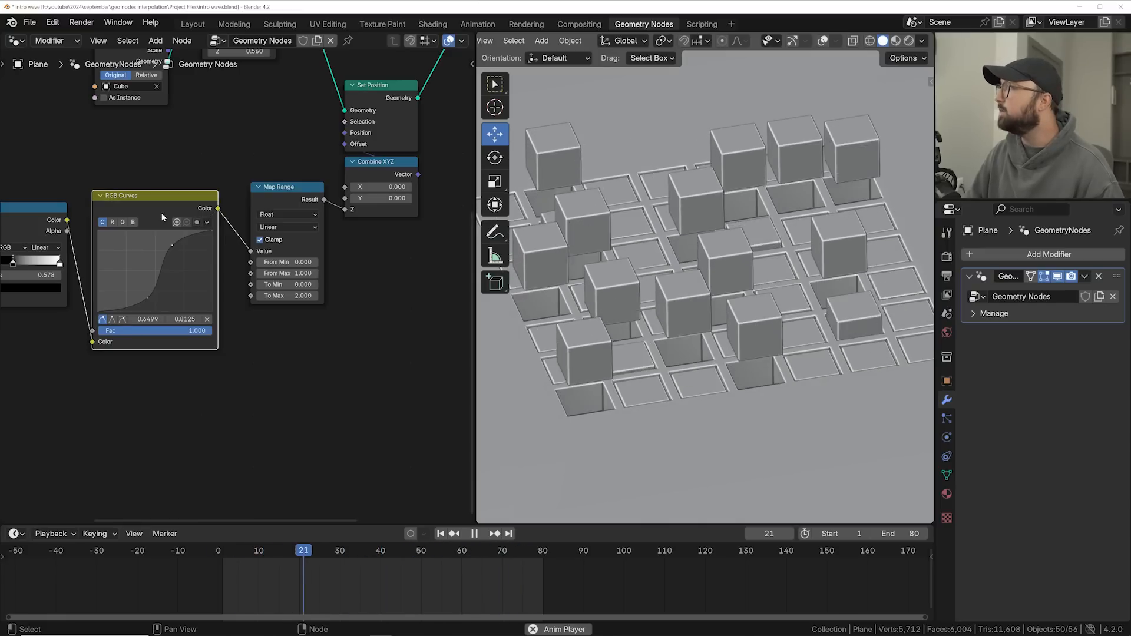
pyautogui.click(474, 533)
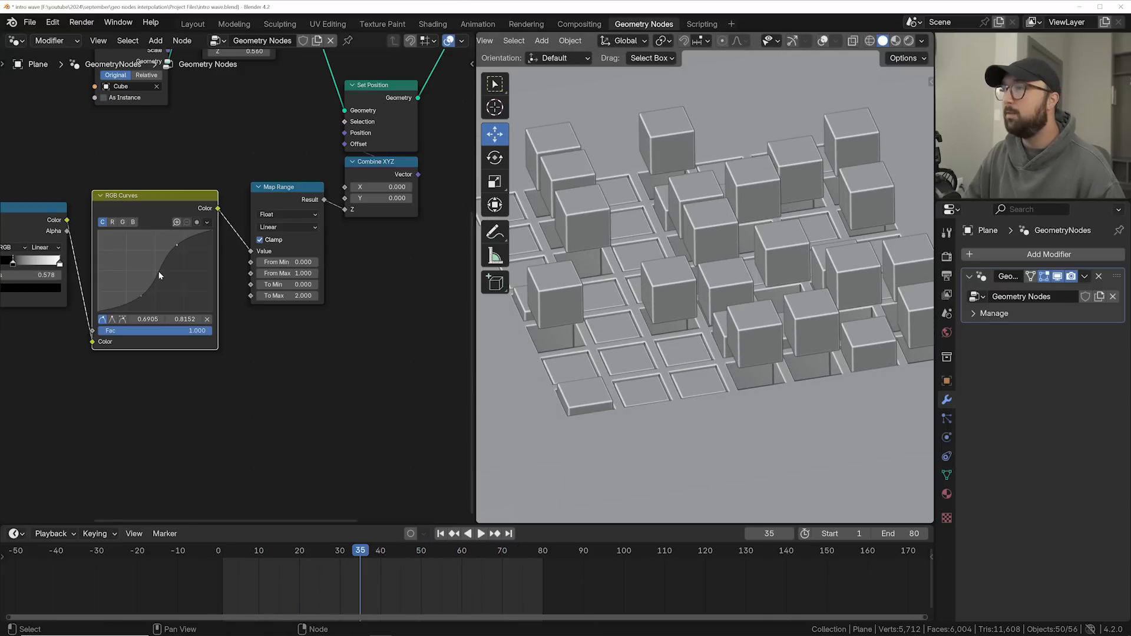
pyautogui.click(480, 533)
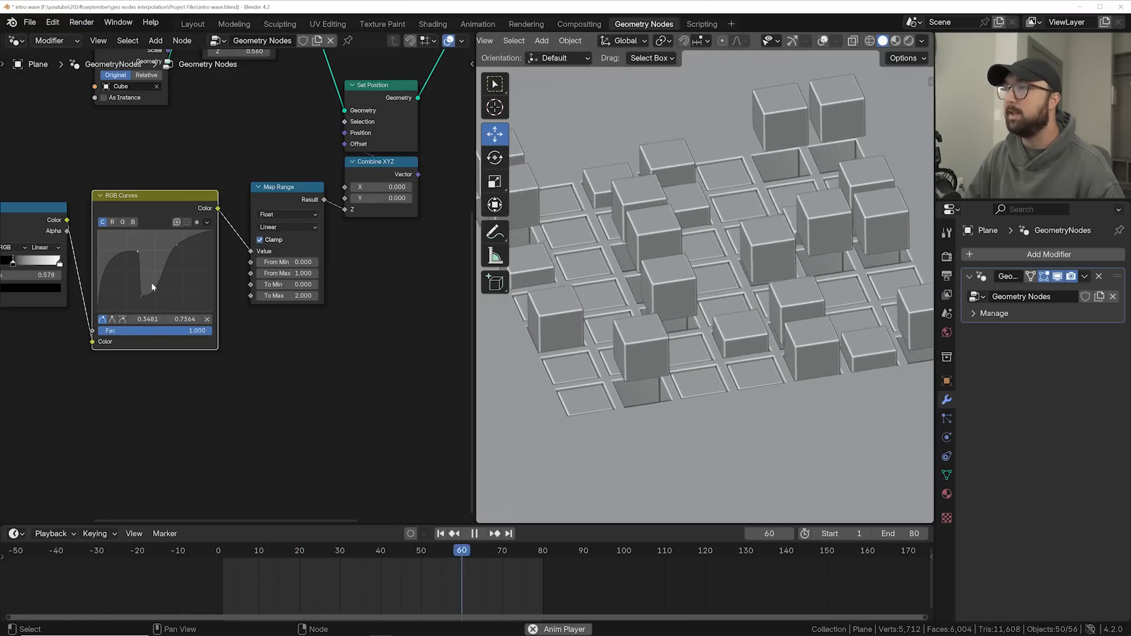
# Step: Return the RGB Curves to a smooth S shape by repositioning its points
pyautogui.click(509, 550)
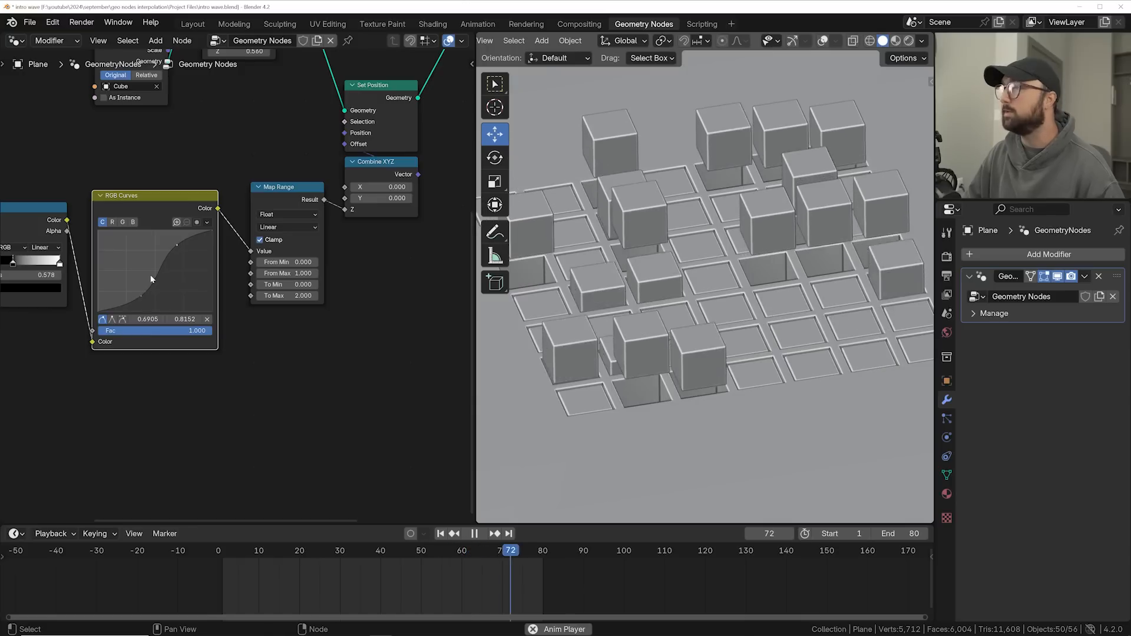
pyautogui.click(380, 550)
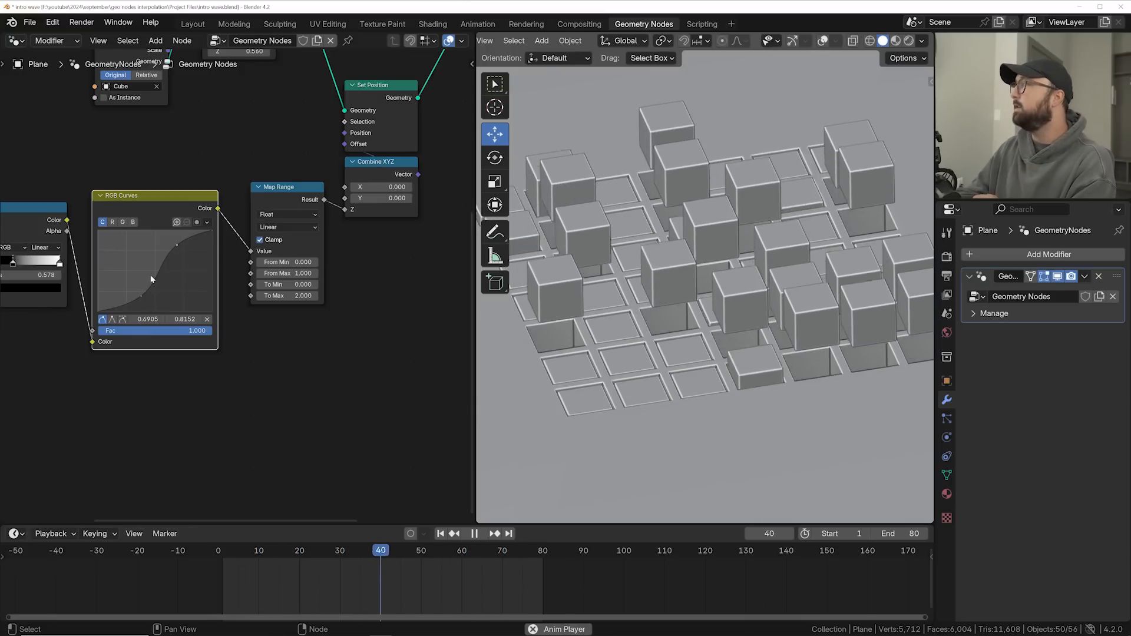
pyautogui.click(271, 550)
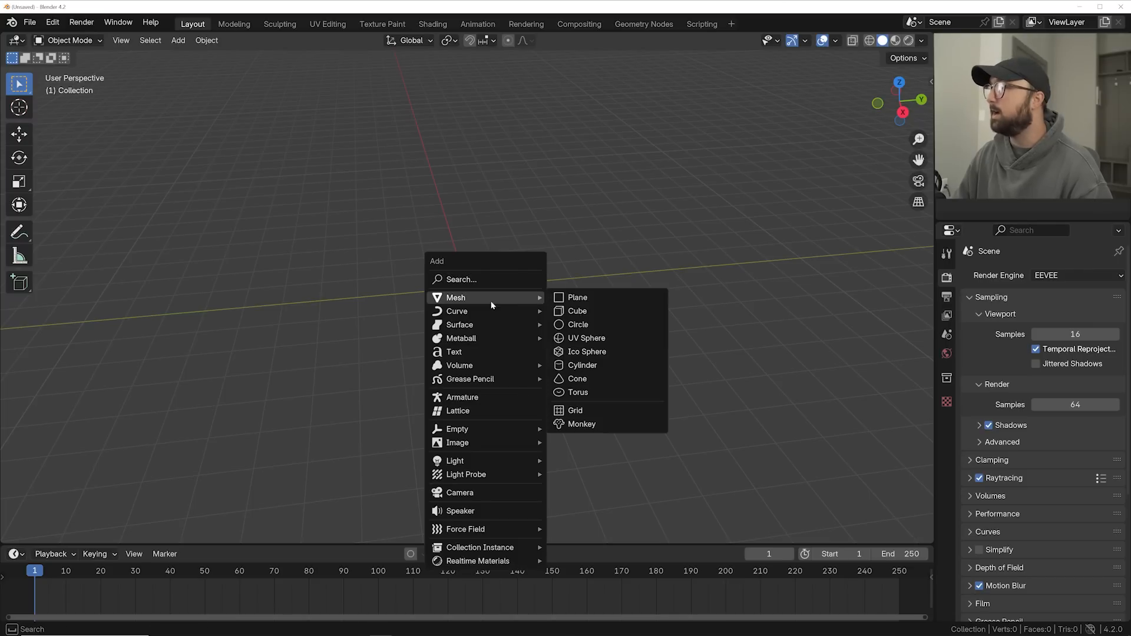
# Step: Add a cube to the fresh scene and give it a Bevel modifier
pyautogui.click(574, 297)
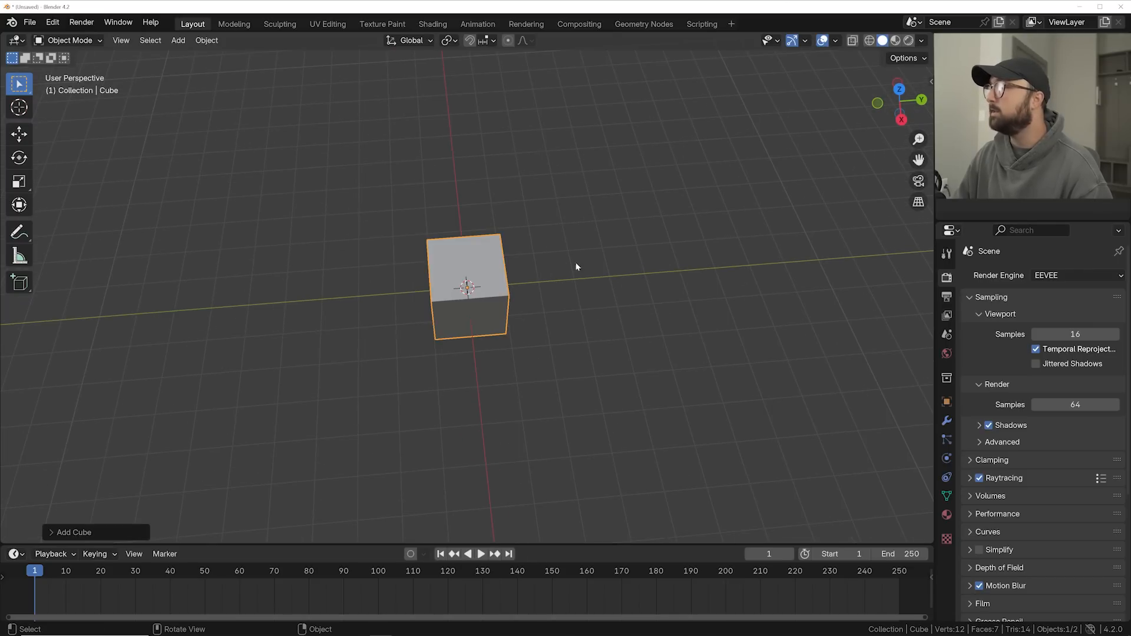
pyautogui.click(20, 133)
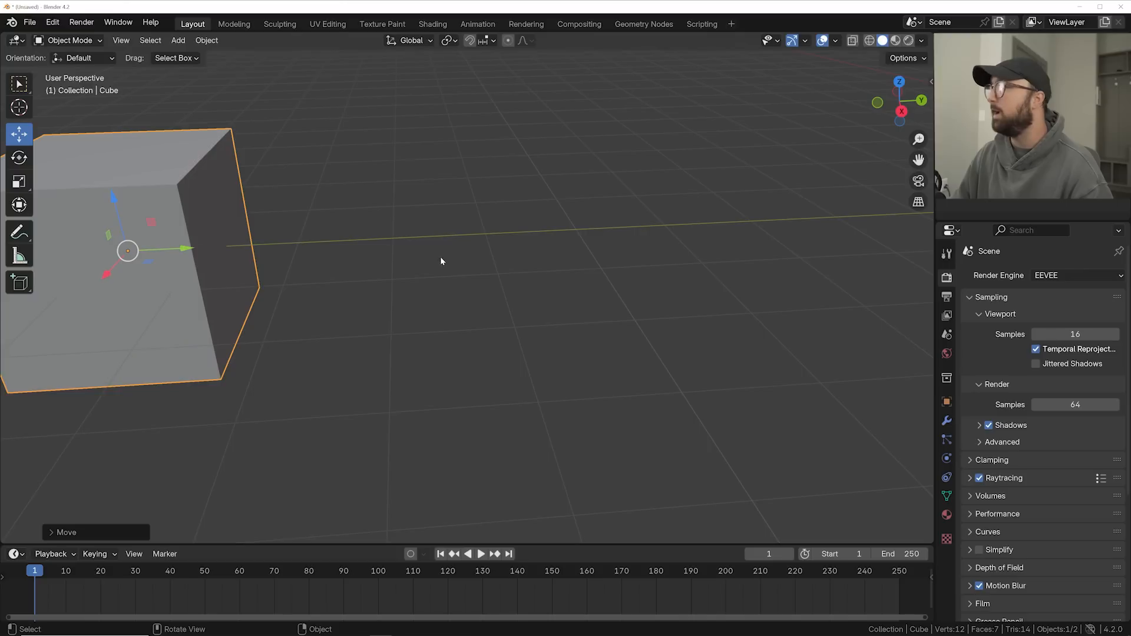
pyautogui.click(946, 419)
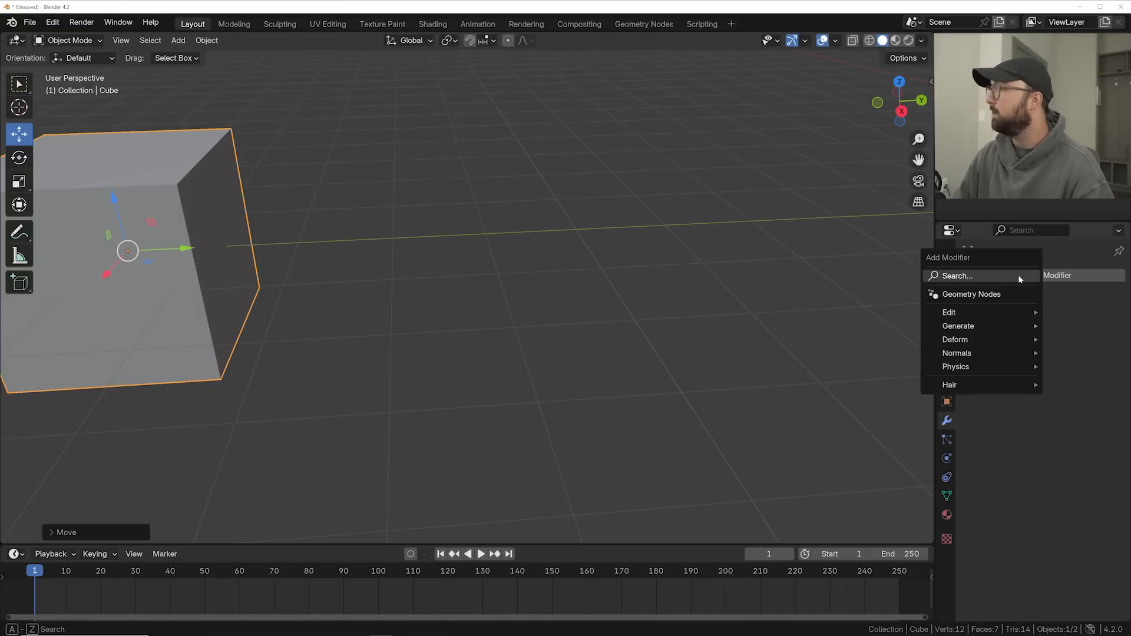
pyautogui.write('bev')
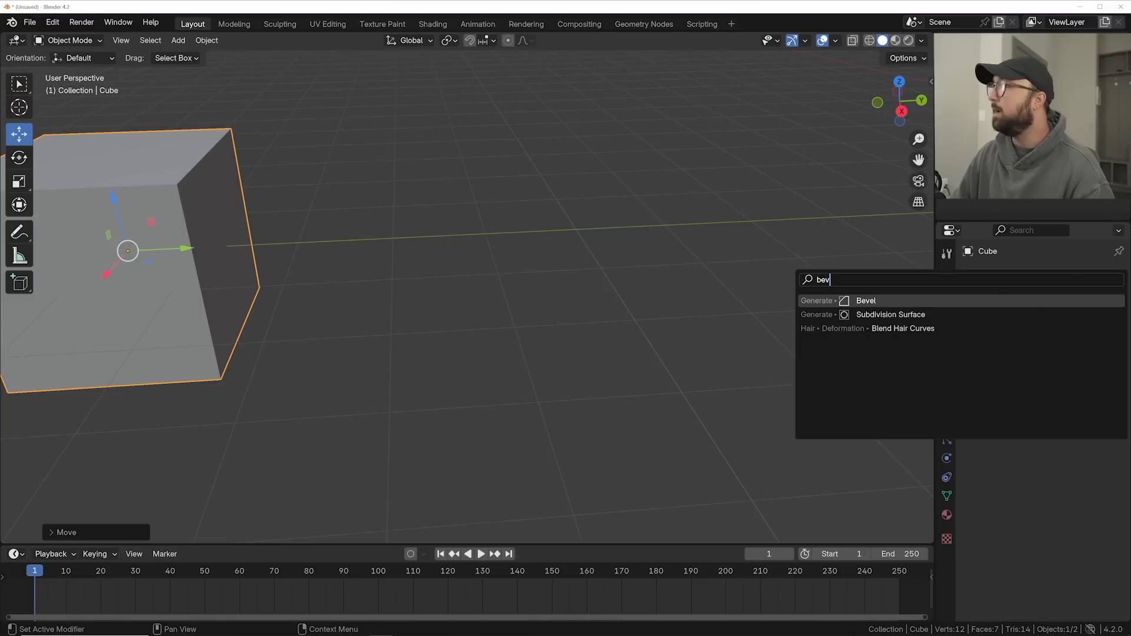
pyautogui.click(865, 301)
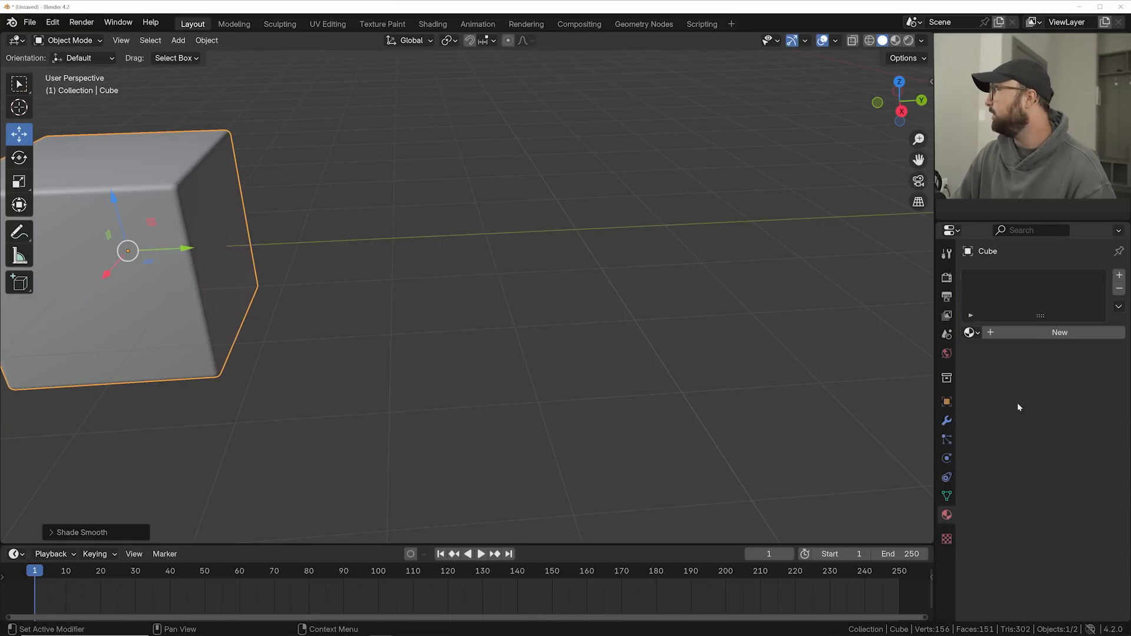
# Step: Create a new material for the cube and edit its base colour
pyautogui.click(1058, 332)
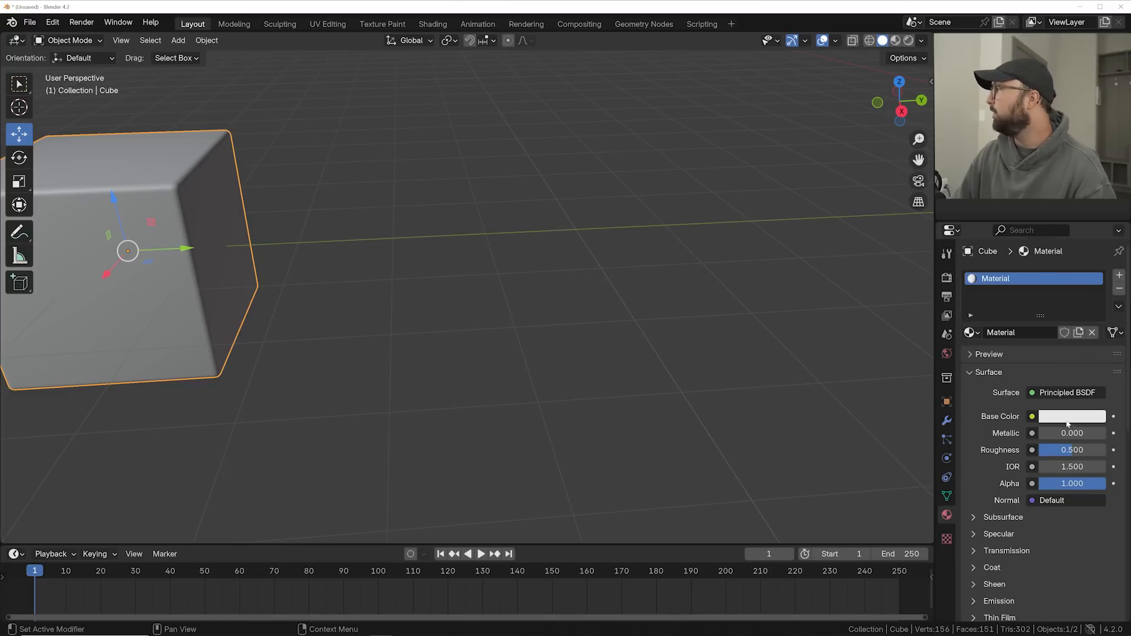
pyautogui.click(1070, 415)
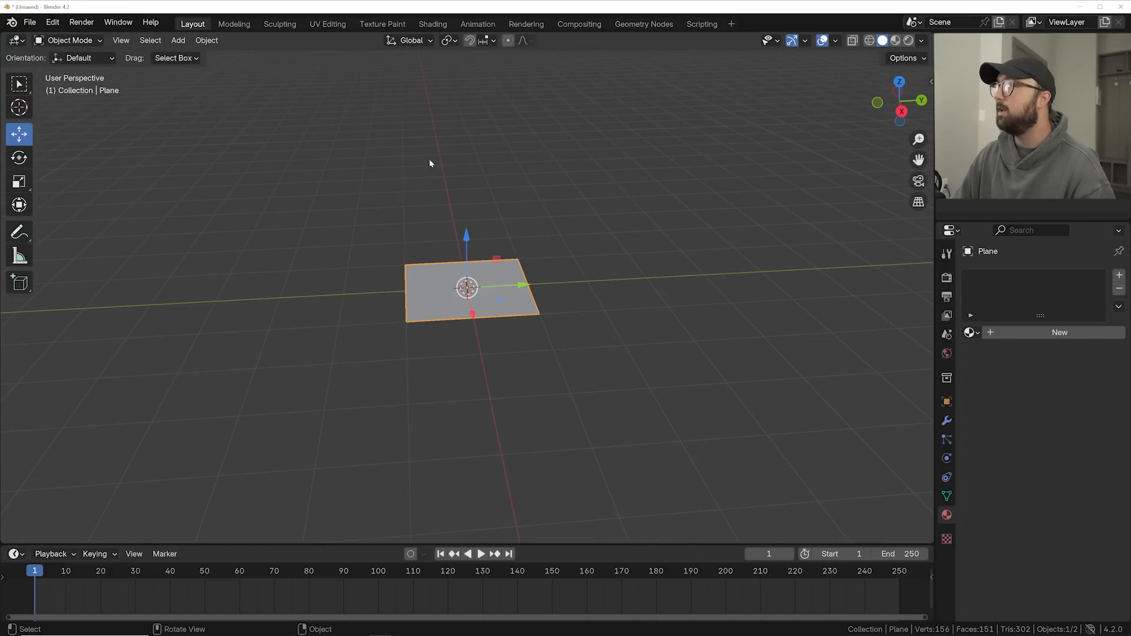
pyautogui.moveTo(635, 28)
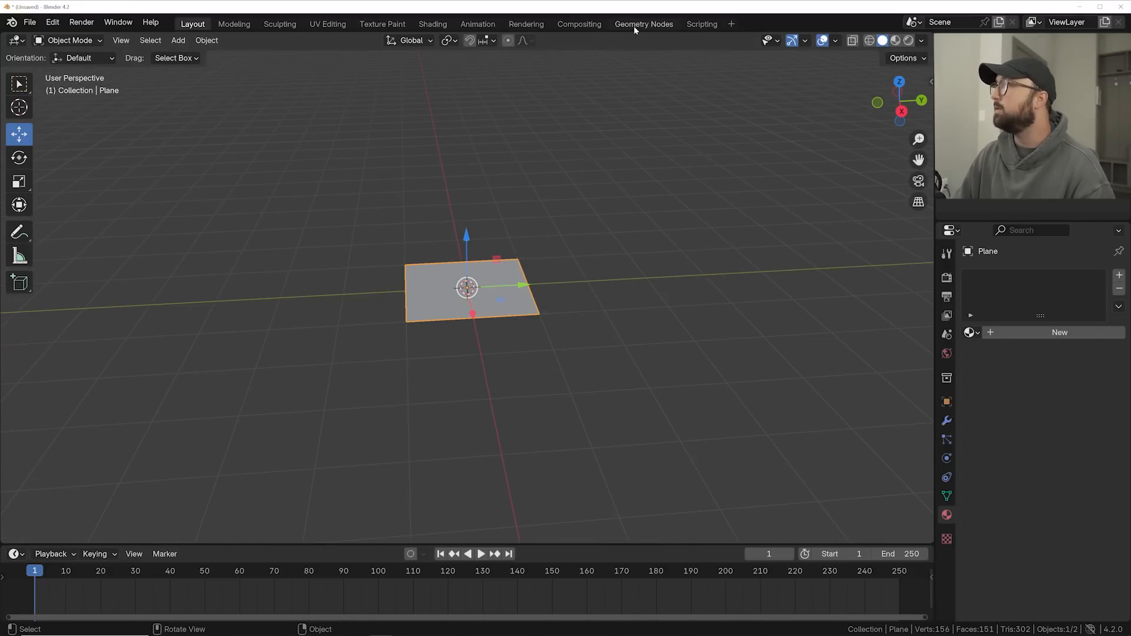
# Step: Add a Grid node to the plane's new geometry node tree
pyautogui.click(644, 24)
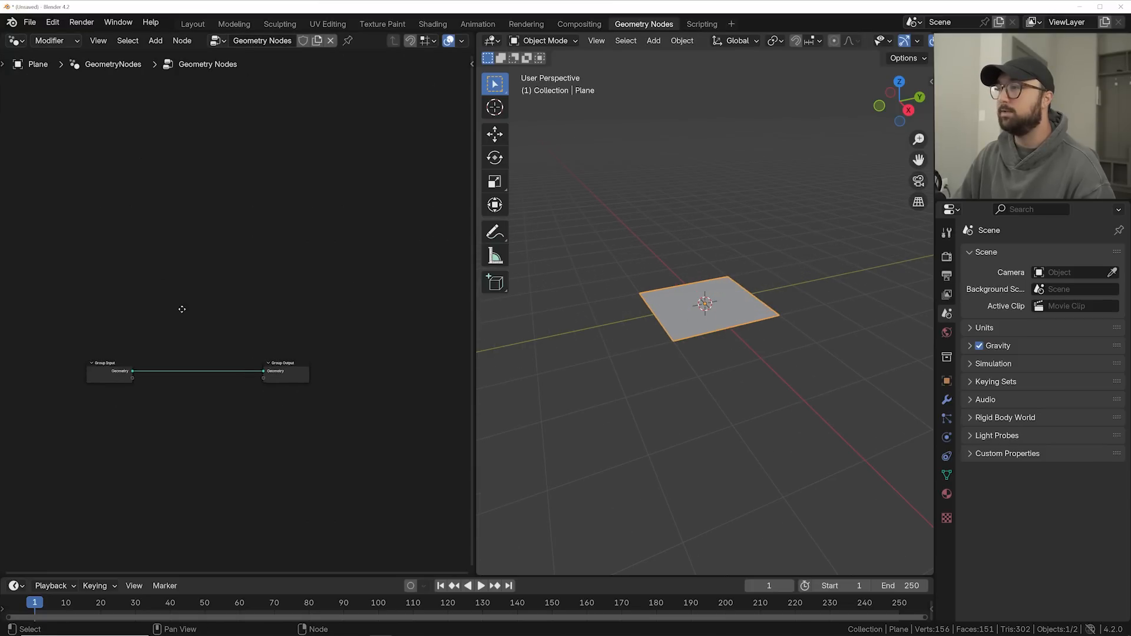
pyautogui.click(155, 40)
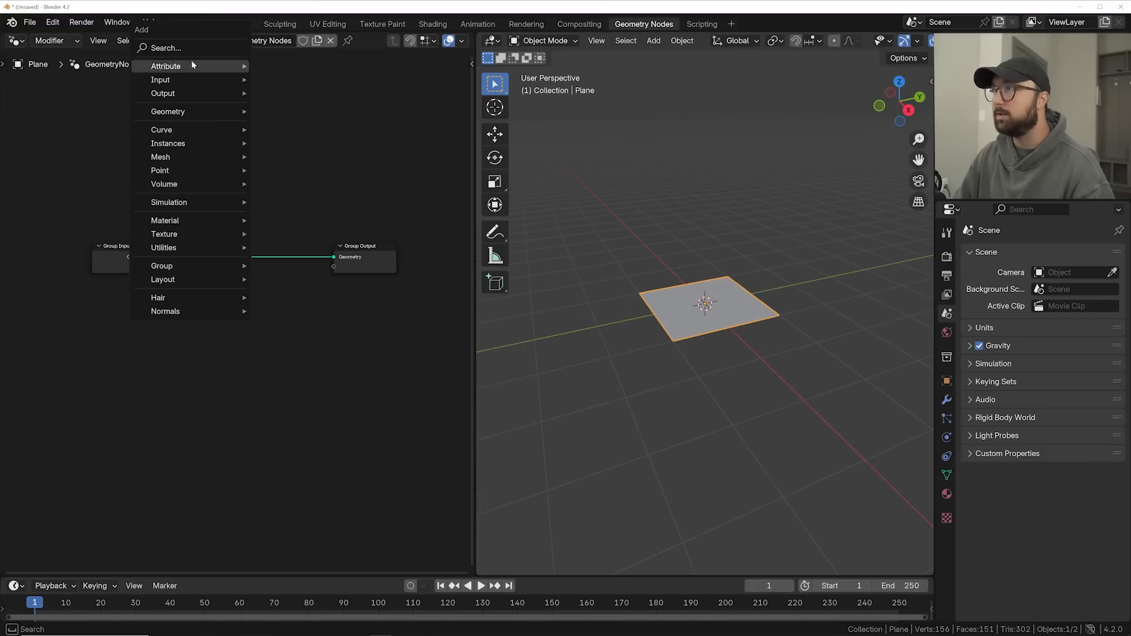
pyautogui.write('grid')
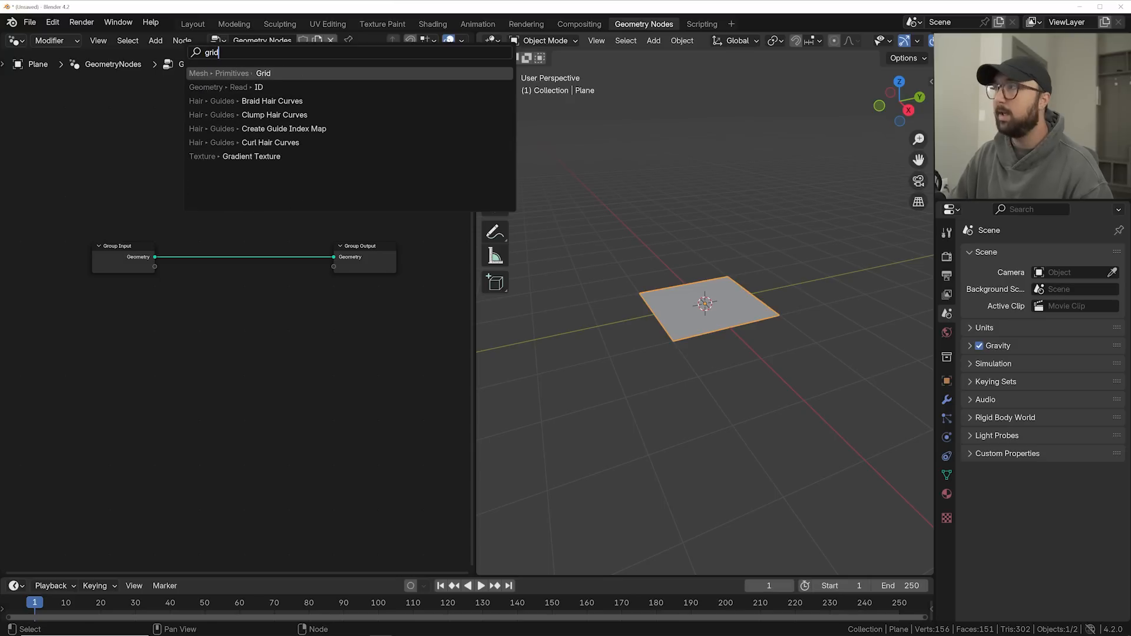
pyautogui.click(263, 73)
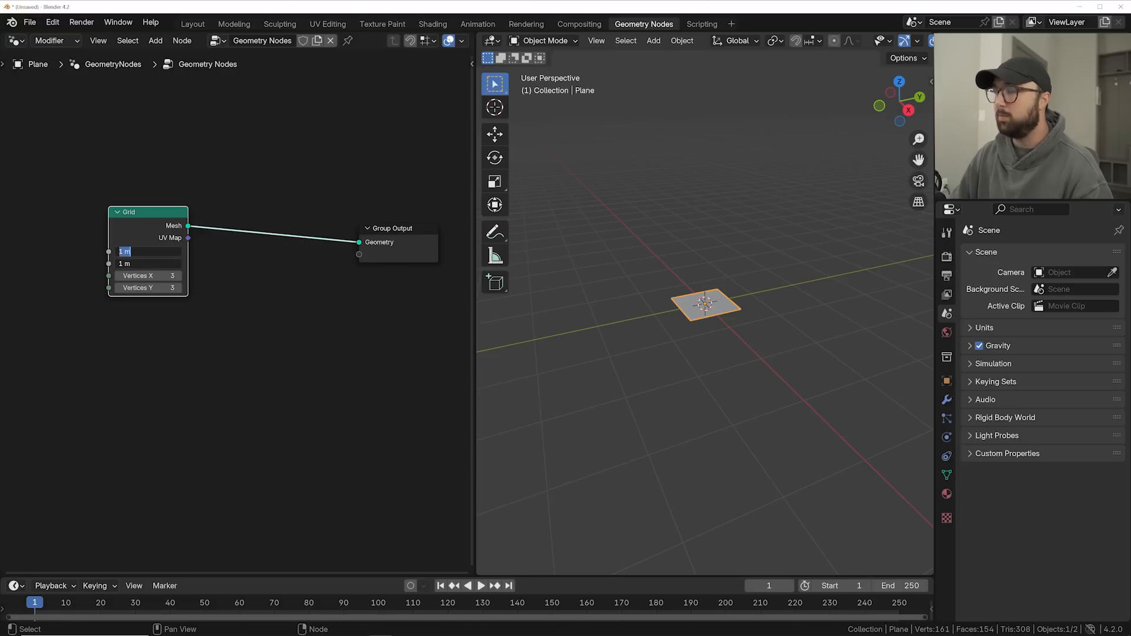
# Step: Set the grid to 10 m size with 8 vertices per side and view it as a solid surface
pyautogui.write('10')
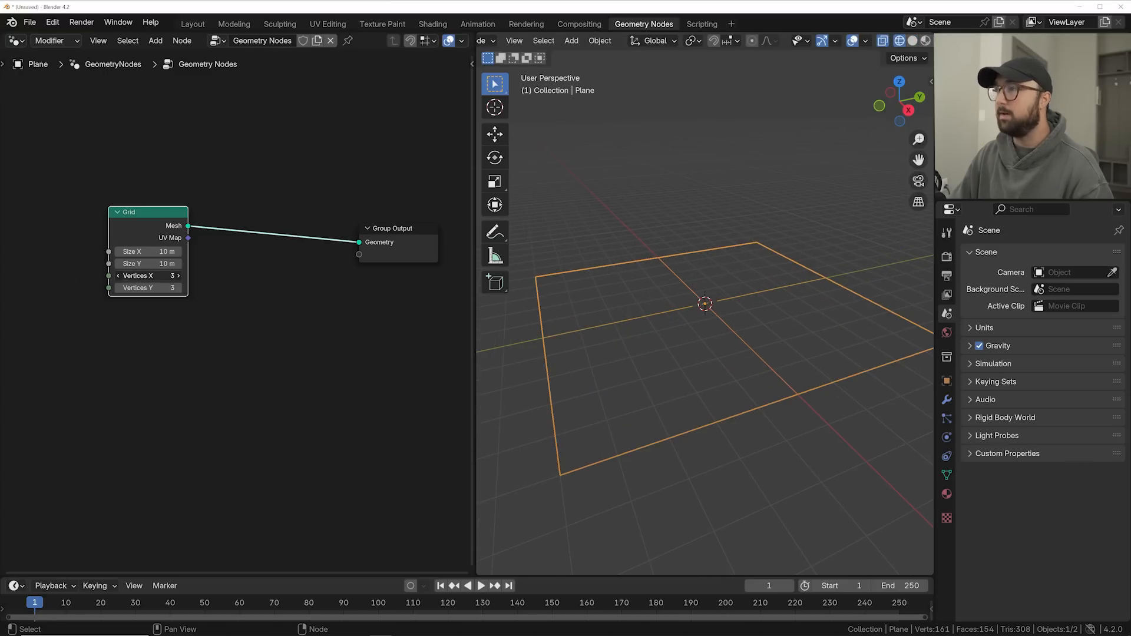
pyautogui.doubleClick(147, 275)
pyautogui.write('8')
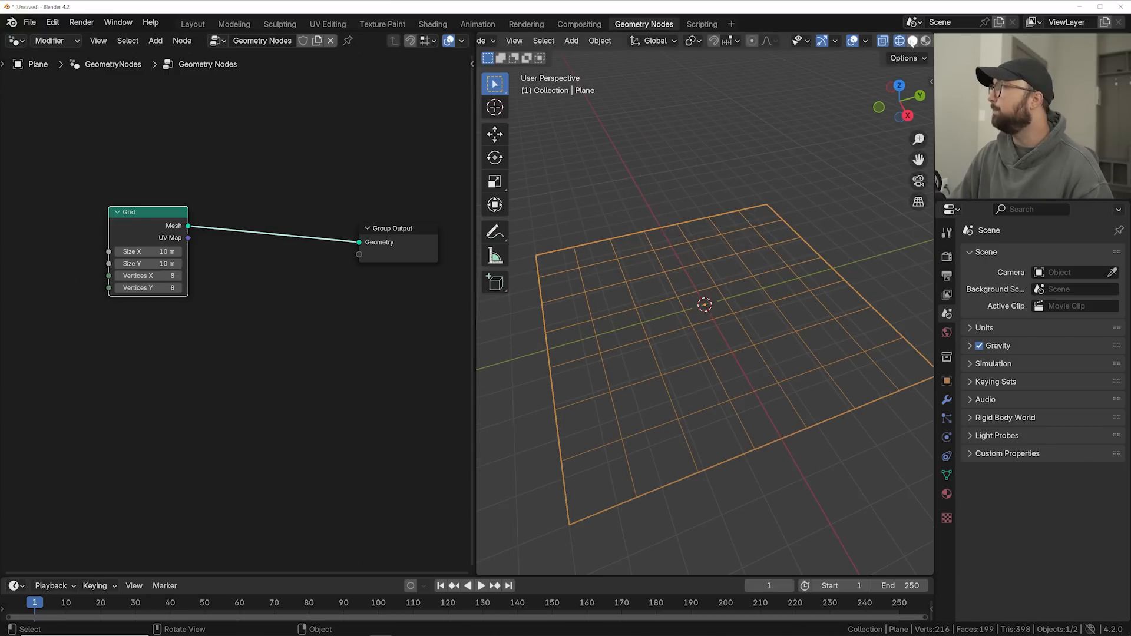
pyautogui.click(899, 40)
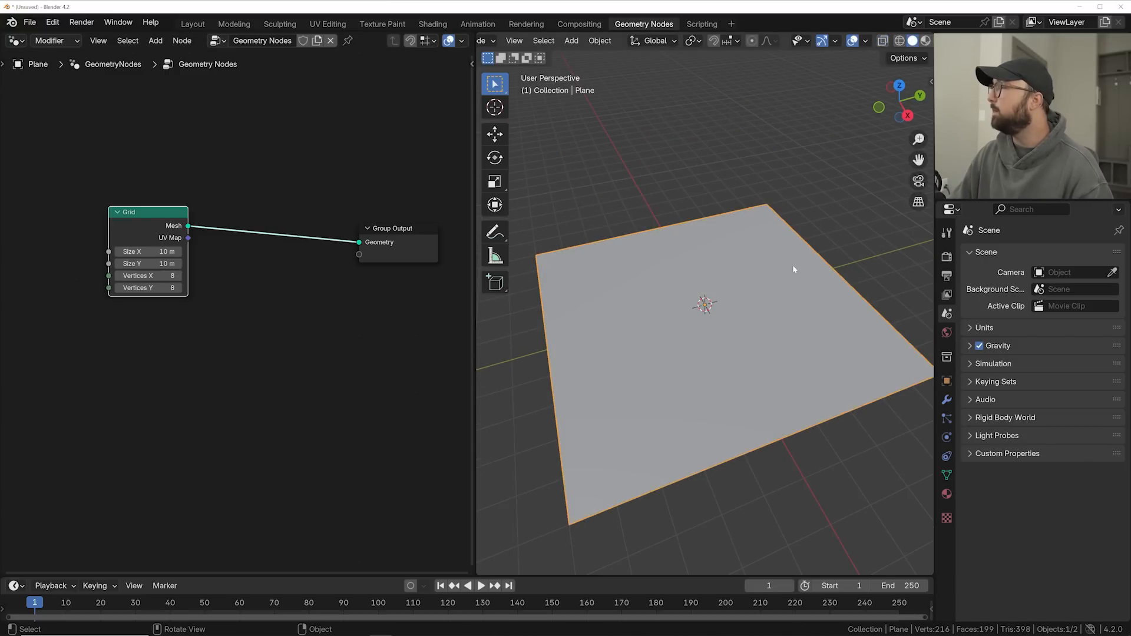
pyautogui.moveTo(792, 270); pyautogui.dragTo(721, 258)
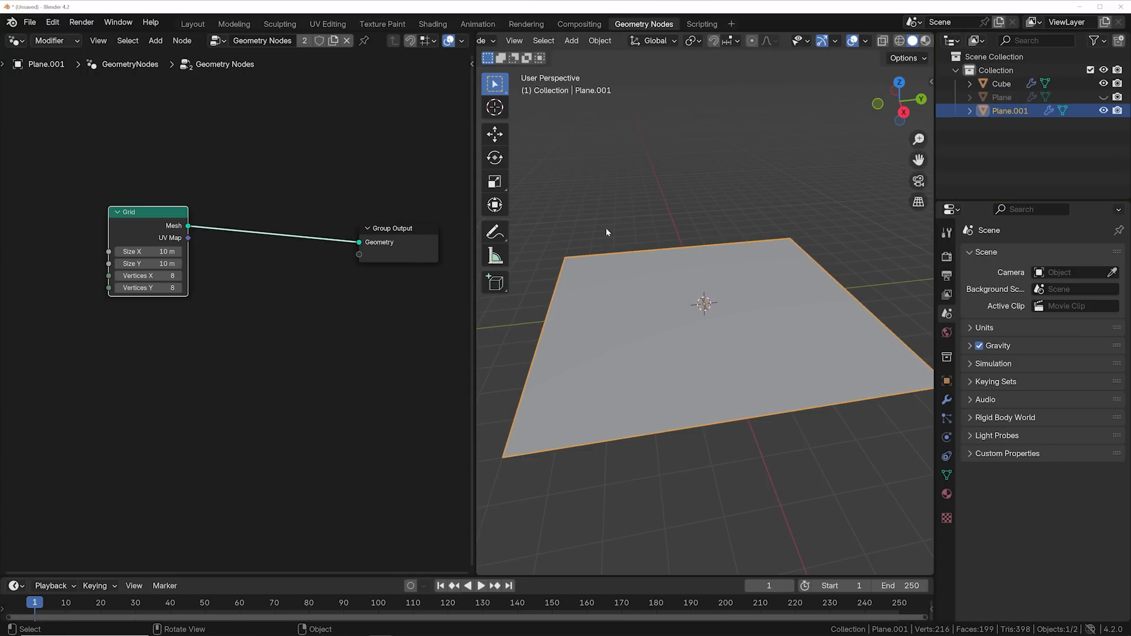
pyautogui.moveTo(946, 399)
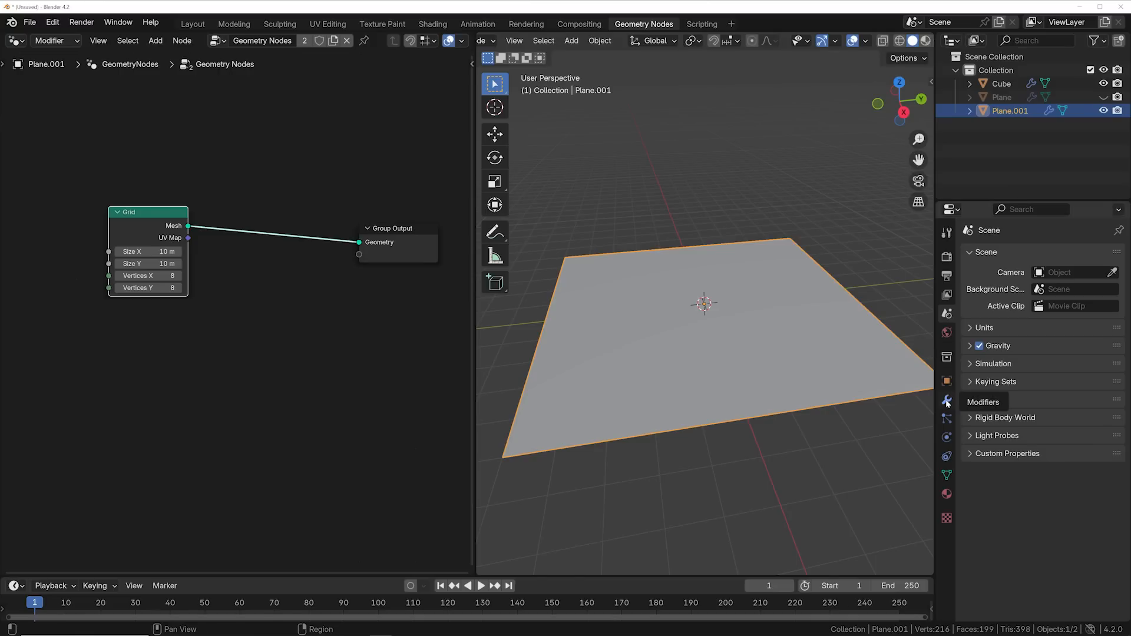
# Step: Apply the grid modifier, then inset every face individually in Edit Mode to form square holes
pyautogui.click(946, 400)
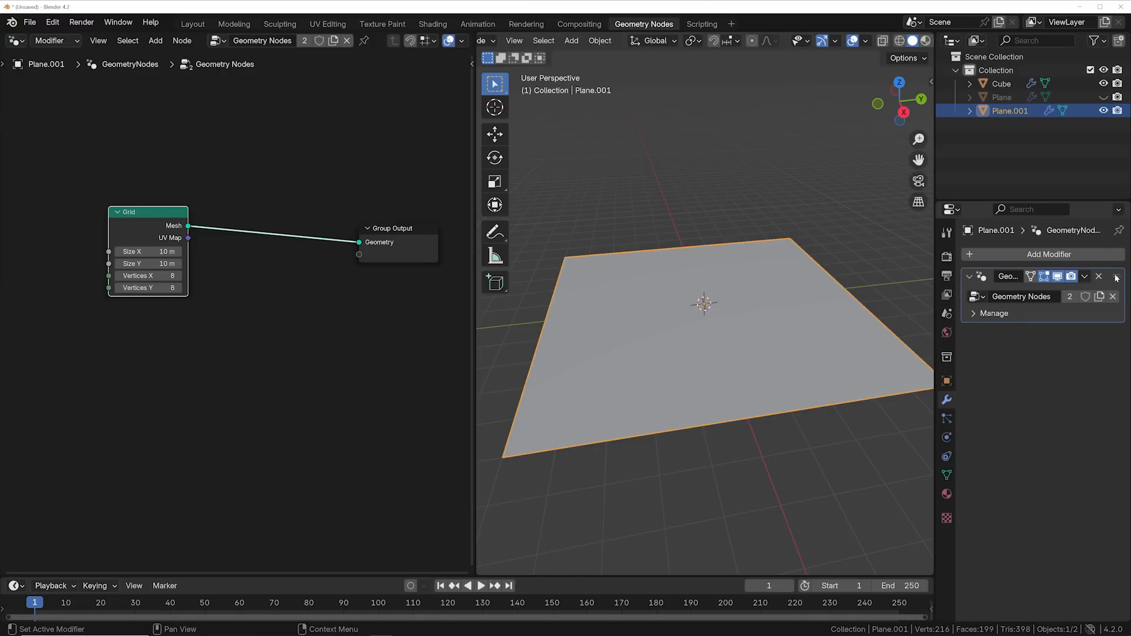
pyautogui.click(1098, 275)
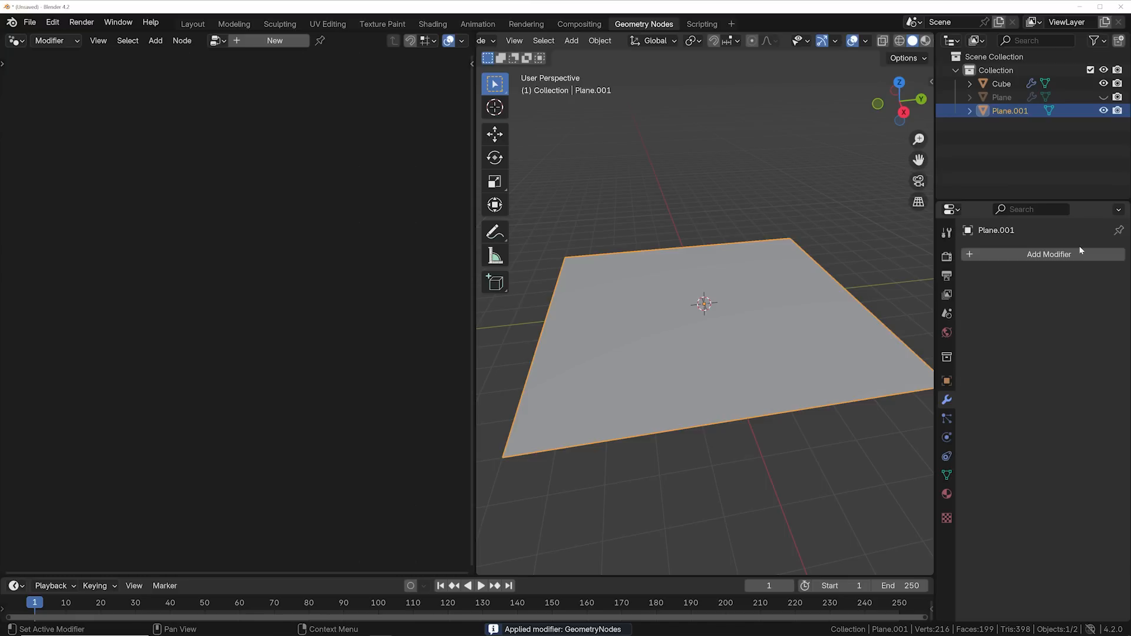
pyautogui.press('Tab')
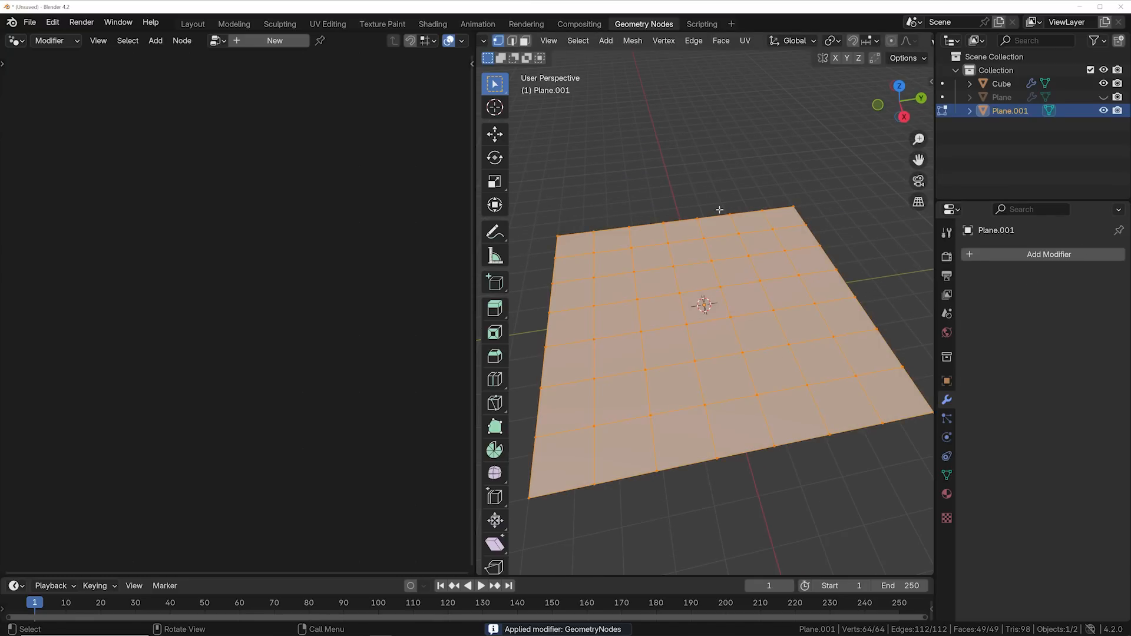
pyautogui.press('Tab')
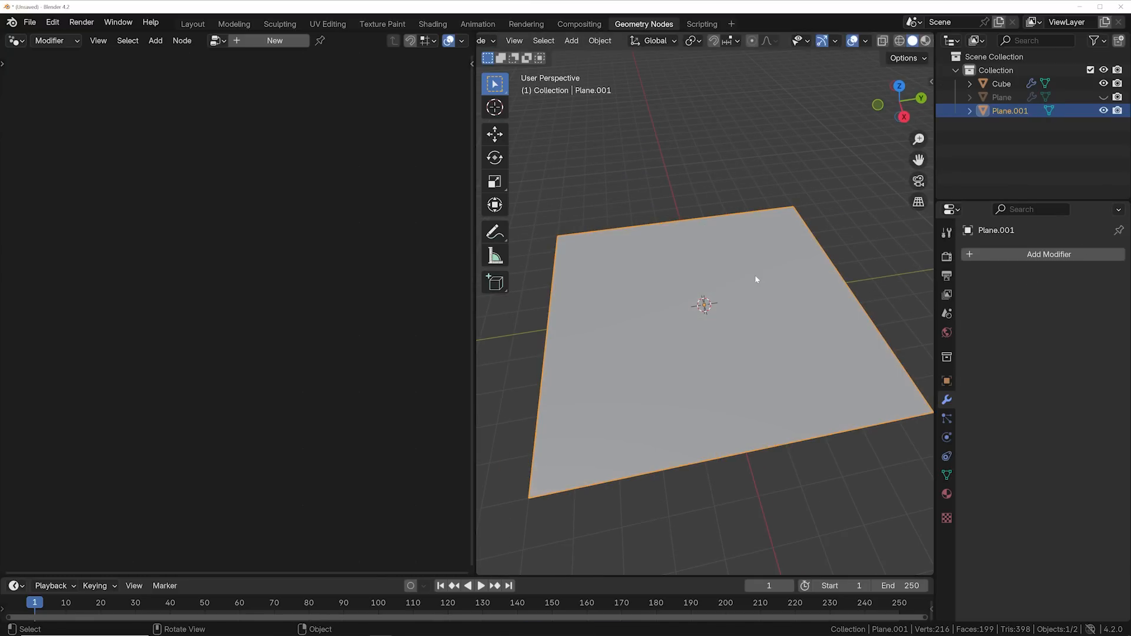
pyautogui.press('Tab')
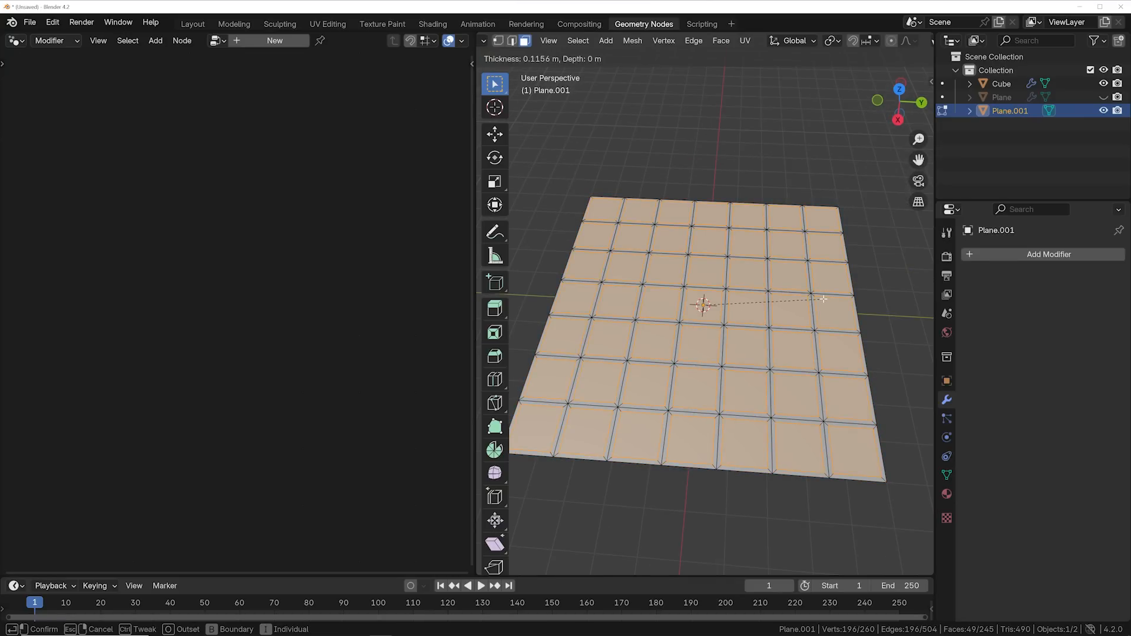
pyautogui.moveTo(703, 303)
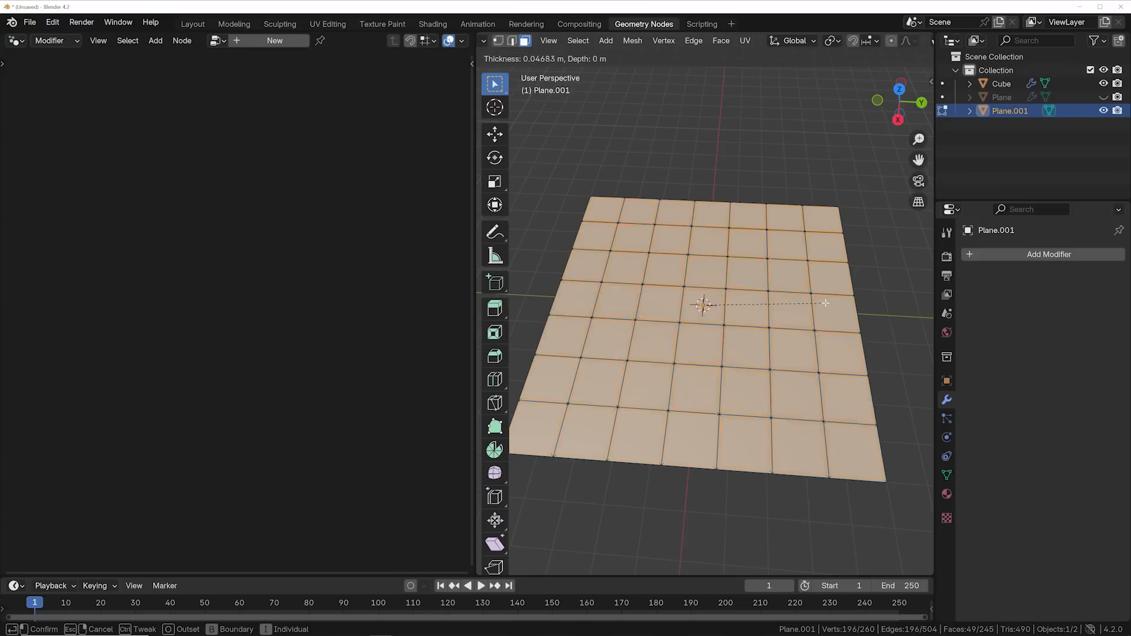
pyautogui.click(735, 287)
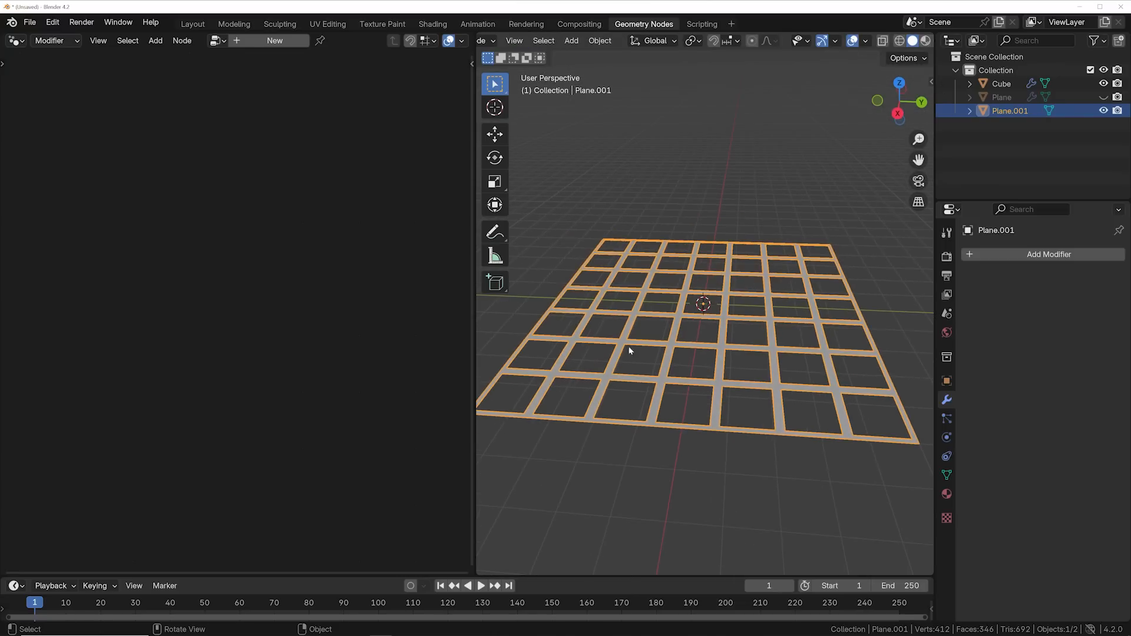
# Step: Add a Solidify modifier of about 3 m thickness to the frame
pyautogui.click(1048, 254)
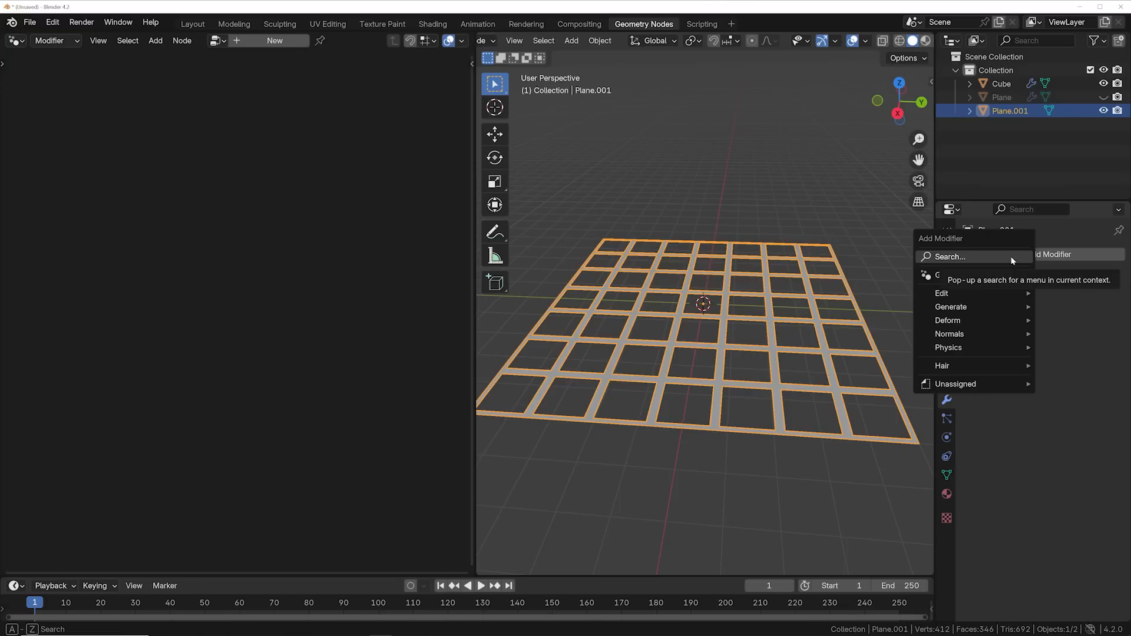
pyautogui.write('SOL')
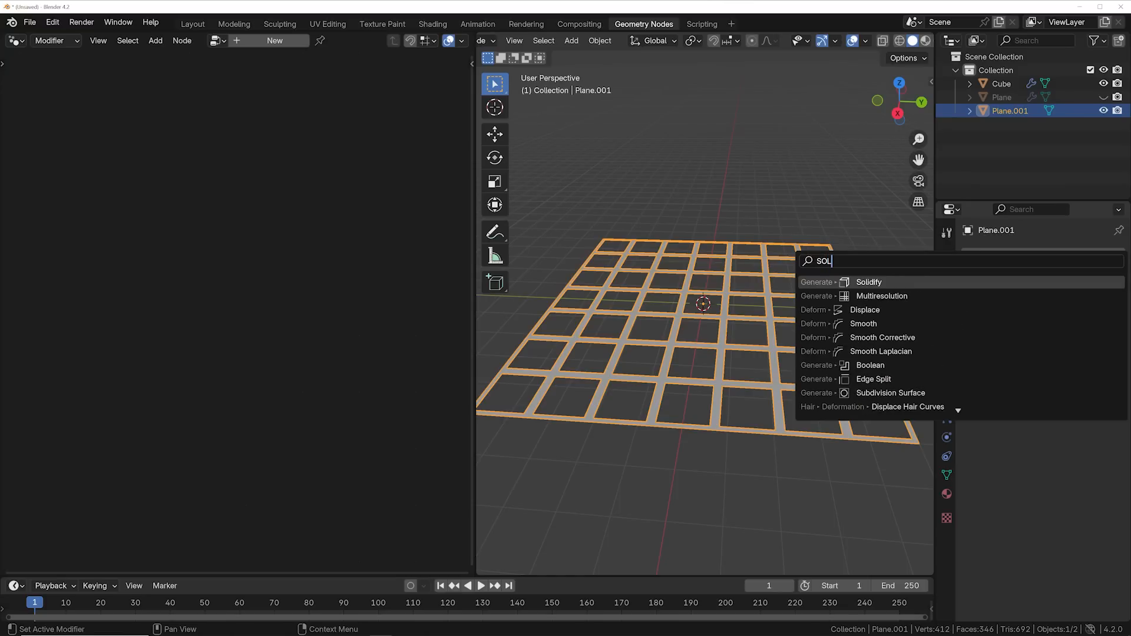
pyautogui.click(868, 282)
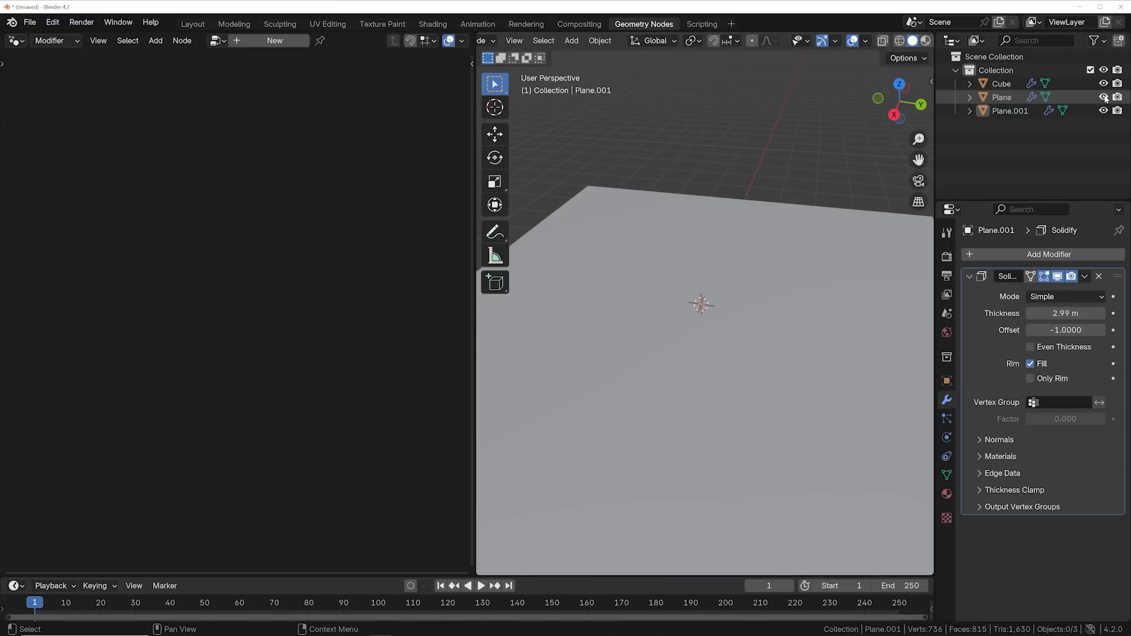
# Step: On the Plane, insert a Mesh to Points node between the Grid and output
pyautogui.click(1001, 96)
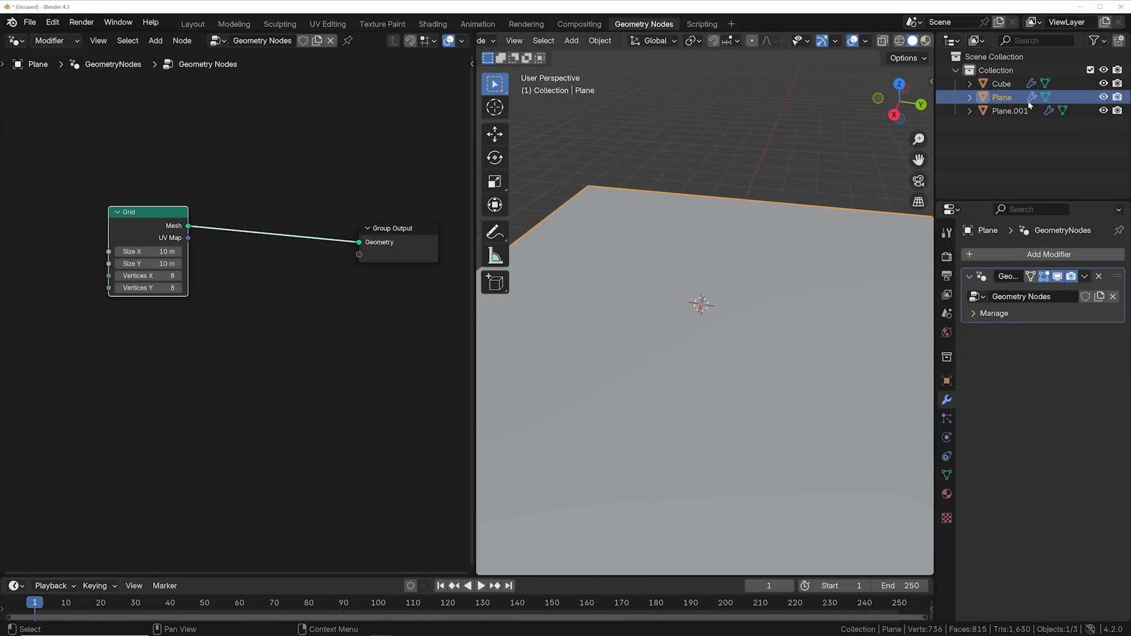
pyautogui.click(156, 40)
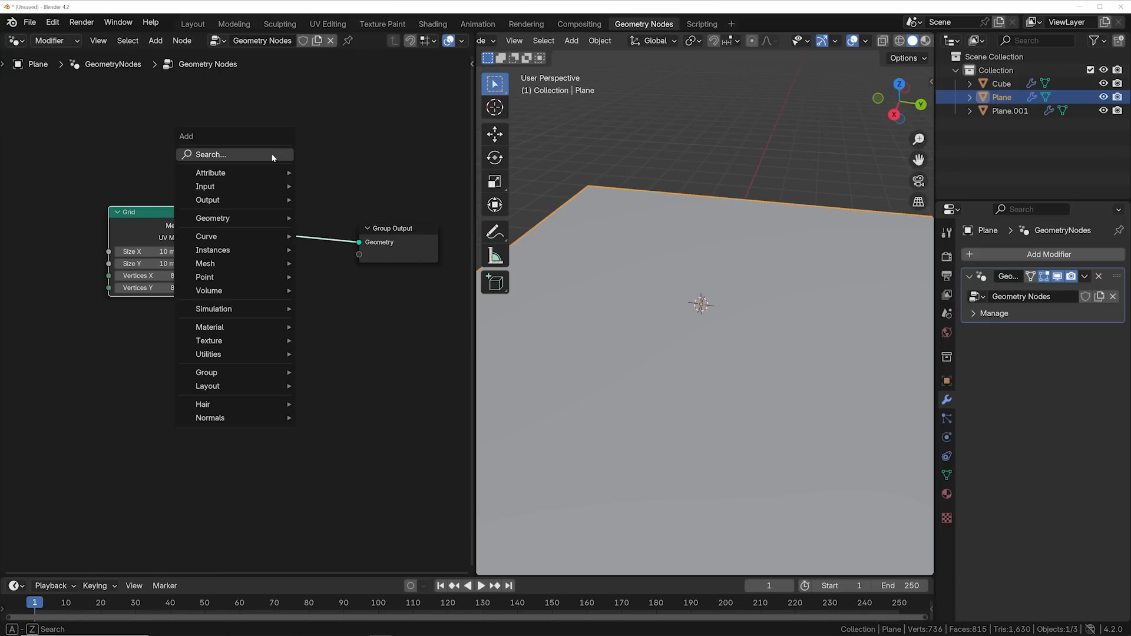
pyautogui.click(211, 155)
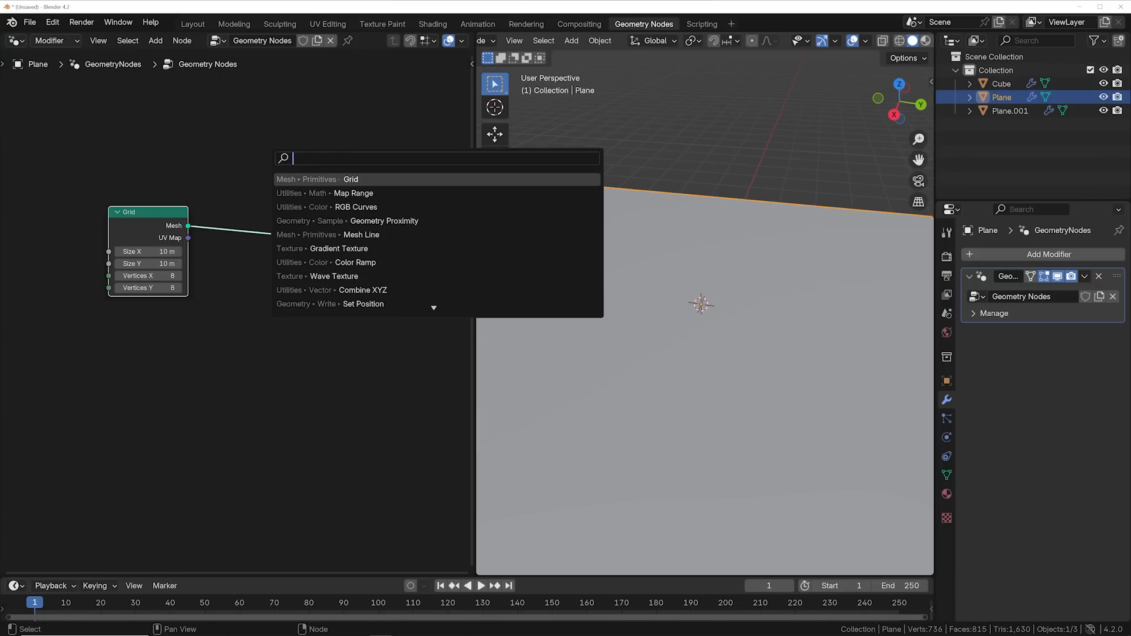
pyautogui.write('MESH TONP')
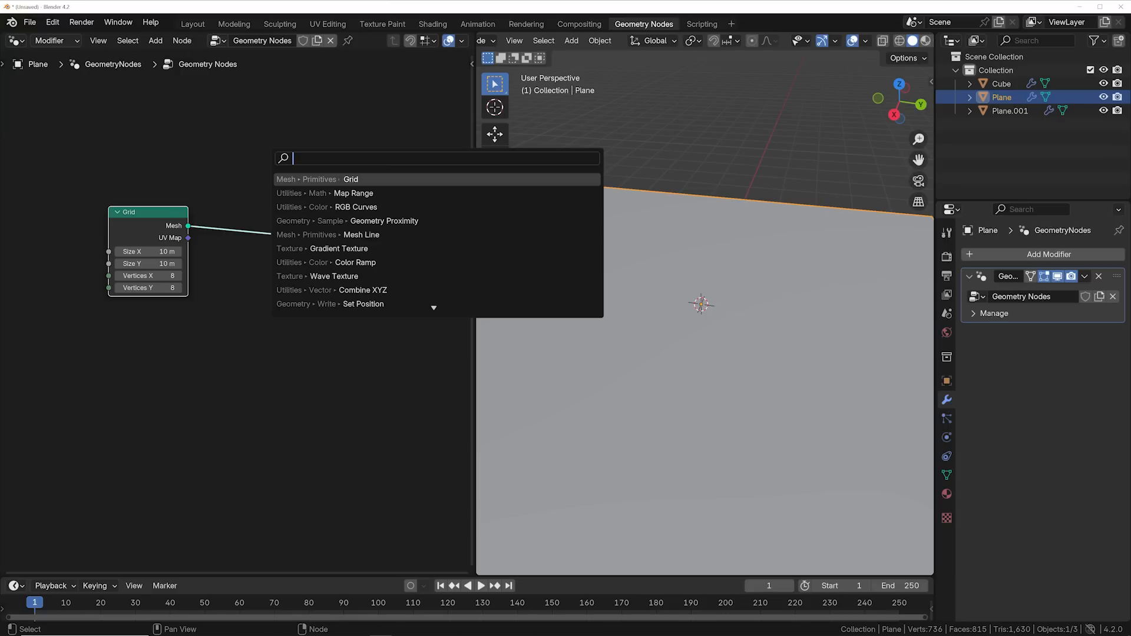
pyautogui.write('mesh to p')
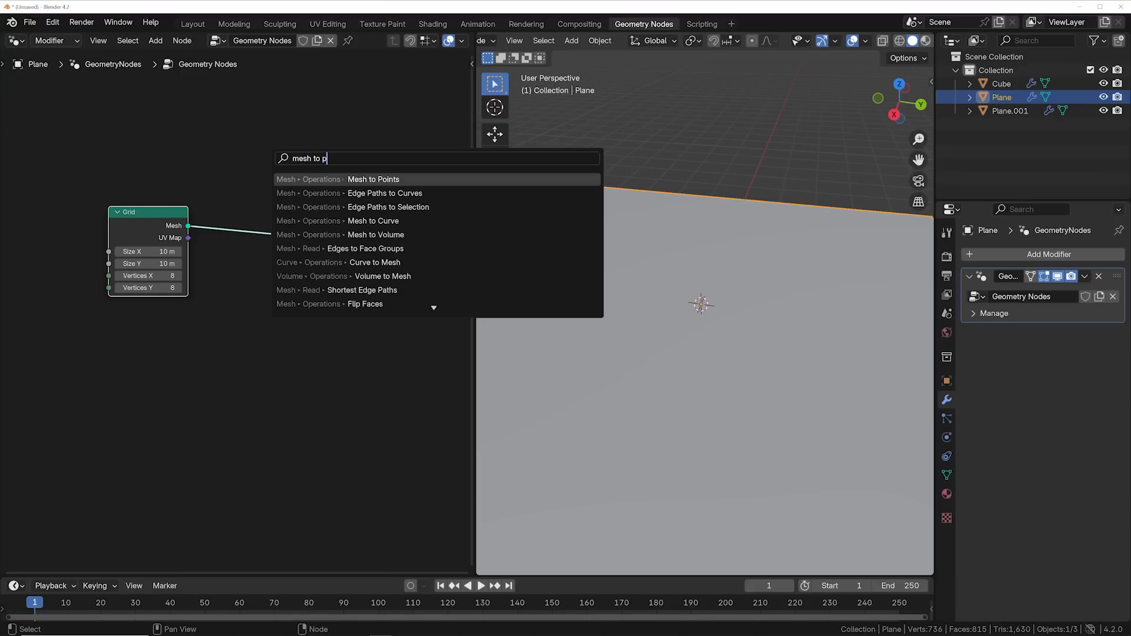
pyautogui.click(373, 179)
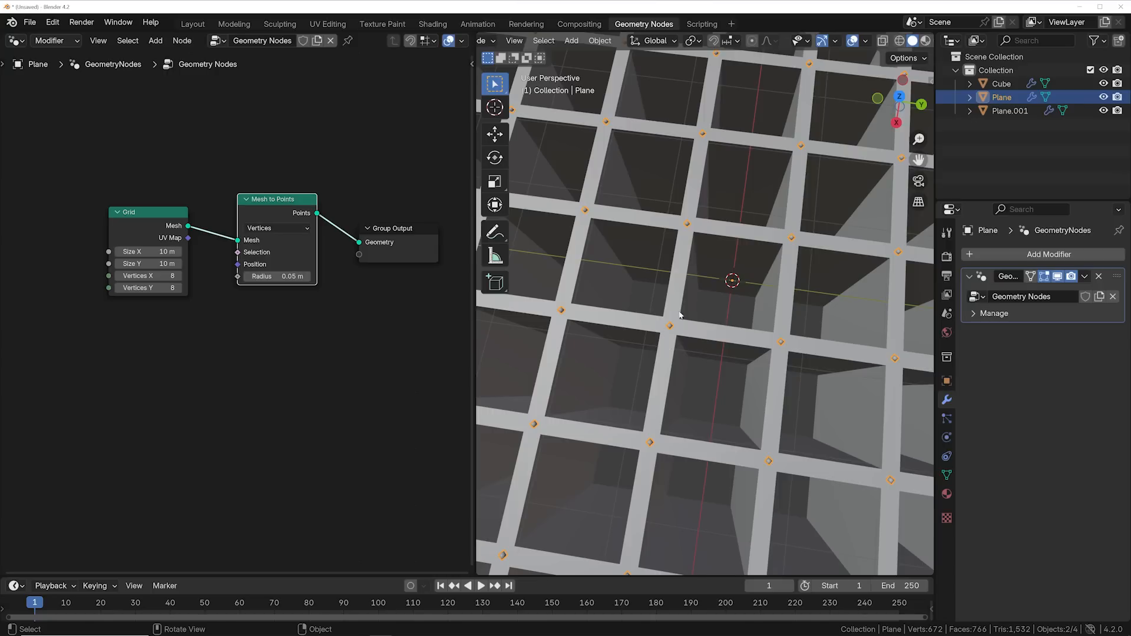
pyautogui.moveTo(734, 264)
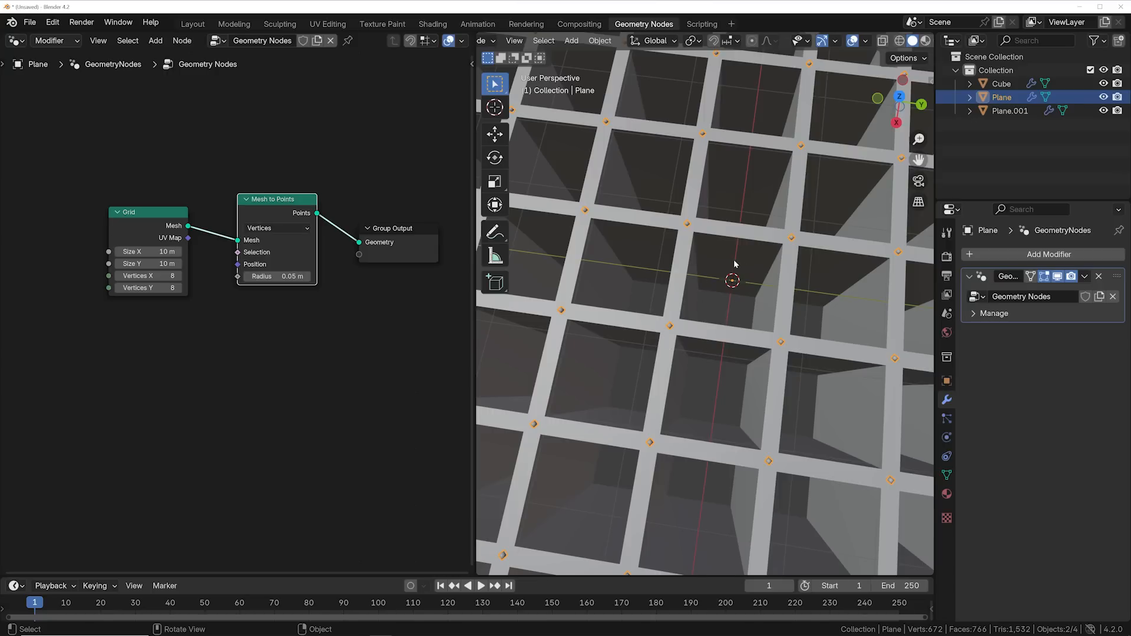
# Step: Set Mesh to Points mode to Faces so one point sits at each cell centre
pyautogui.click(275, 228)
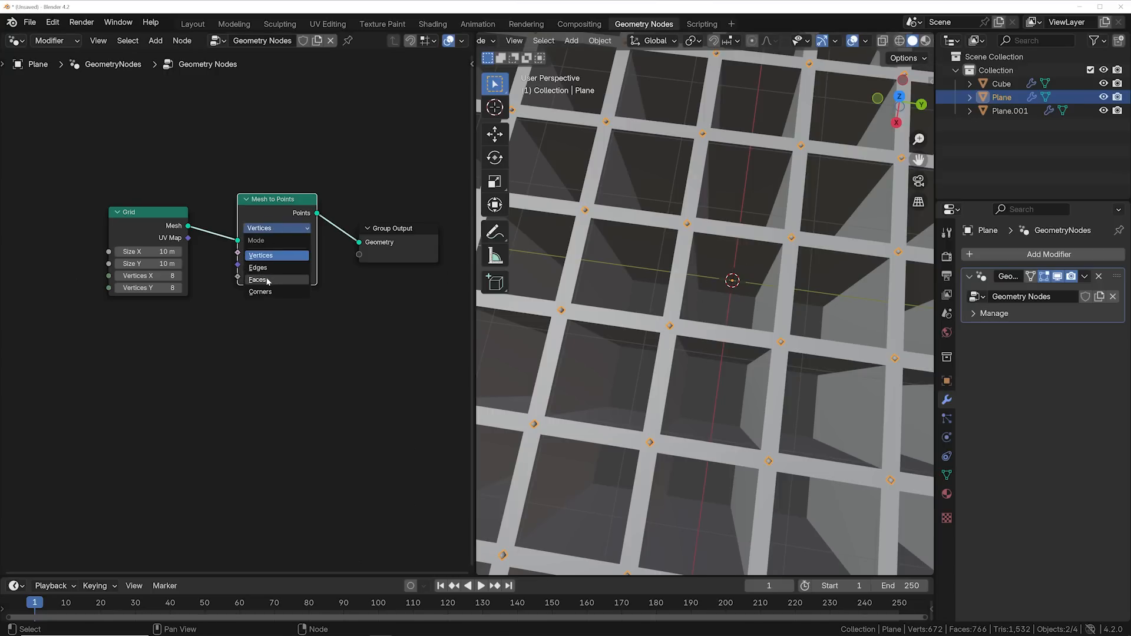
pyautogui.click(257, 279)
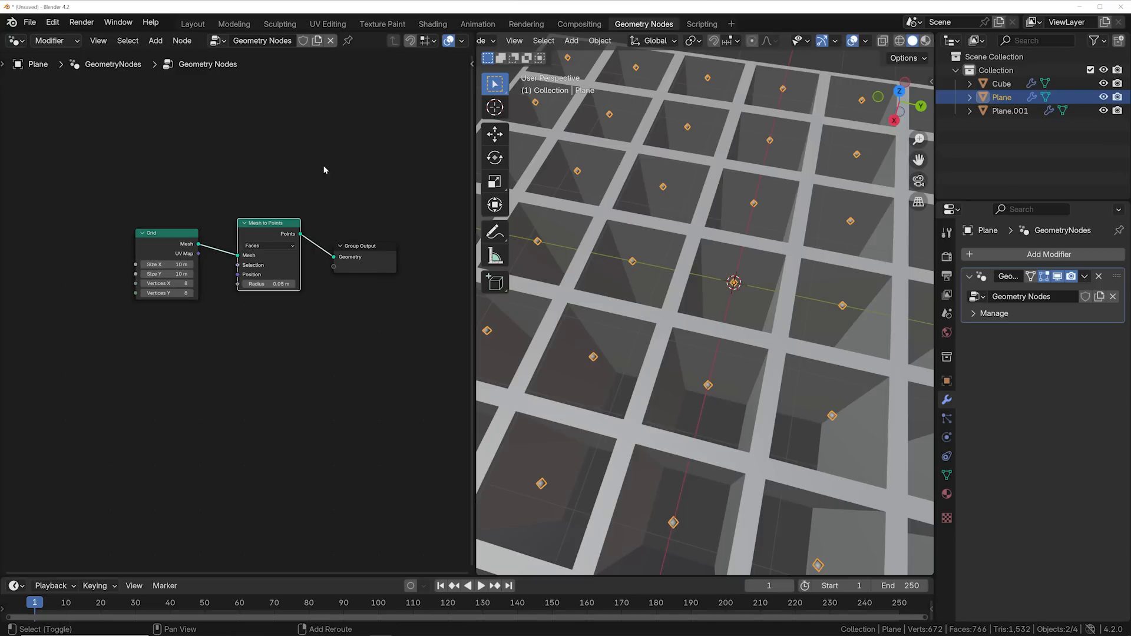
# Step: Instance the Cube on every point and lower the set along negative Z with Transform Geometry
pyautogui.write('inst')
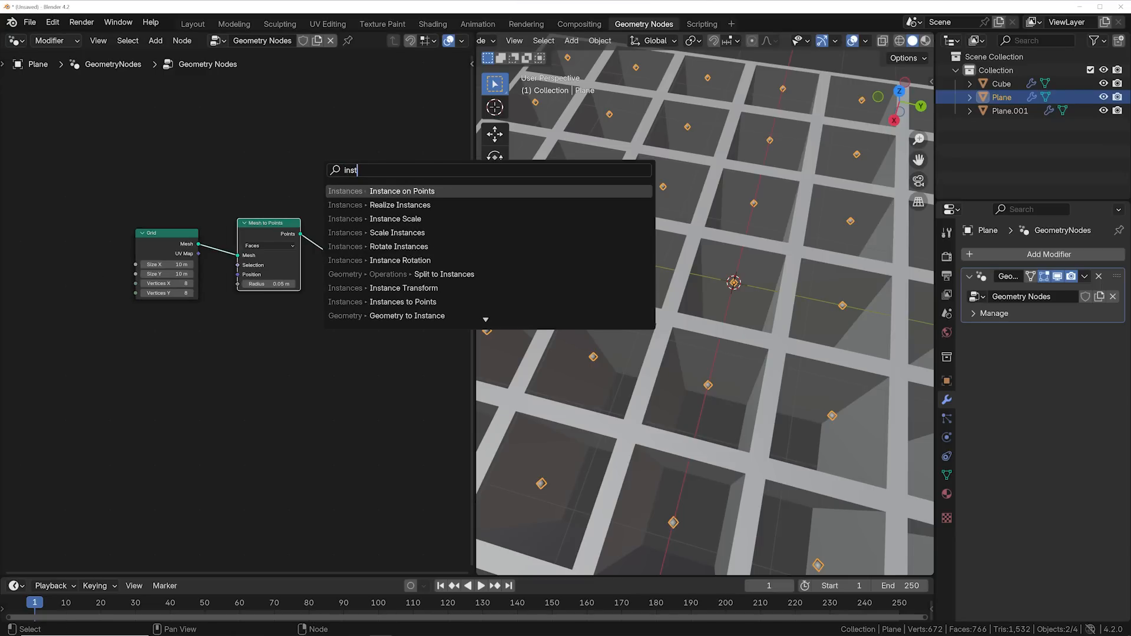
pyautogui.click(402, 191)
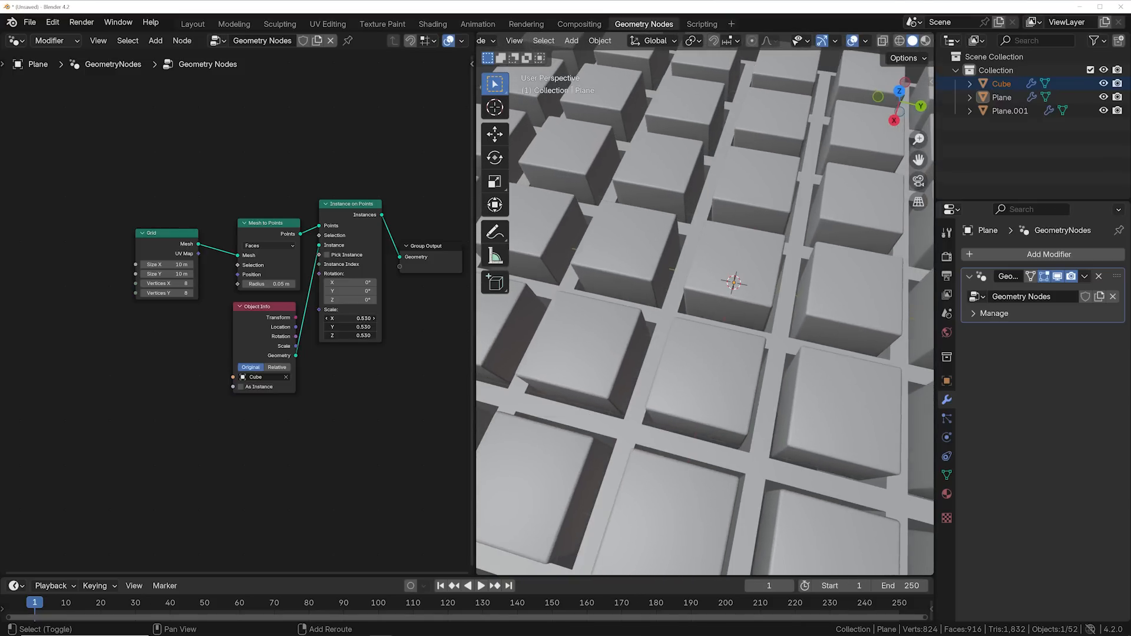
pyautogui.write('trans')
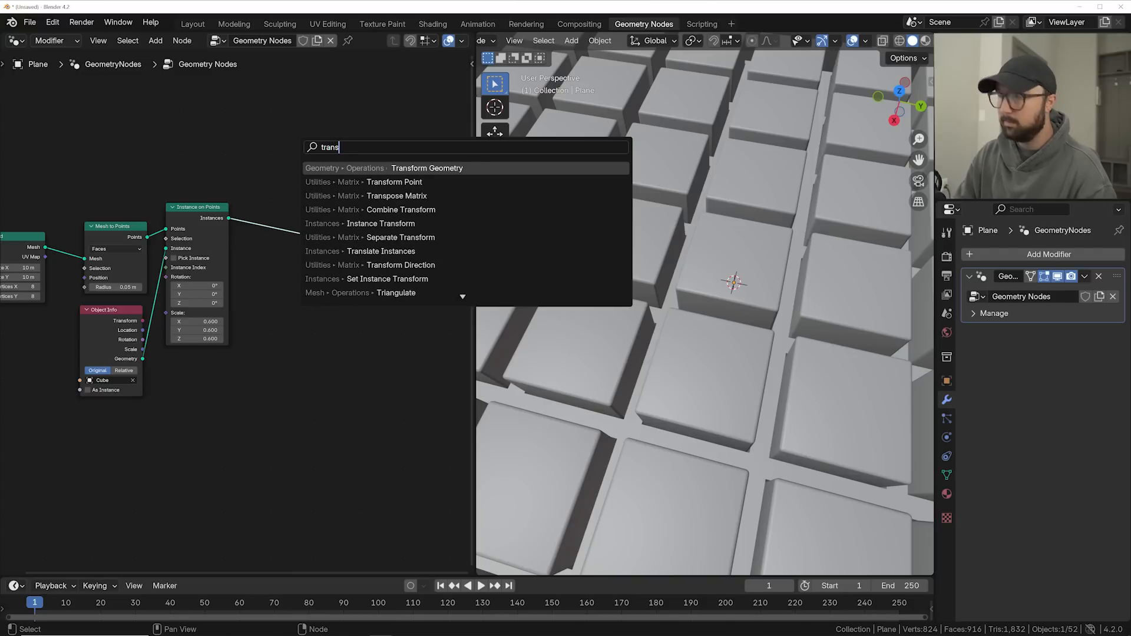
pyautogui.click(425, 168)
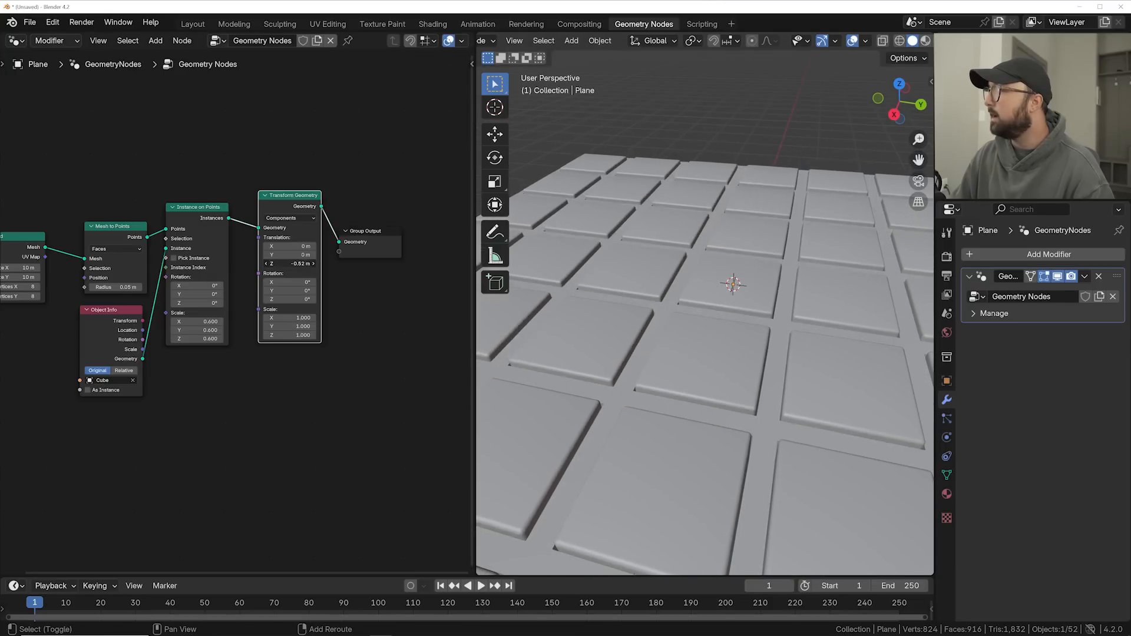
pyautogui.moveTo(290, 263); pyautogui.dragTo(282, 262)
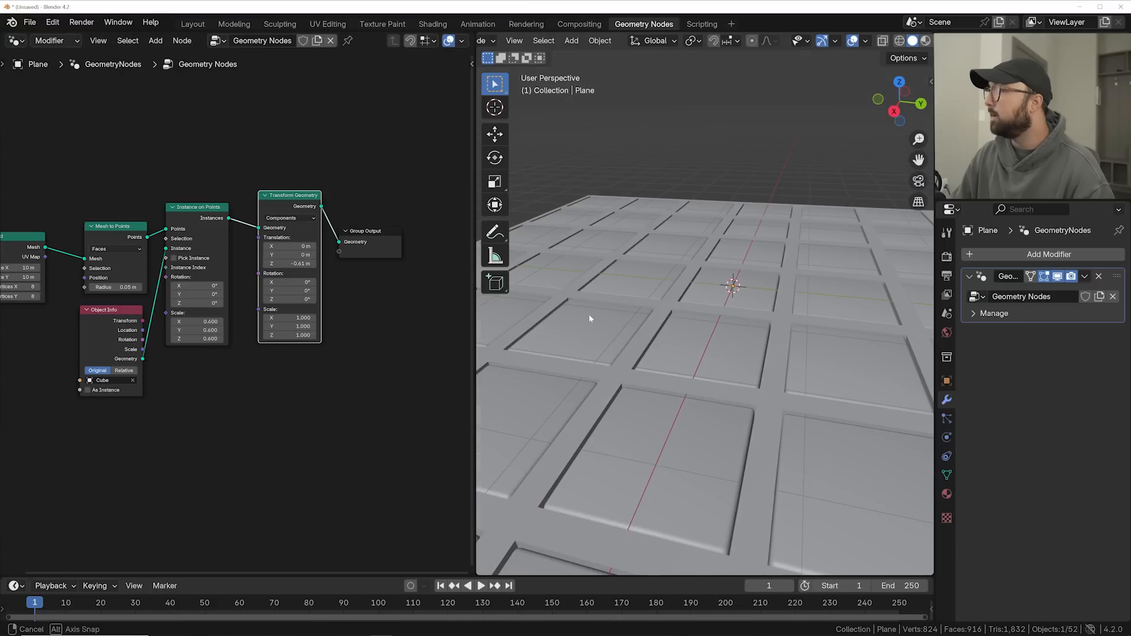
pyautogui.click(698, 364)
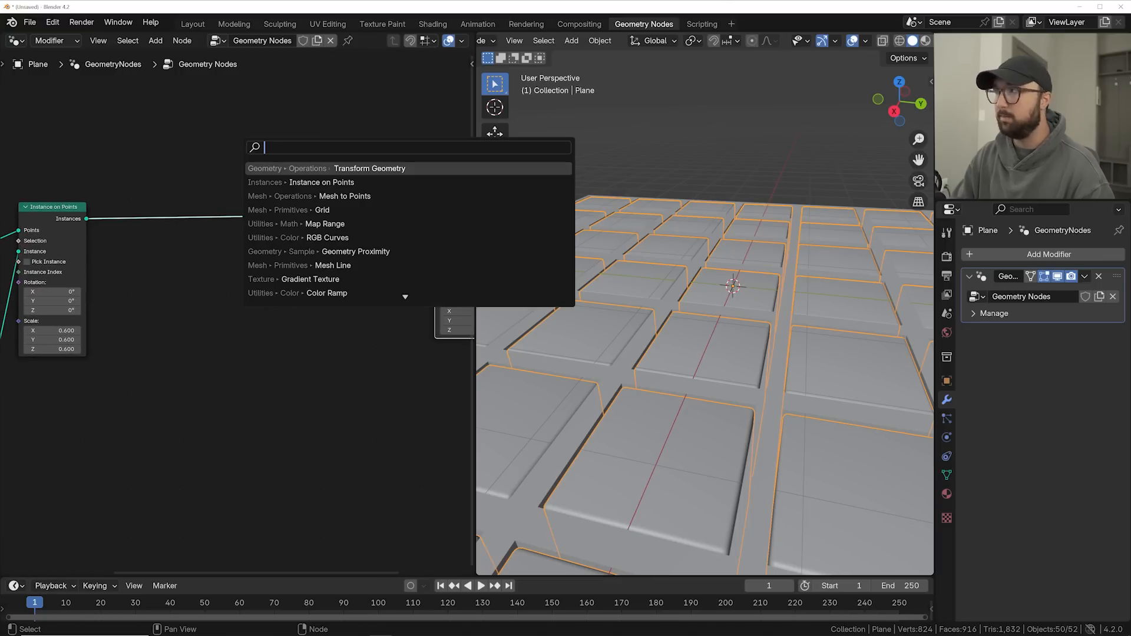
# Step: Add a Set Position node before instancing with a Combine XYZ feeding its offset
pyautogui.write('set')
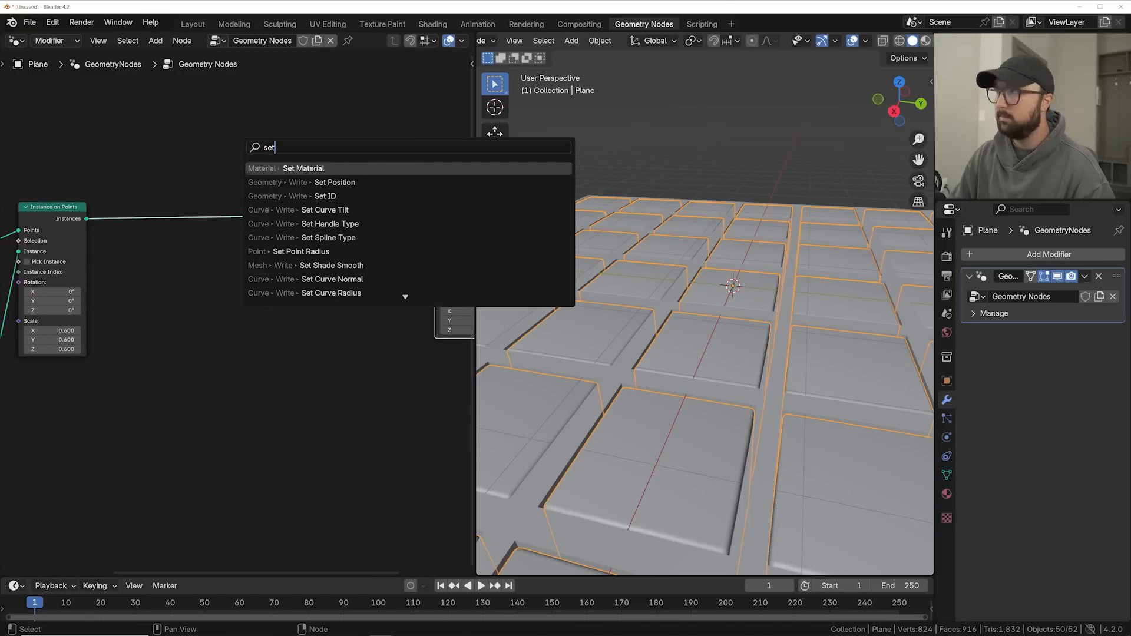
pyautogui.click(334, 181)
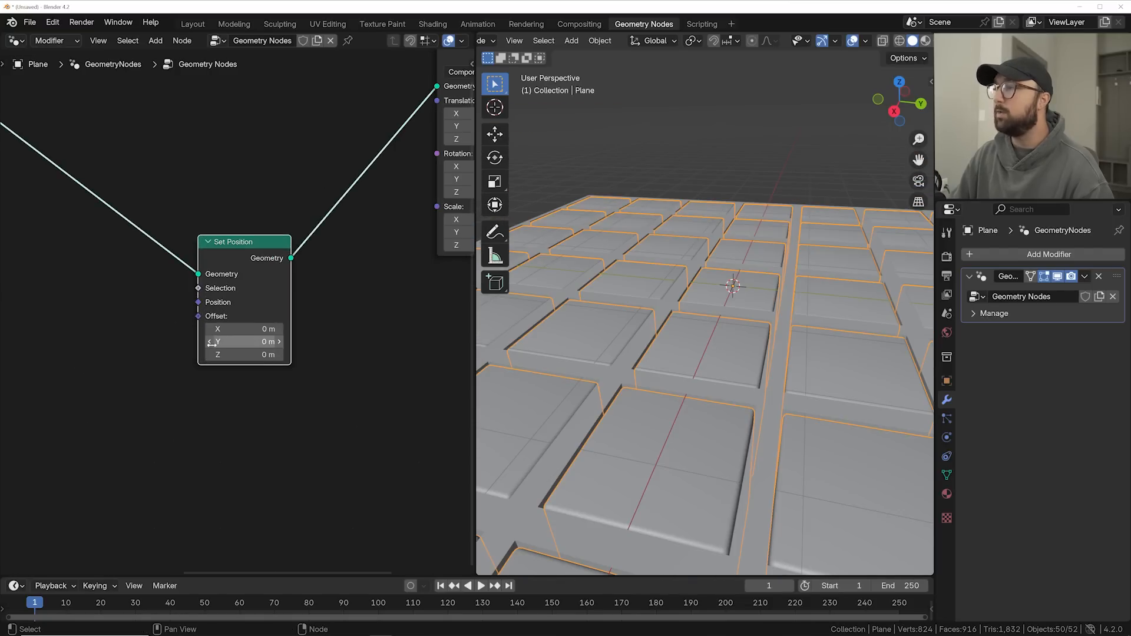
pyautogui.write('comb')
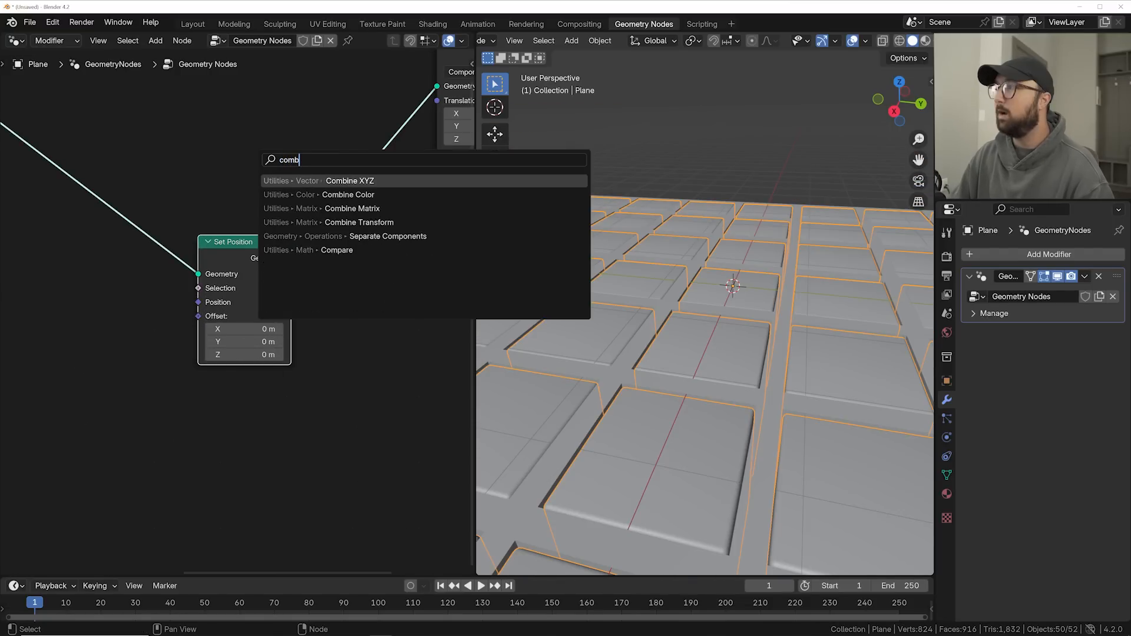
pyautogui.click(348, 180)
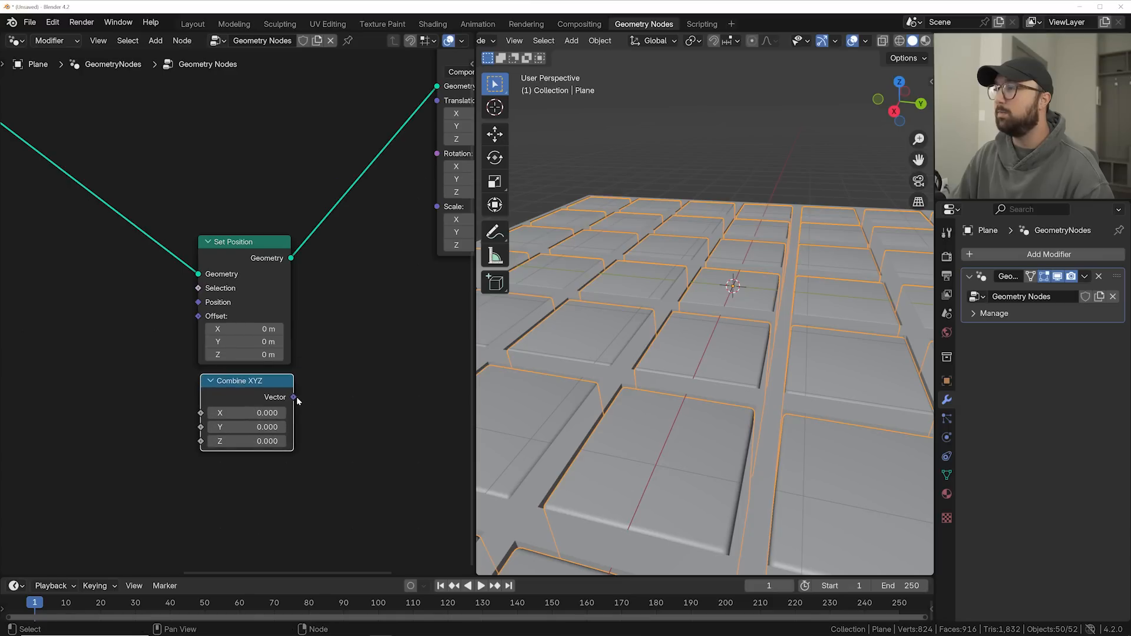
pyautogui.moveTo(238, 380); pyautogui.dragTo(238, 342)
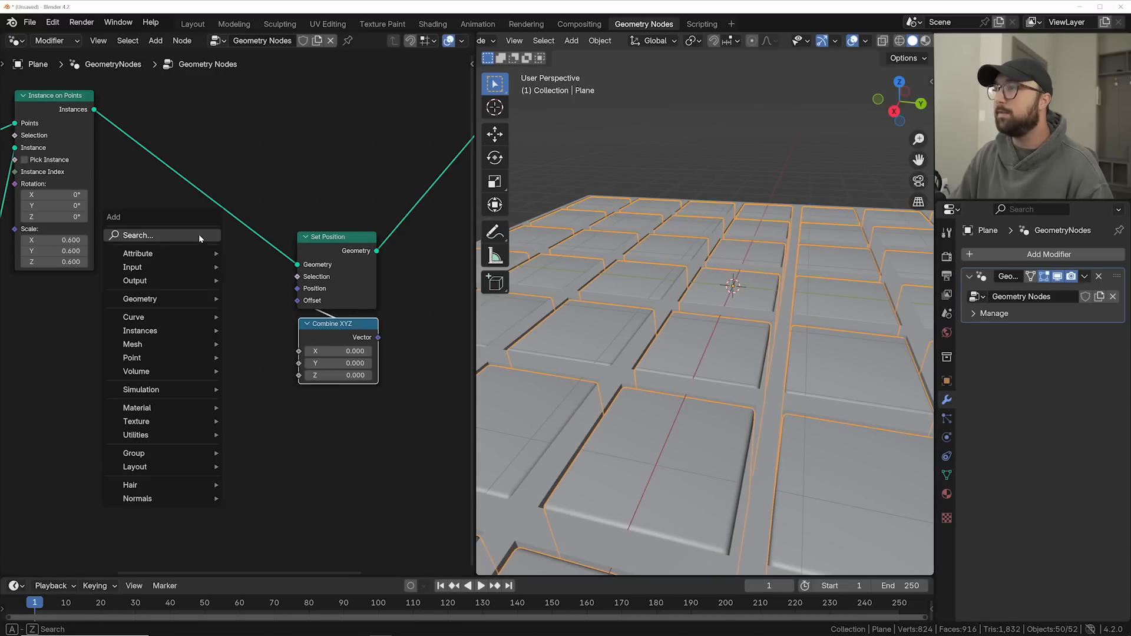
# Step: Drive the Z height with a Wave Texture and raise its distortion to about 30.8
pyautogui.write('w')
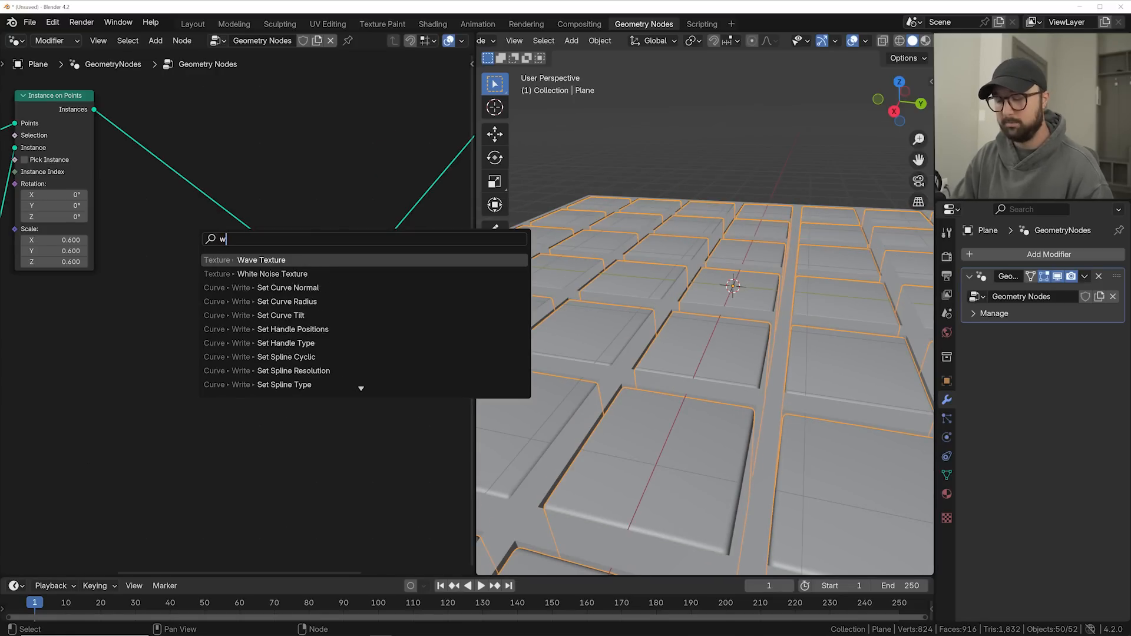
pyautogui.click(260, 259)
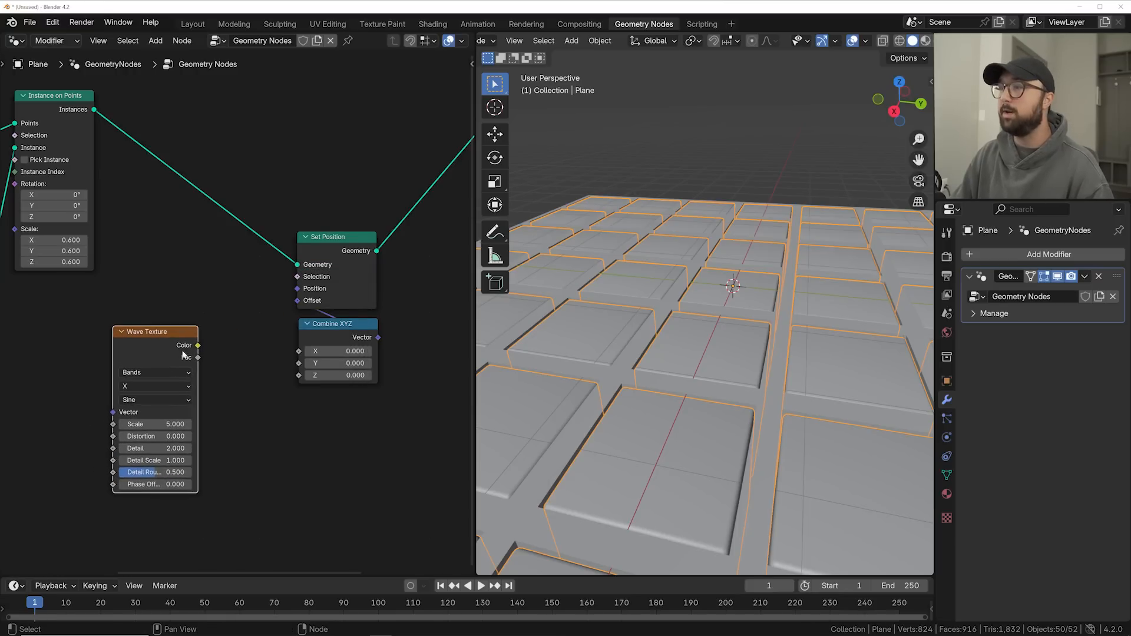
pyautogui.moveTo(197, 357); pyautogui.dragTo(297, 374)
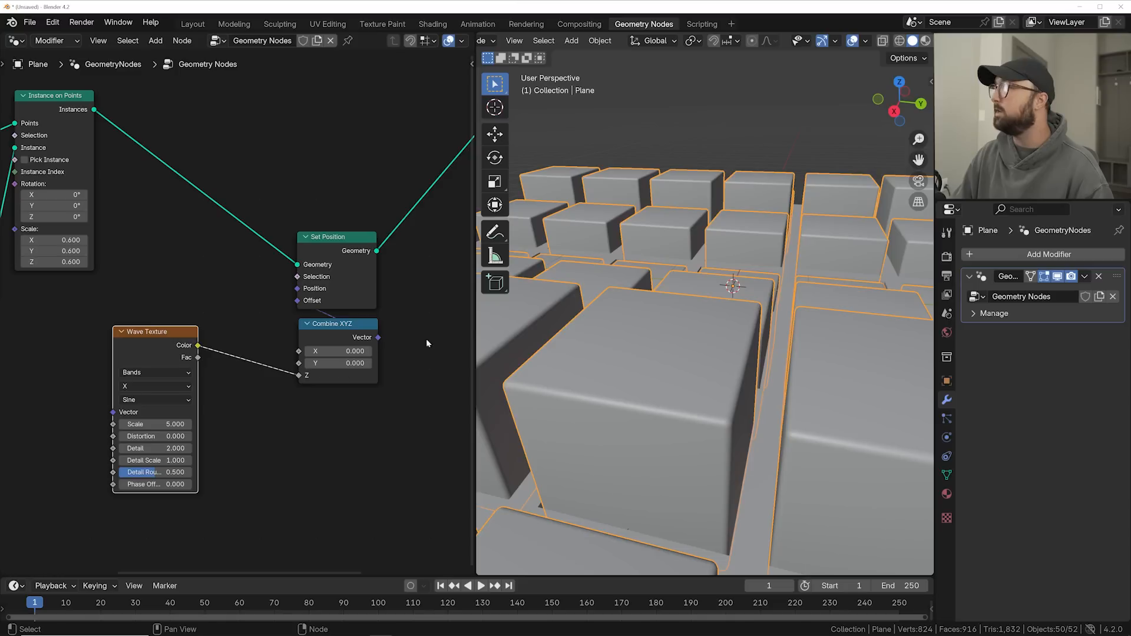
pyautogui.moveTo(143, 484); pyautogui.dragTo(173, 484)
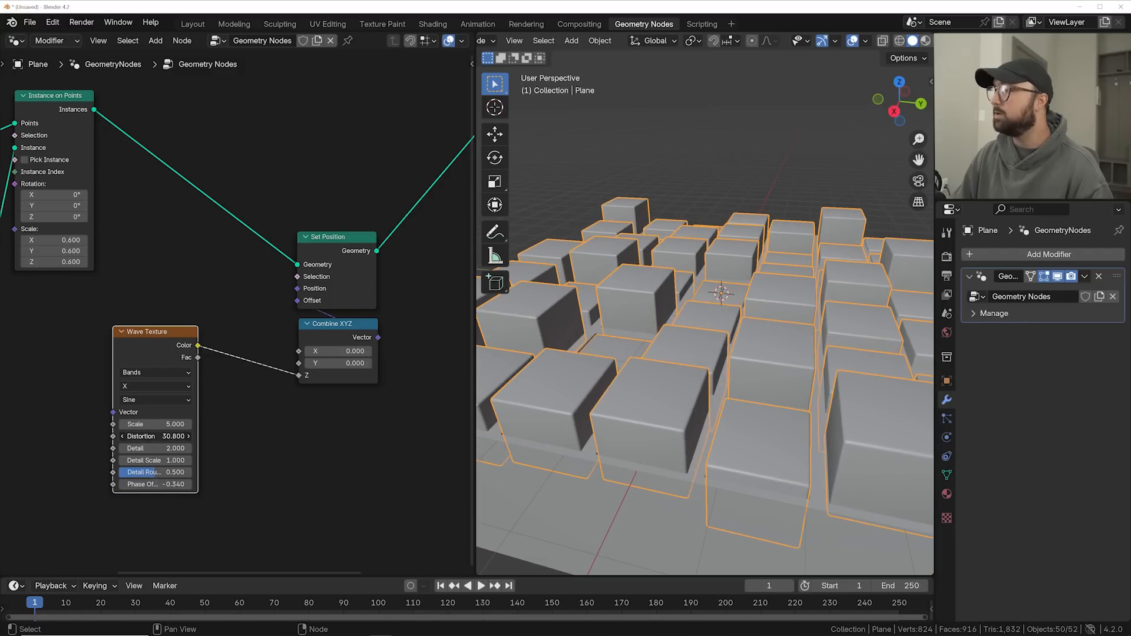
# Step: Nudge the wave phase offset, set default keyframe interpolation to Linear and start the timeline at frame 0
pyautogui.moveTo(156, 484); pyautogui.dragTo(173, 484)
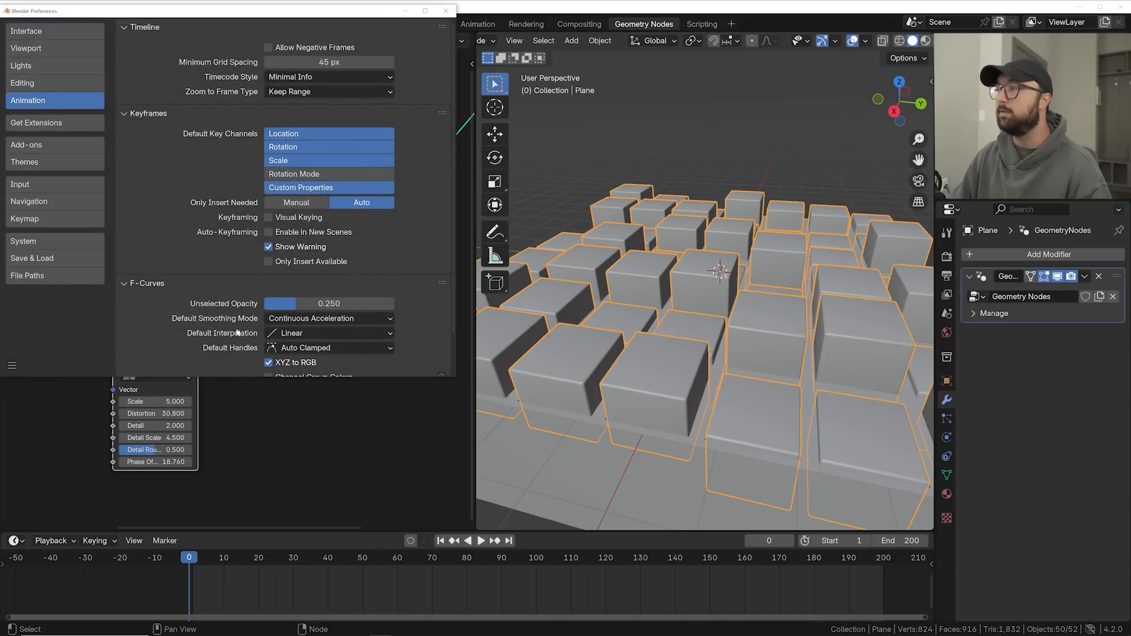
pyautogui.click(329, 333)
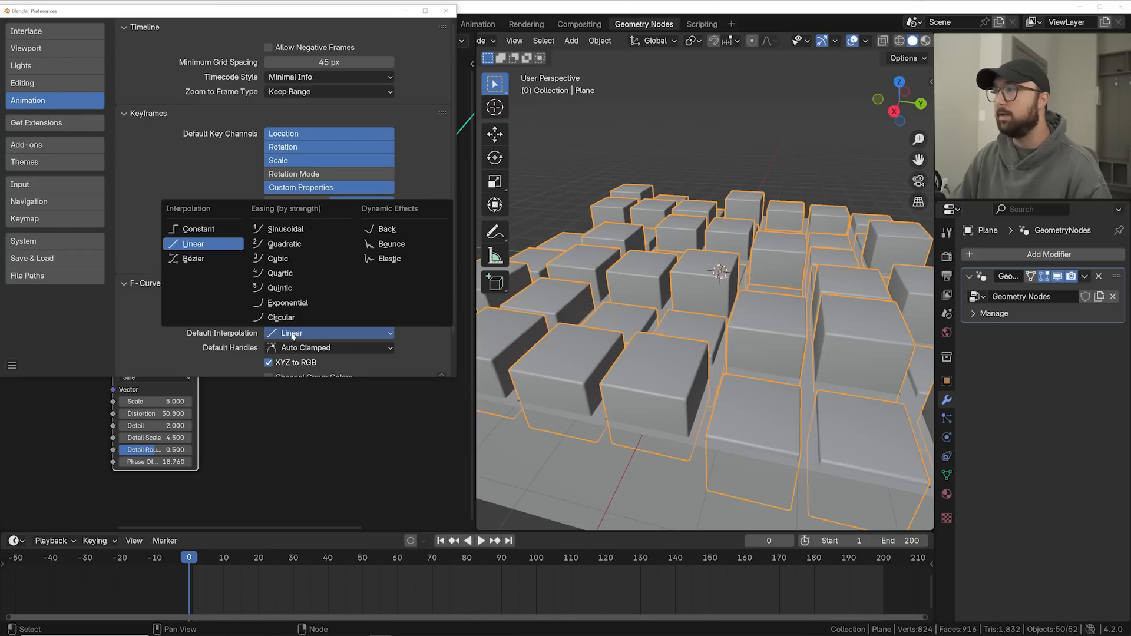
pyautogui.moveTo(357, 245)
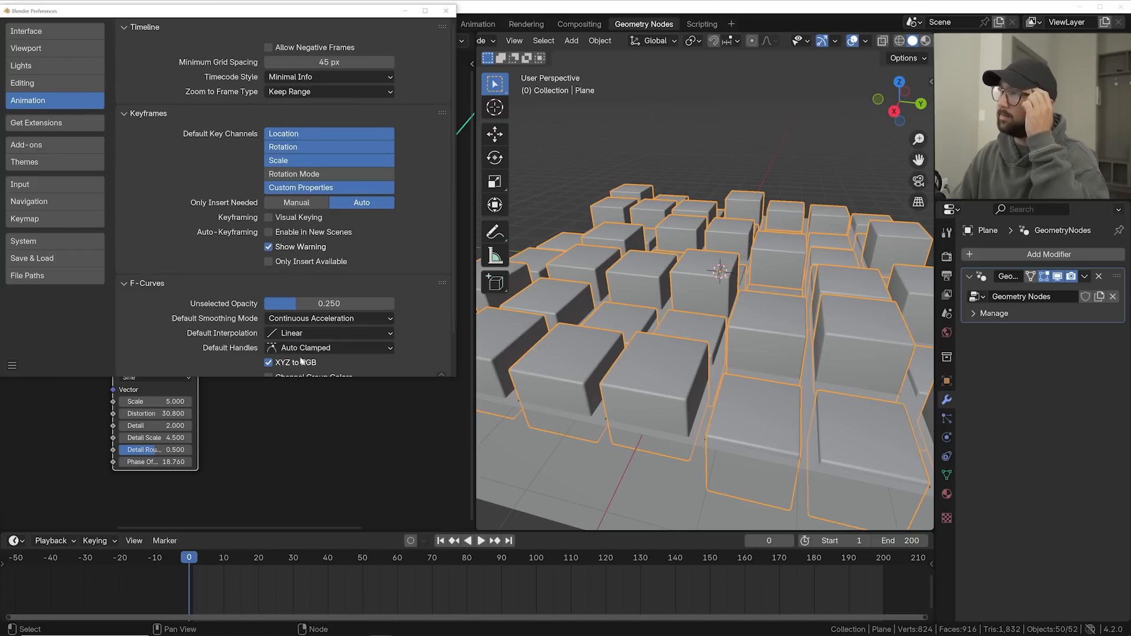
pyautogui.click(328, 332)
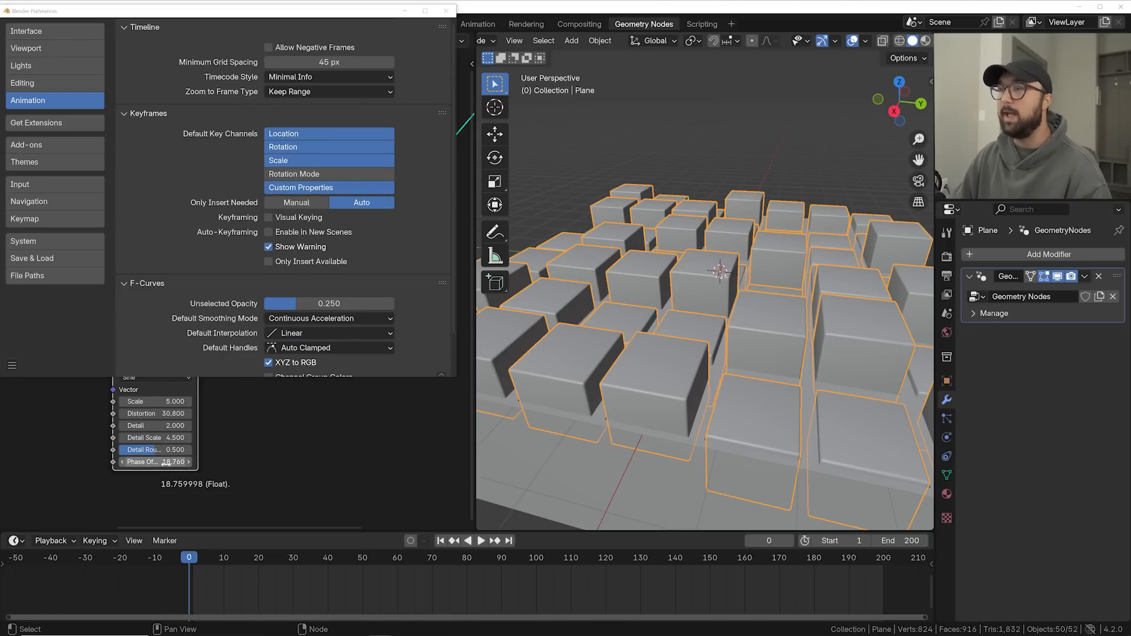
pyautogui.click(445, 11)
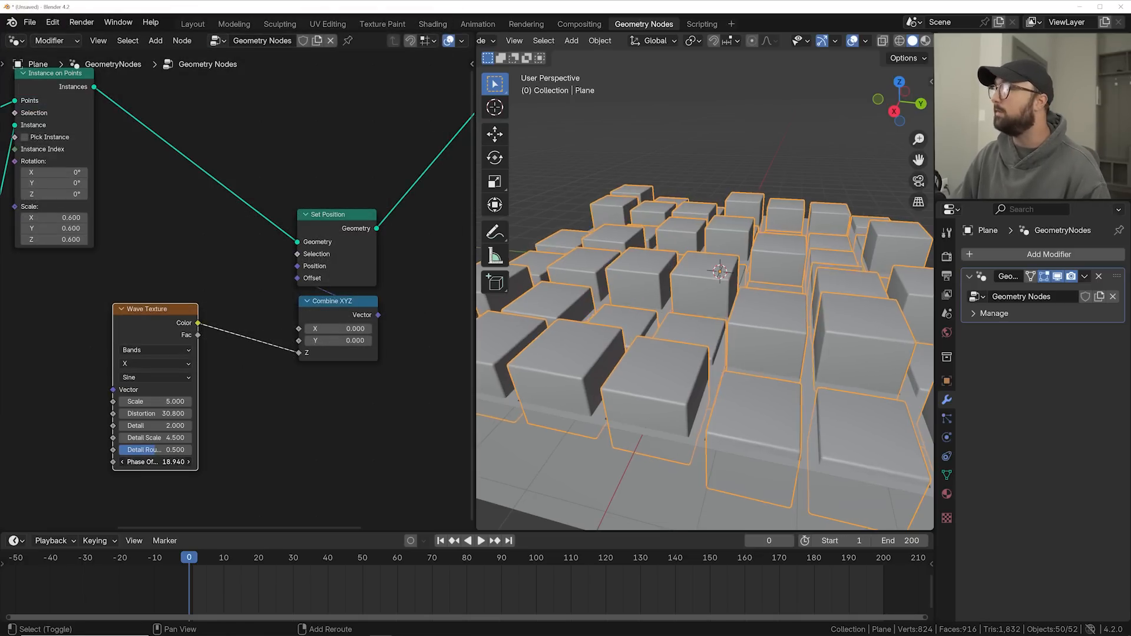
# Step: Keyframe the wave phase offset at 0 on frame 0 and jump to the last frame
pyautogui.moveTo(154, 462); pyautogui.dragTo(143, 462)
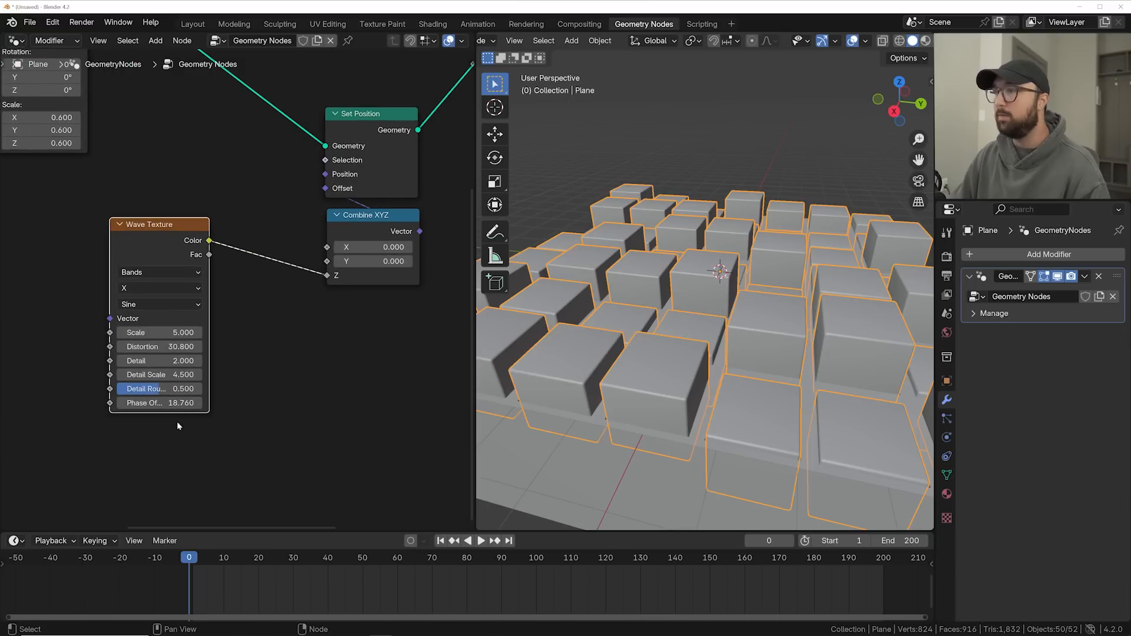
pyautogui.click(158, 403)
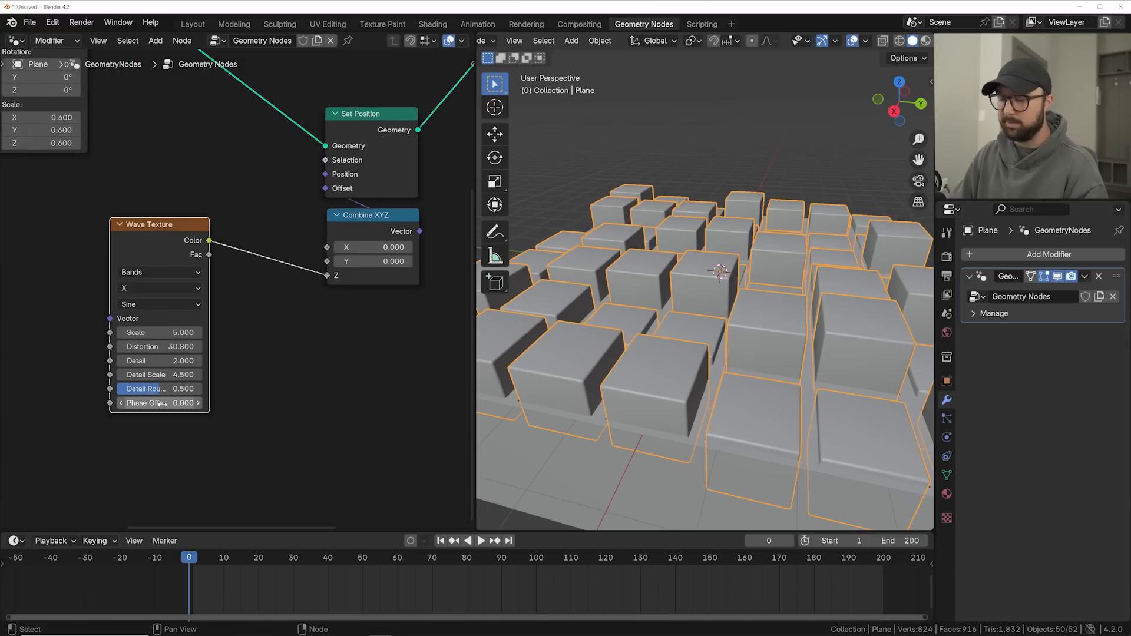
pyautogui.click(509, 541)
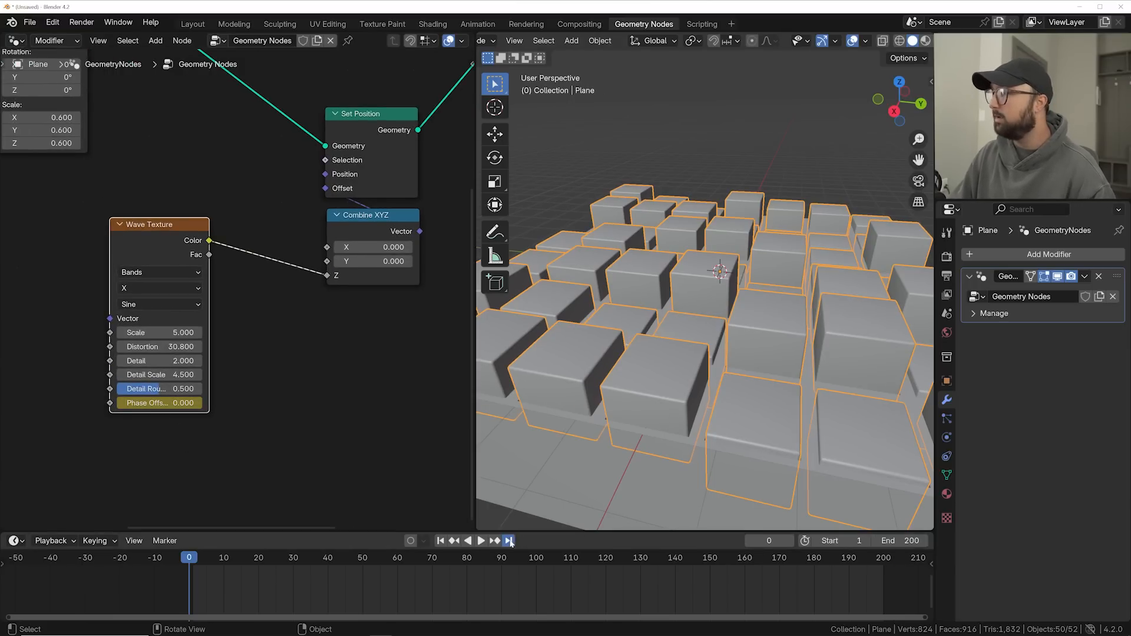
pyautogui.click(509, 541)
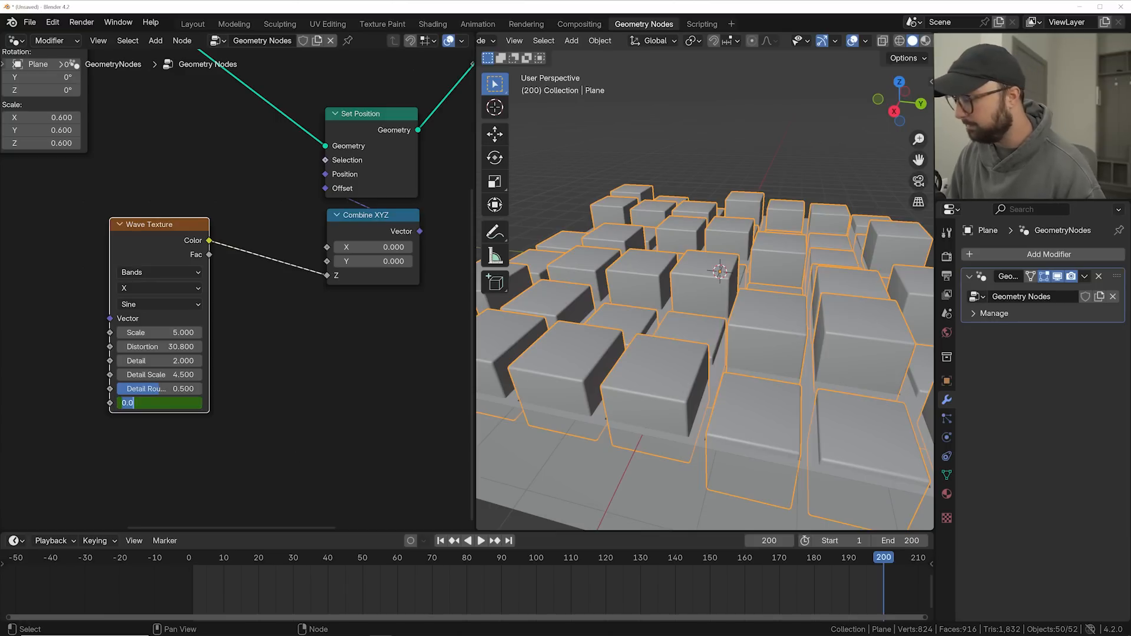
# Step: Keyframe phase offset 2*pi at the end, set End to 80 and preview the loop
pyautogui.write('2*')
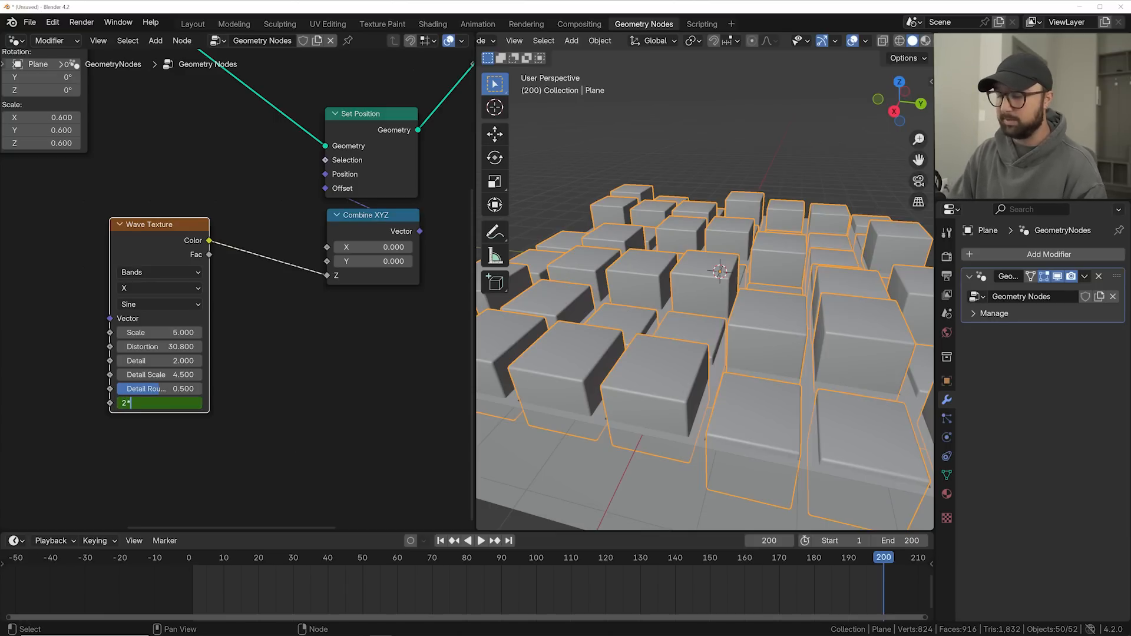
pyautogui.press('Return')
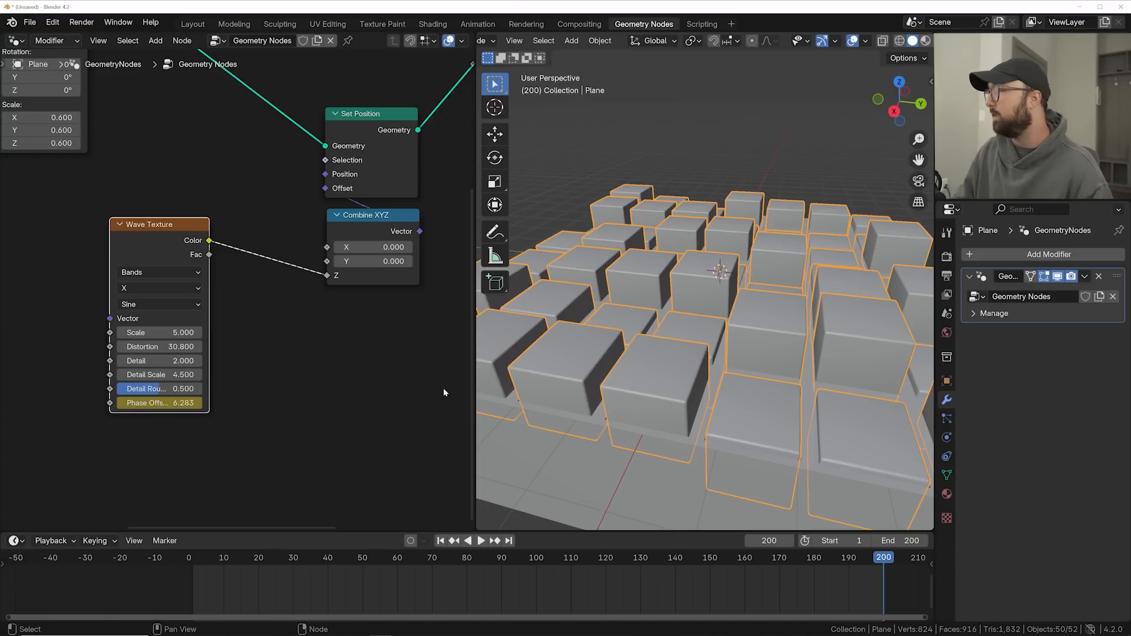
pyautogui.click(481, 540)
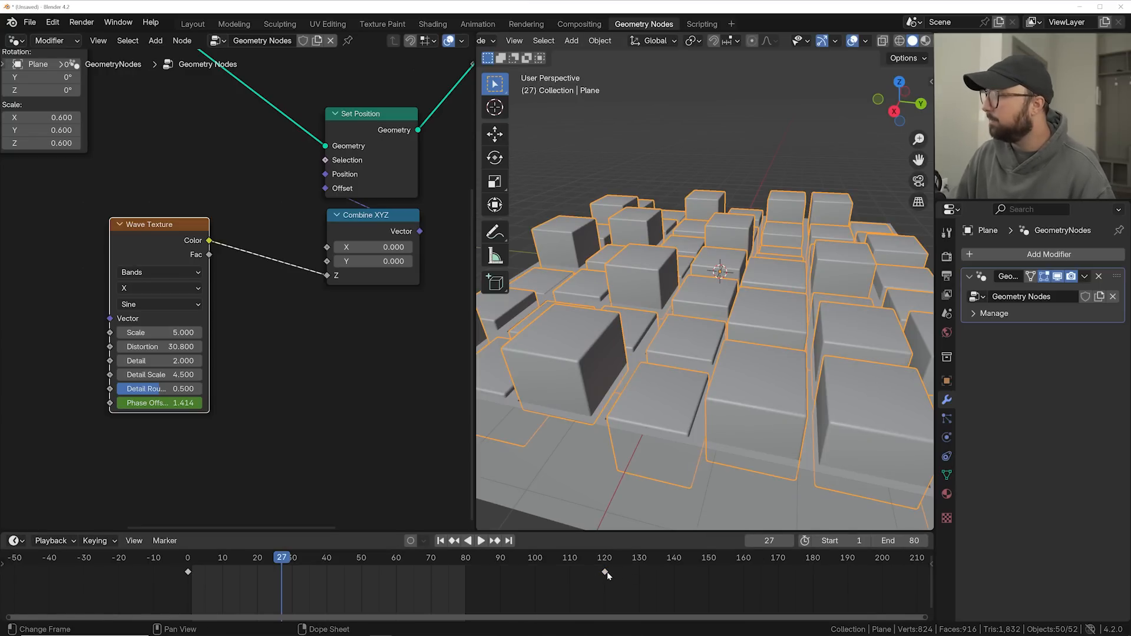
pyautogui.click(481, 539)
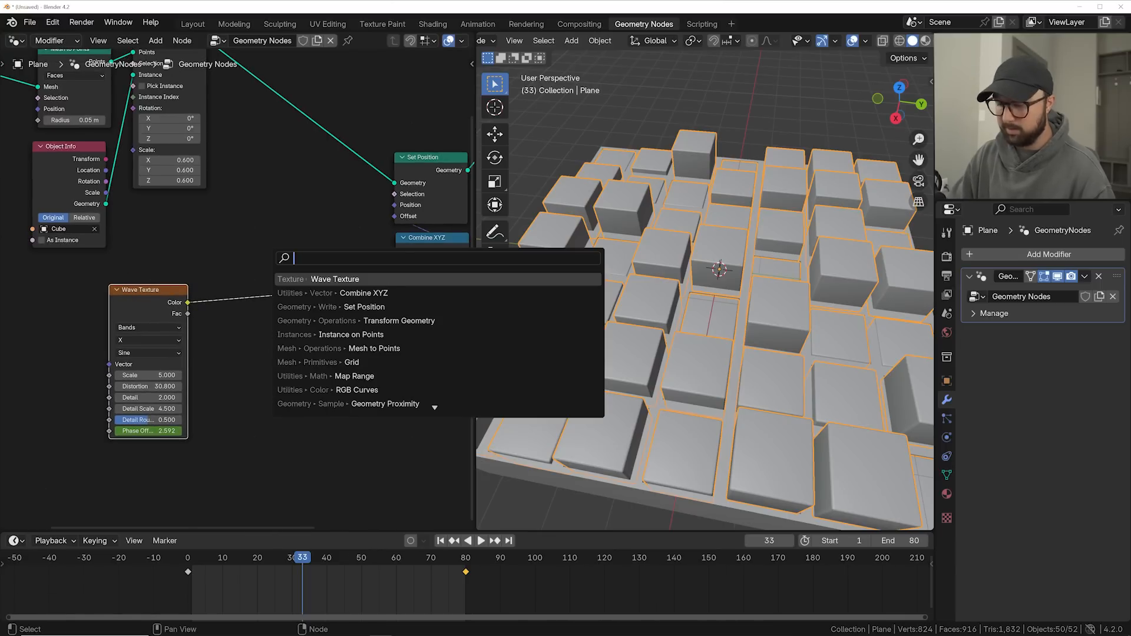
# Step: Insert a Color Ramp after the Wave Texture with its black stop pushed to about 0.75
pyautogui.click(332, 279)
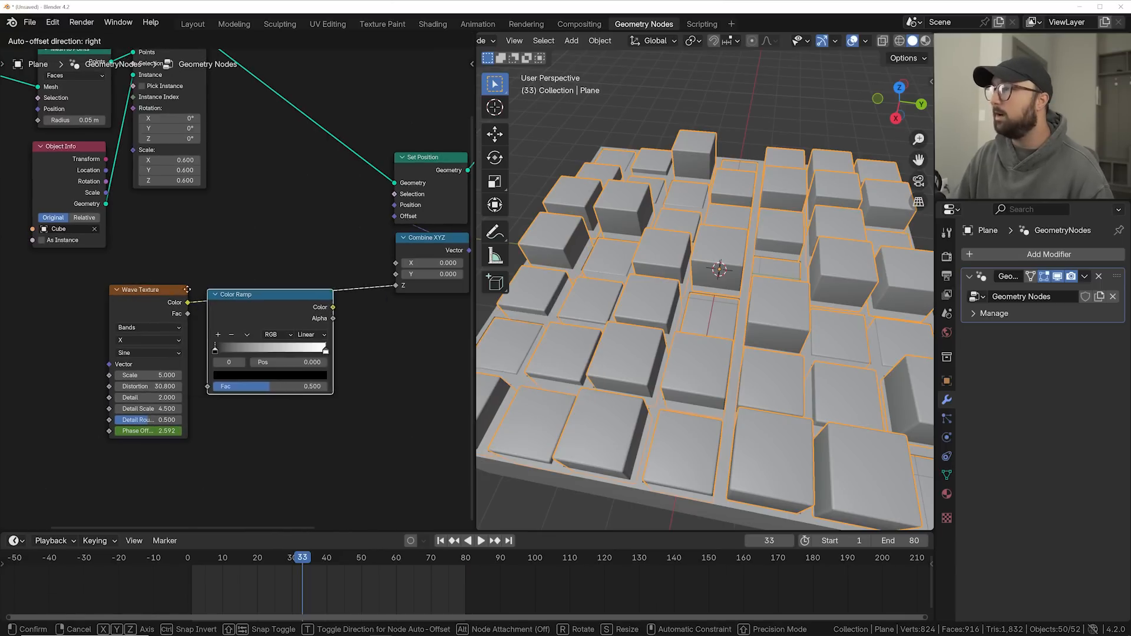
pyautogui.moveTo(214, 349); pyautogui.dragTo(289, 348)
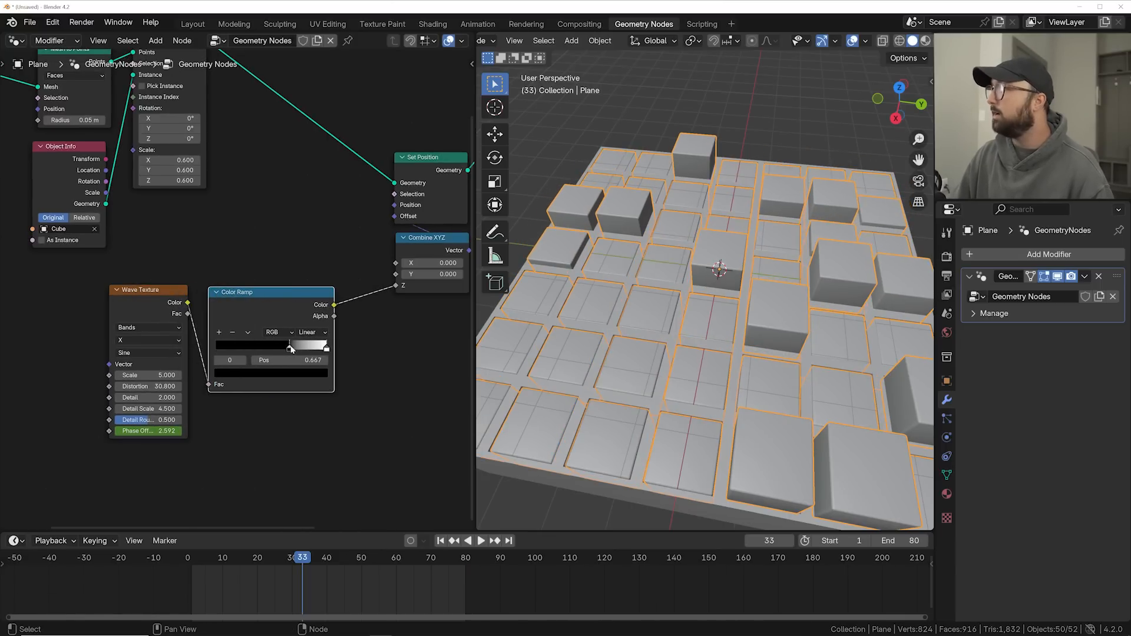
pyautogui.click(481, 540)
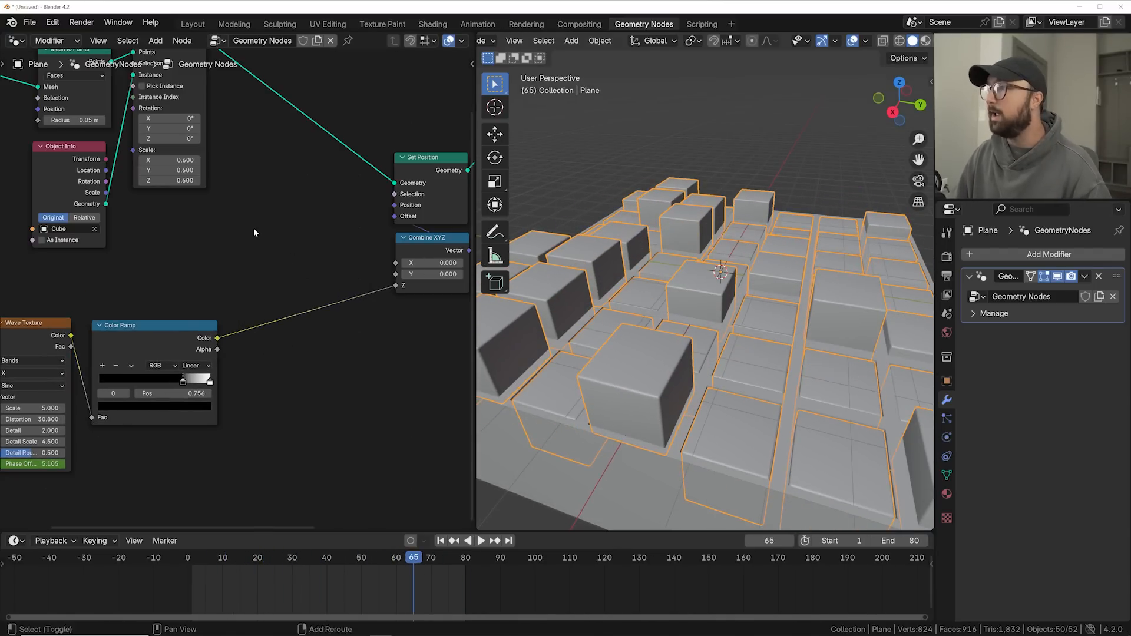
# Step: Add an RGB Curves node after the Color Ramp and shape its C curve into an S
pyautogui.write('rgb')
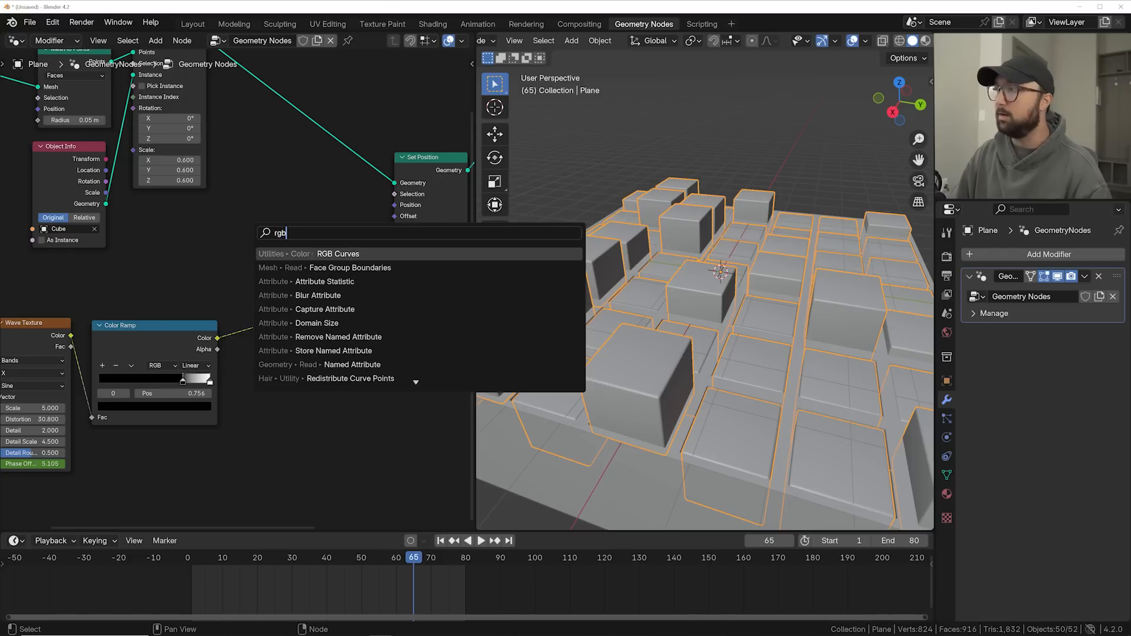
pyautogui.click(338, 254)
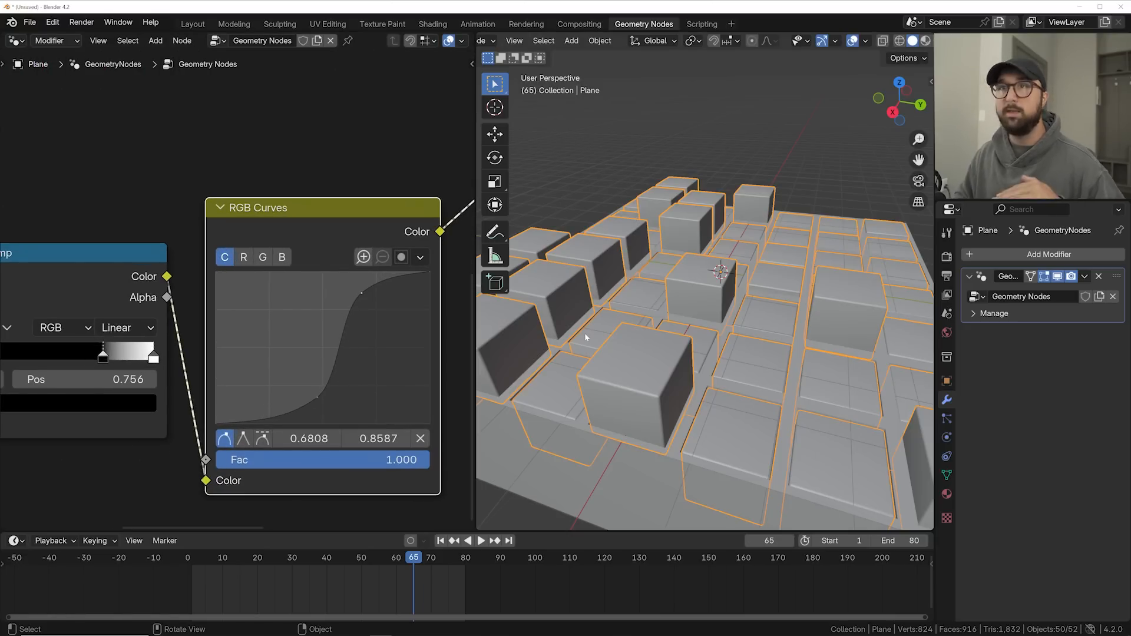
pyautogui.click(481, 541)
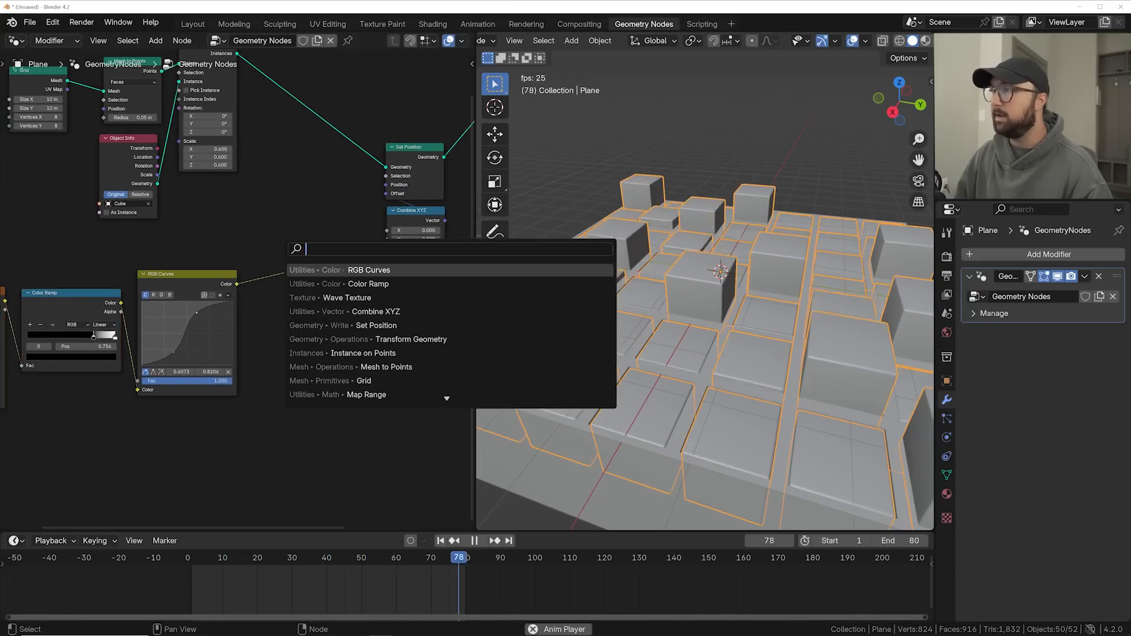
# Step: Search for a Map Range node while the duplicated base slab gets its Solidify modifier
pyautogui.write('map')
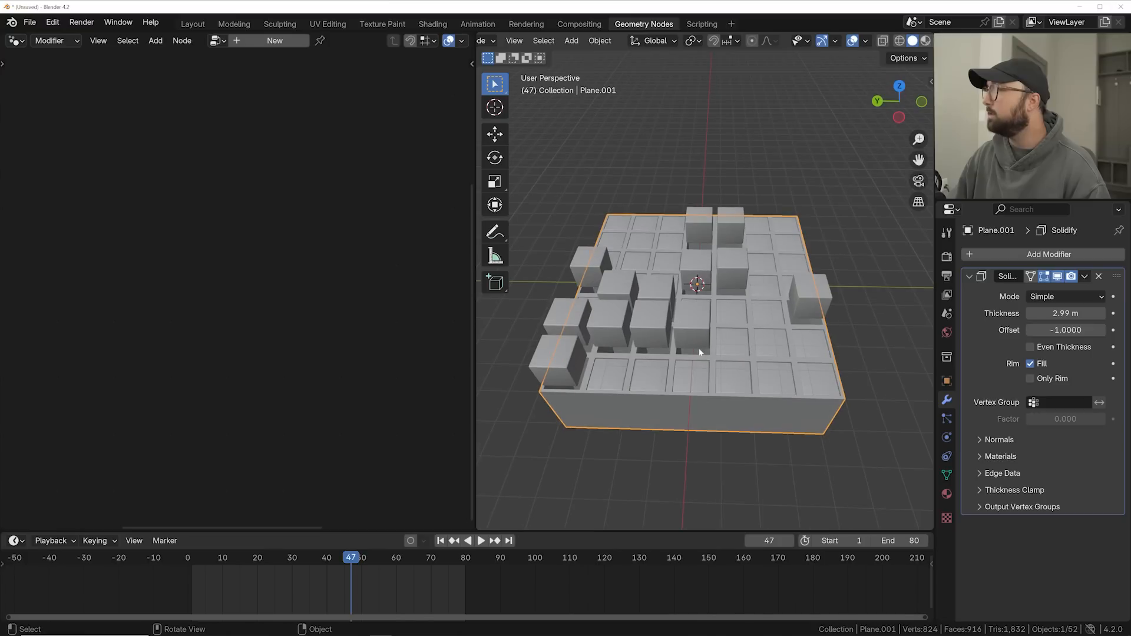
# Step: Inset the slab's faces individually into tiles and add a Map Range with To Max 1.6 before Combine XYZ
pyautogui.press('Tab')
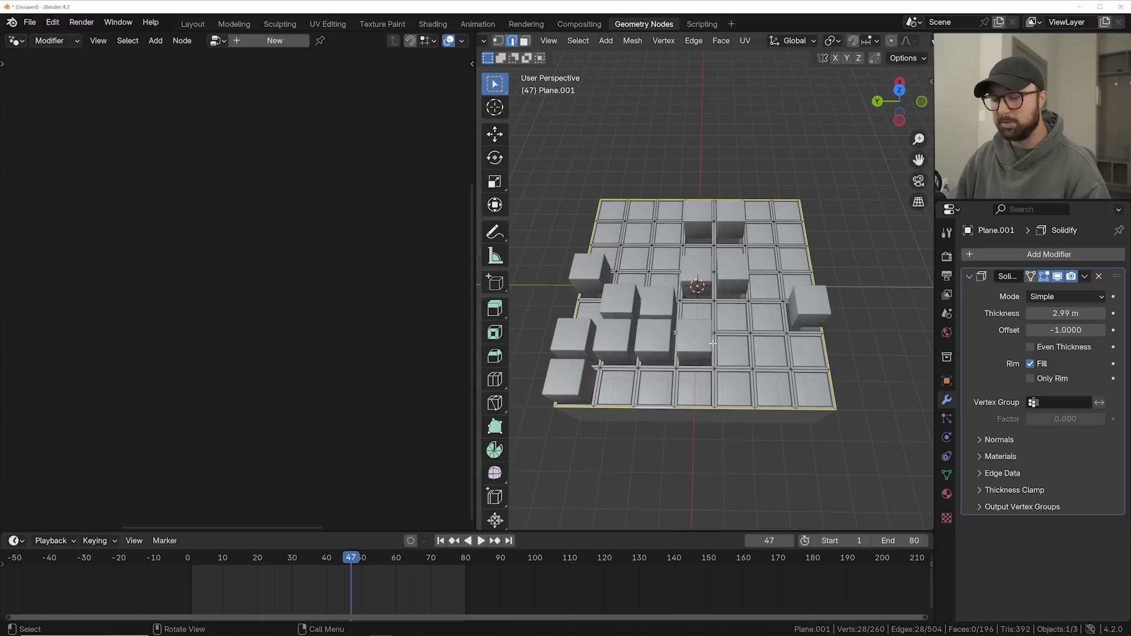
pyautogui.press('s')
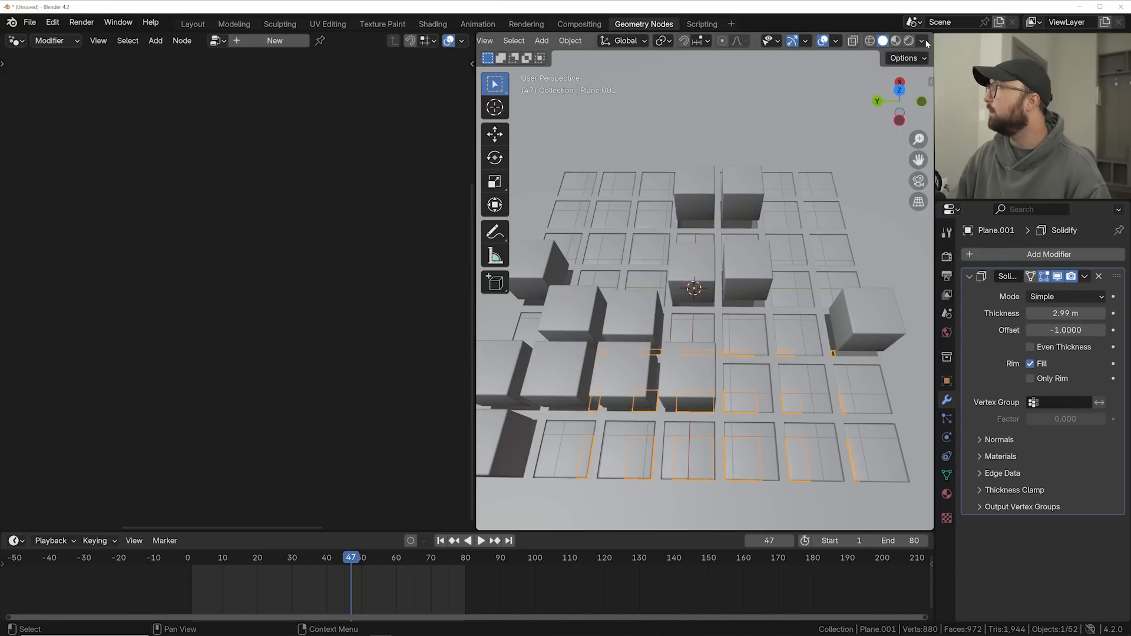
pyautogui.click(922, 40)
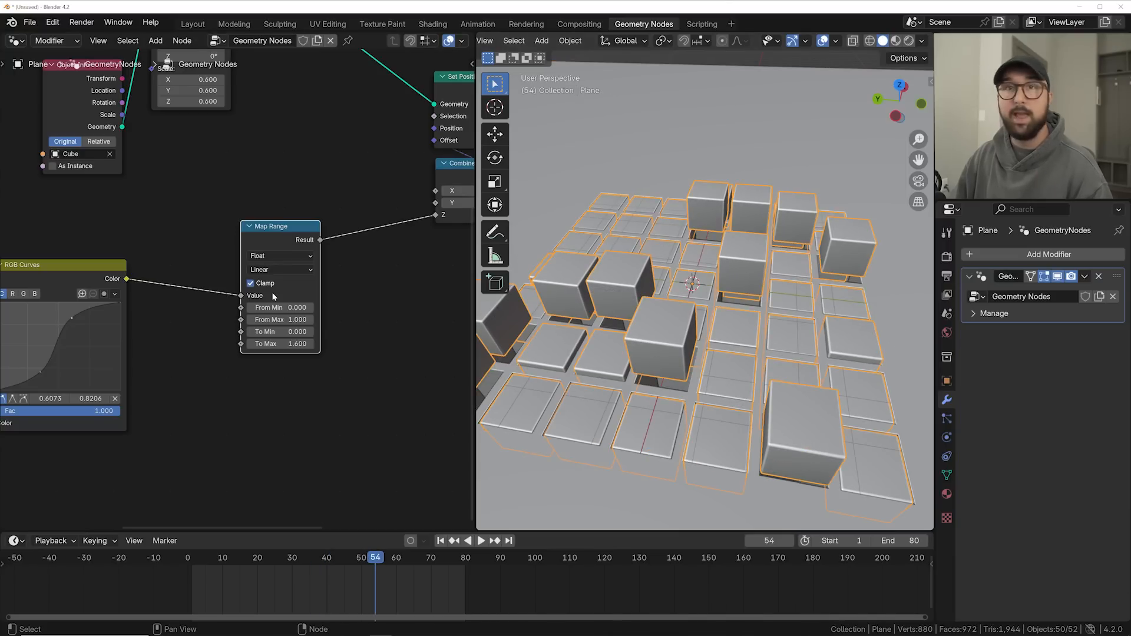
pyautogui.moveTo(272, 296)
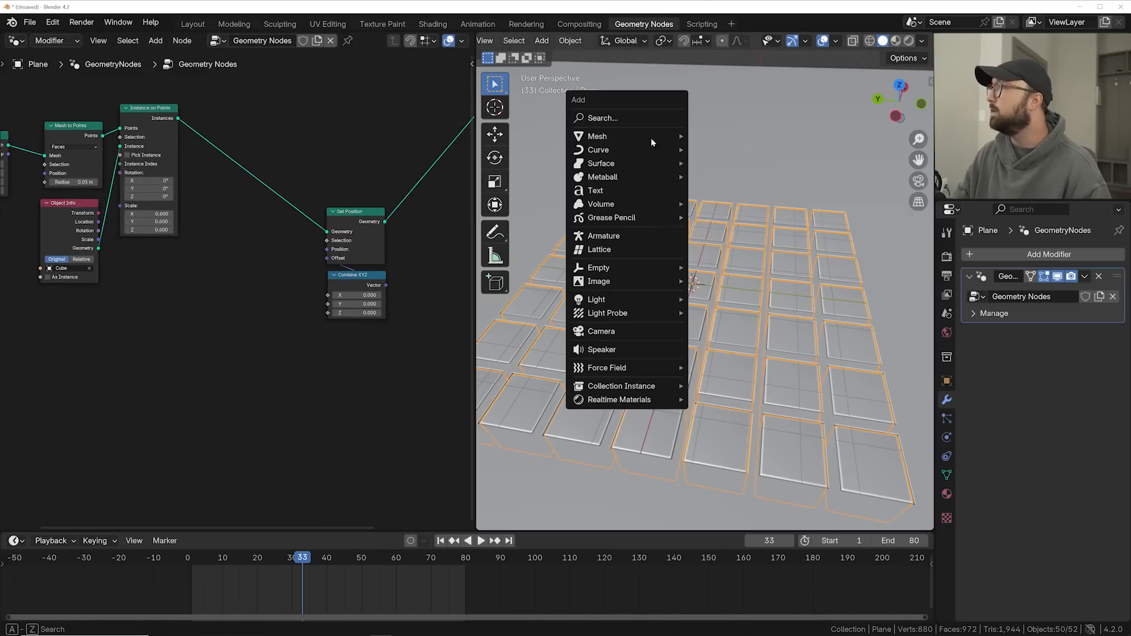
pyautogui.moveTo(598, 268)
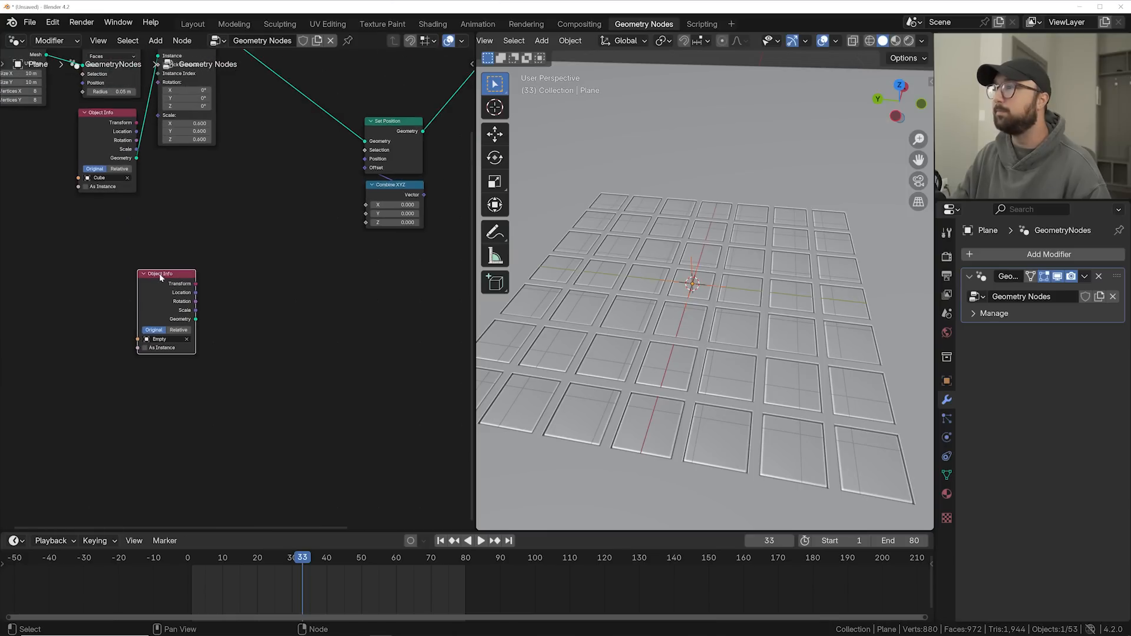
# Step: Select the Empty's Object Info node in the node tree
pyautogui.click(156, 40)
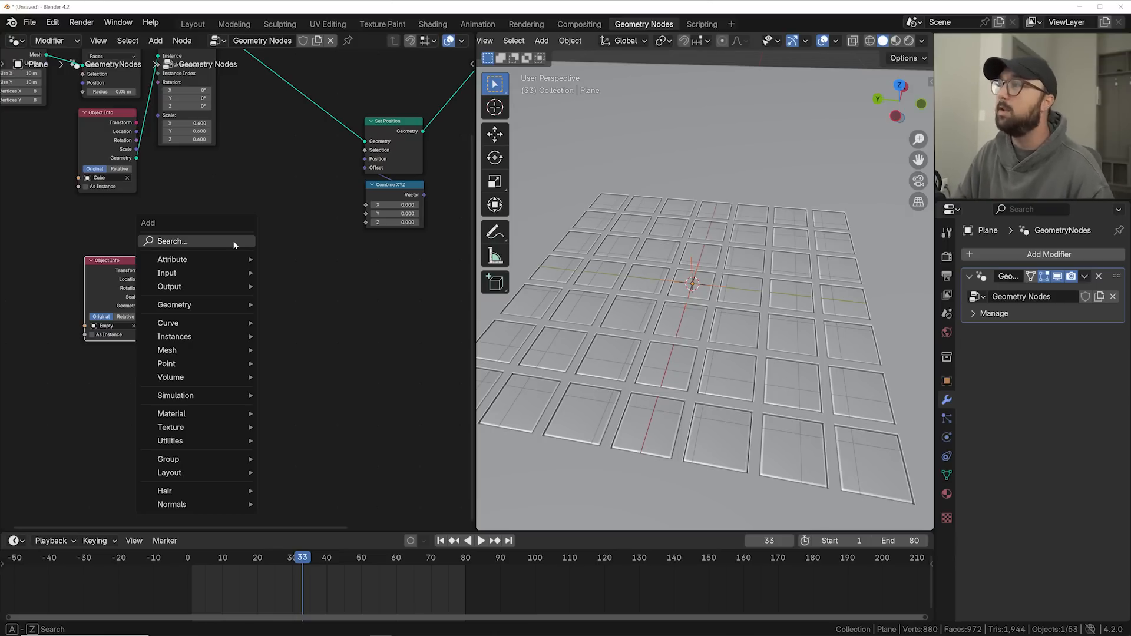
# Step: Add a Mesh Line node beside Object Info and connect the Empty's location into it
pyautogui.click(172, 240)
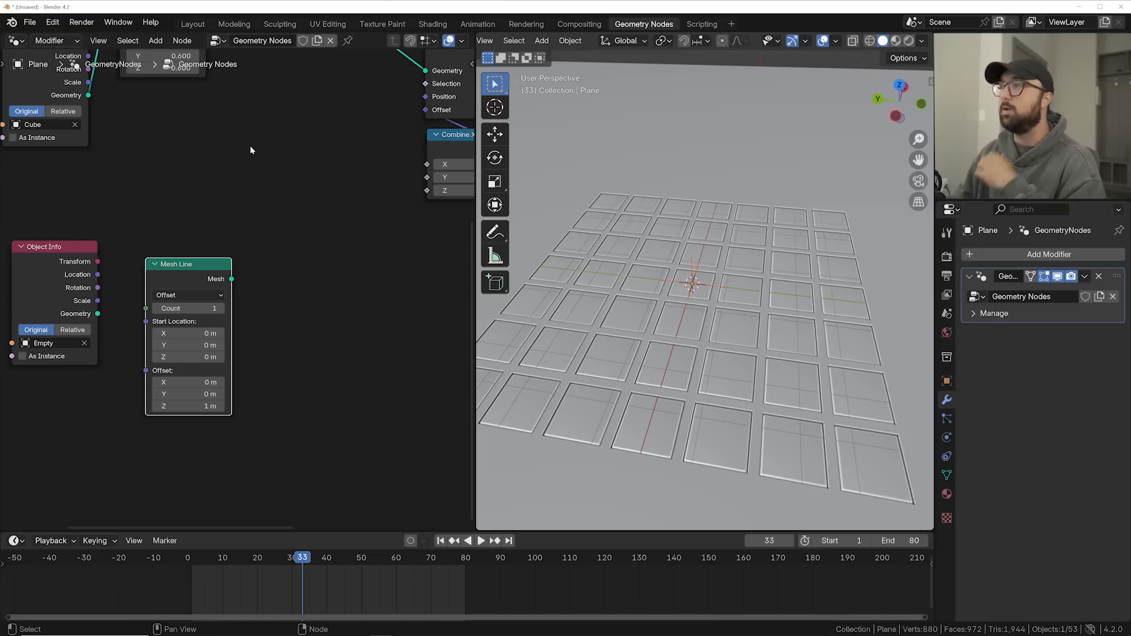
pyautogui.moveTo(98, 274); pyautogui.dragTo(140, 177)
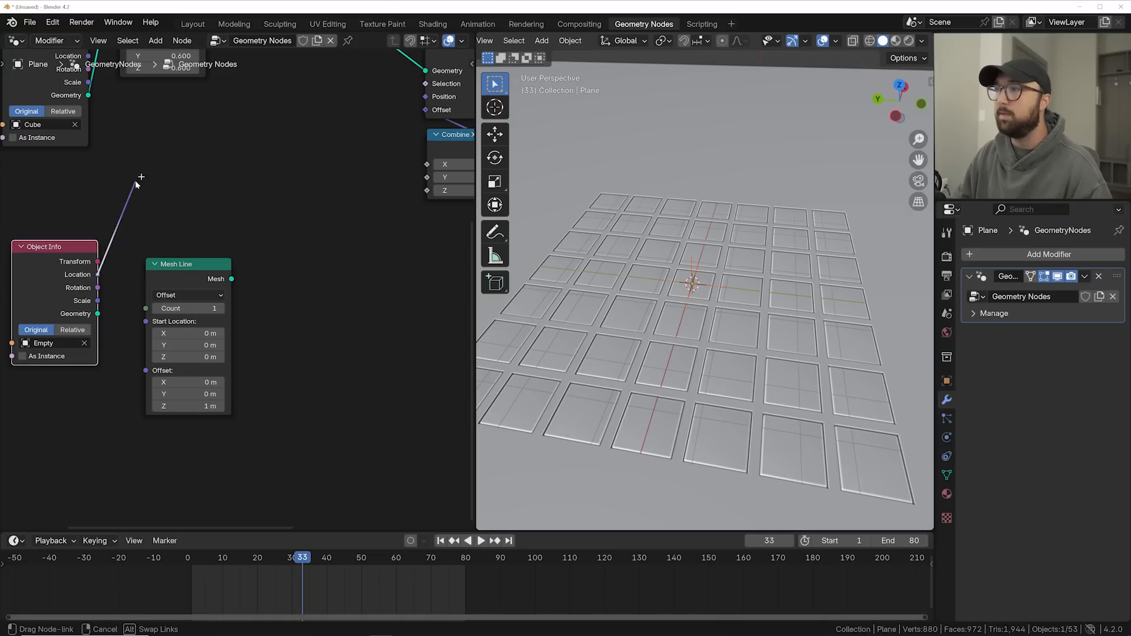
pyautogui.moveTo(187, 263); pyautogui.dragTo(152, 245)
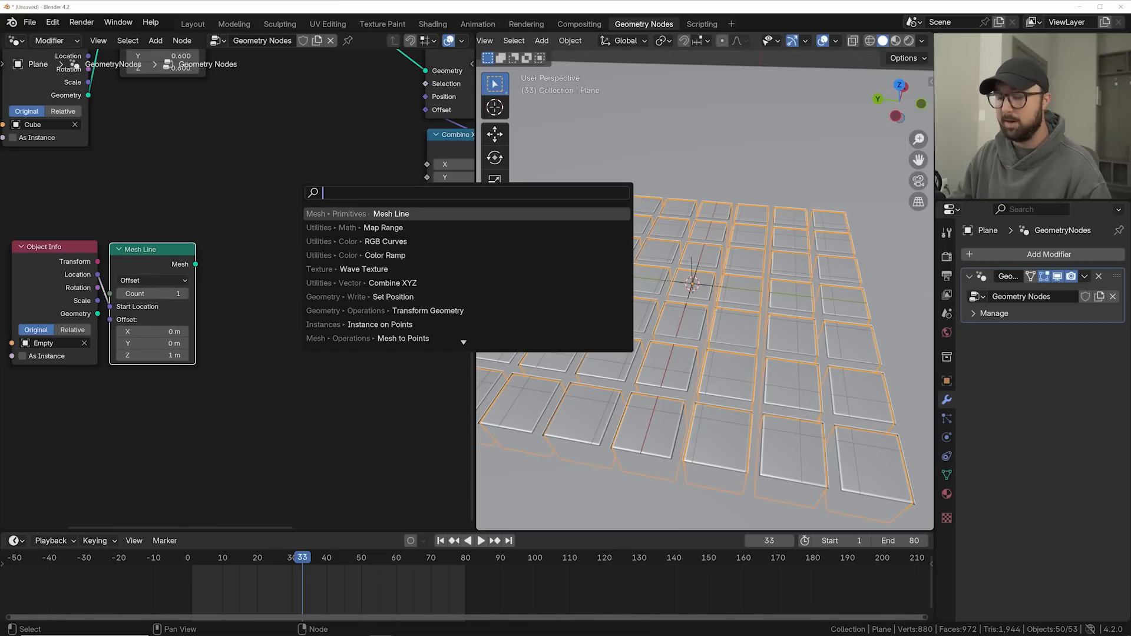
# Step: Add a Geometry Proximity node and feed the Mesh Line into its target
pyautogui.write('prox')
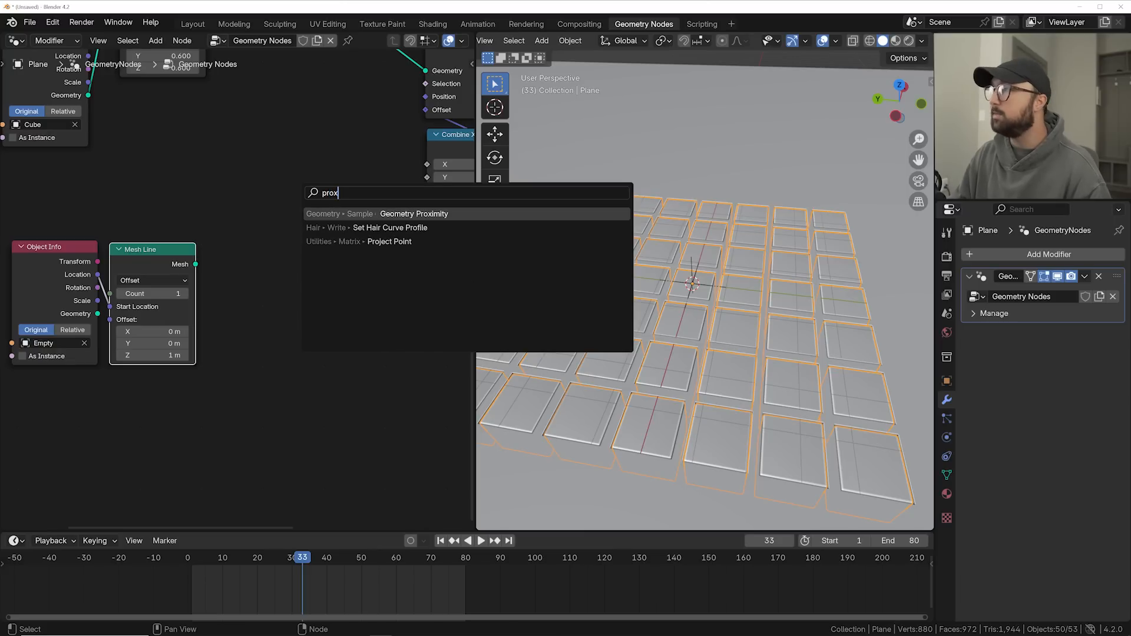
pyautogui.click(413, 213)
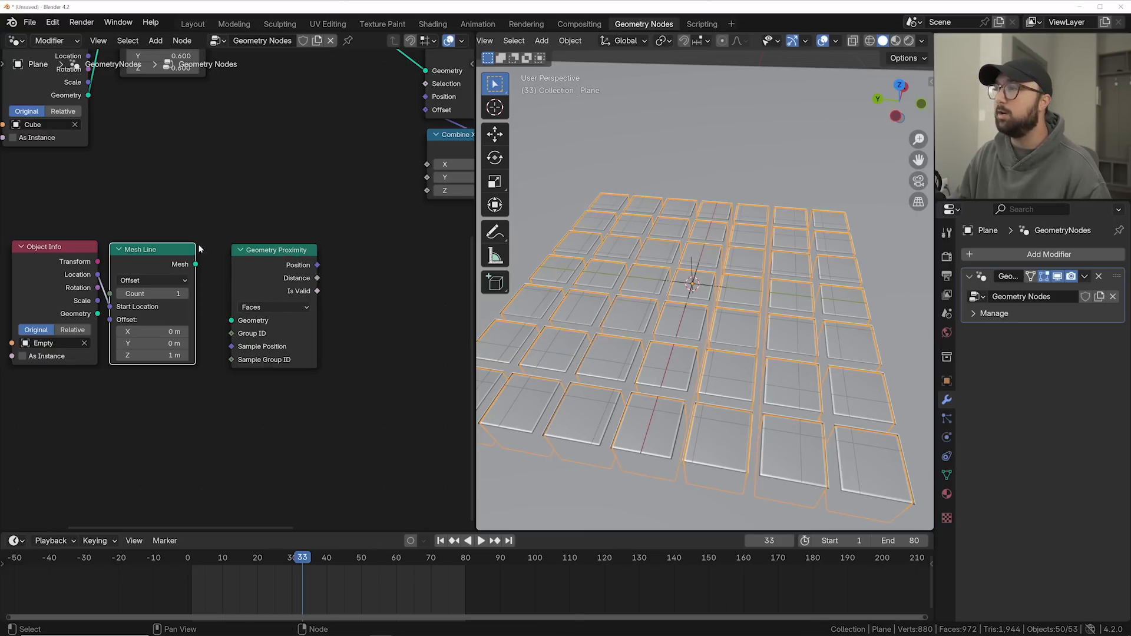
pyautogui.click(272, 306)
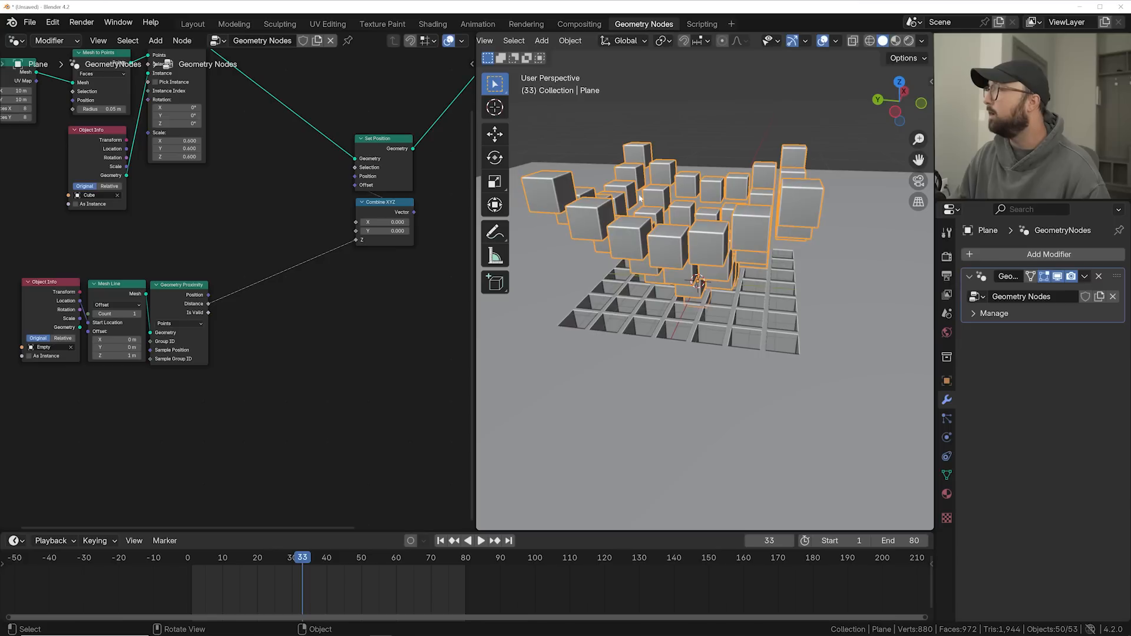
# Step: Insert a Map Range on Distance with To Min 1 and To Max 0, then switch to the Layout workspace
pyautogui.press('shift+a')
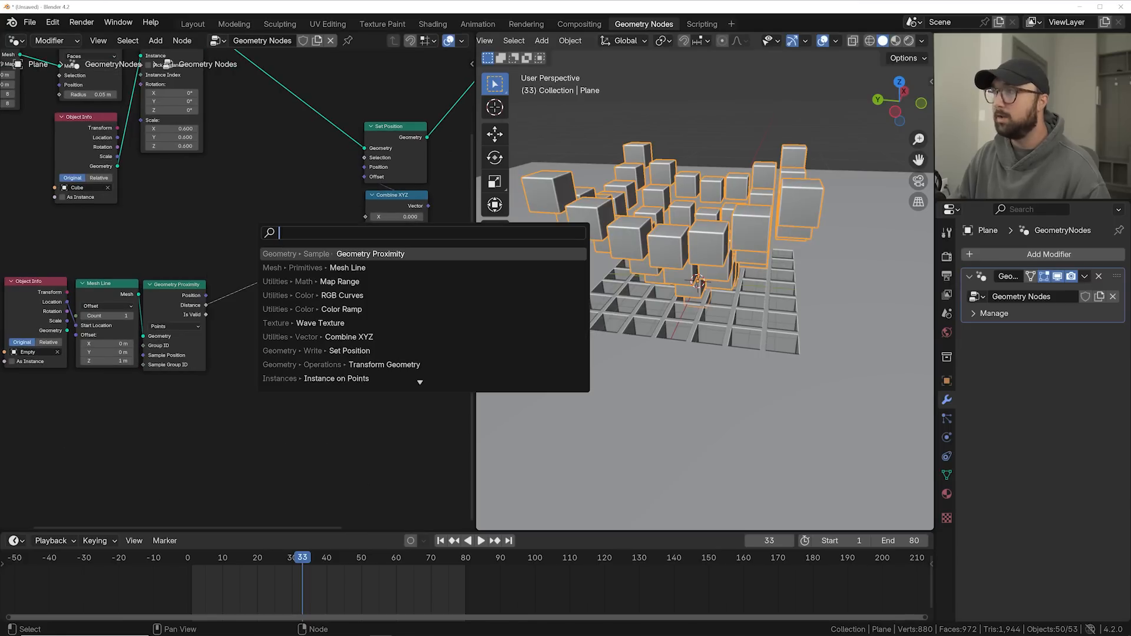
pyautogui.write('map')
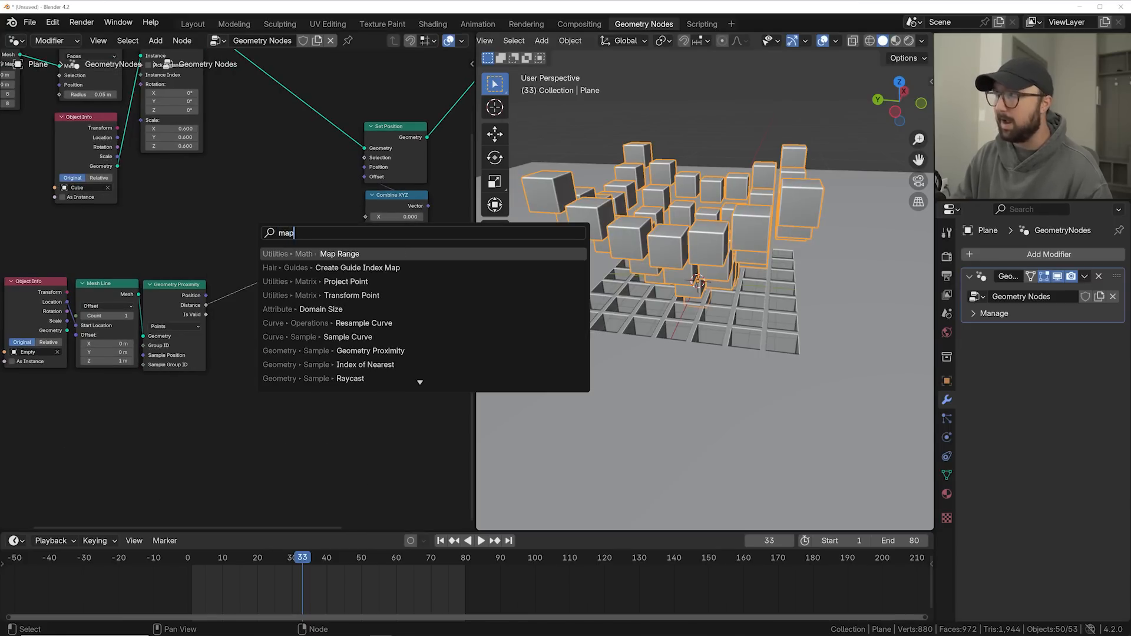
pyautogui.click(339, 253)
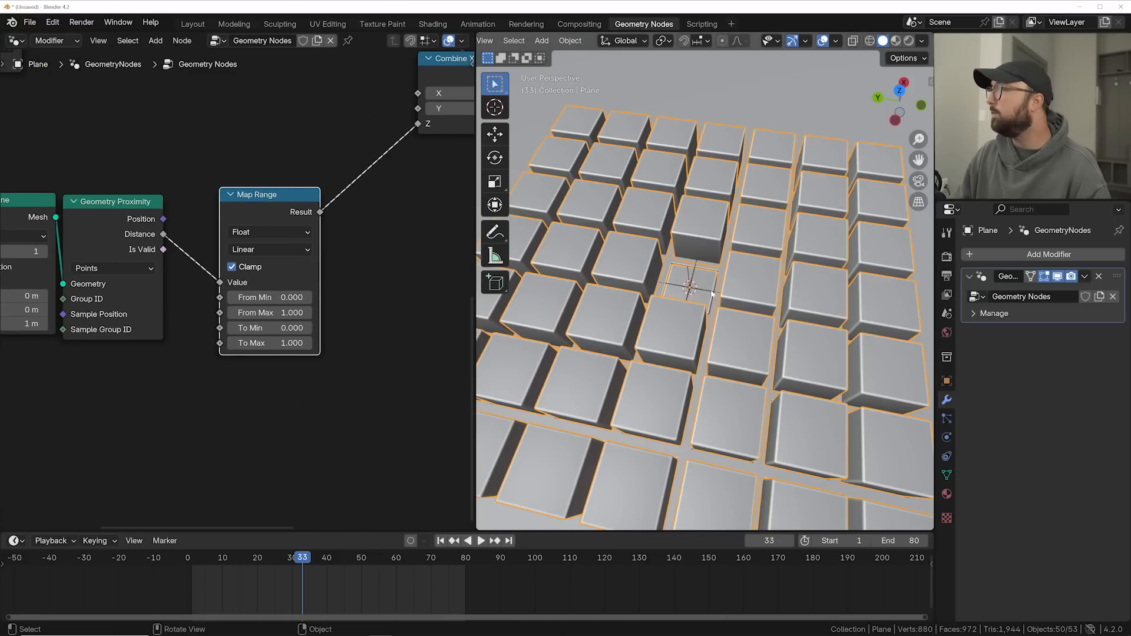
pyautogui.moveTo(728, 172)
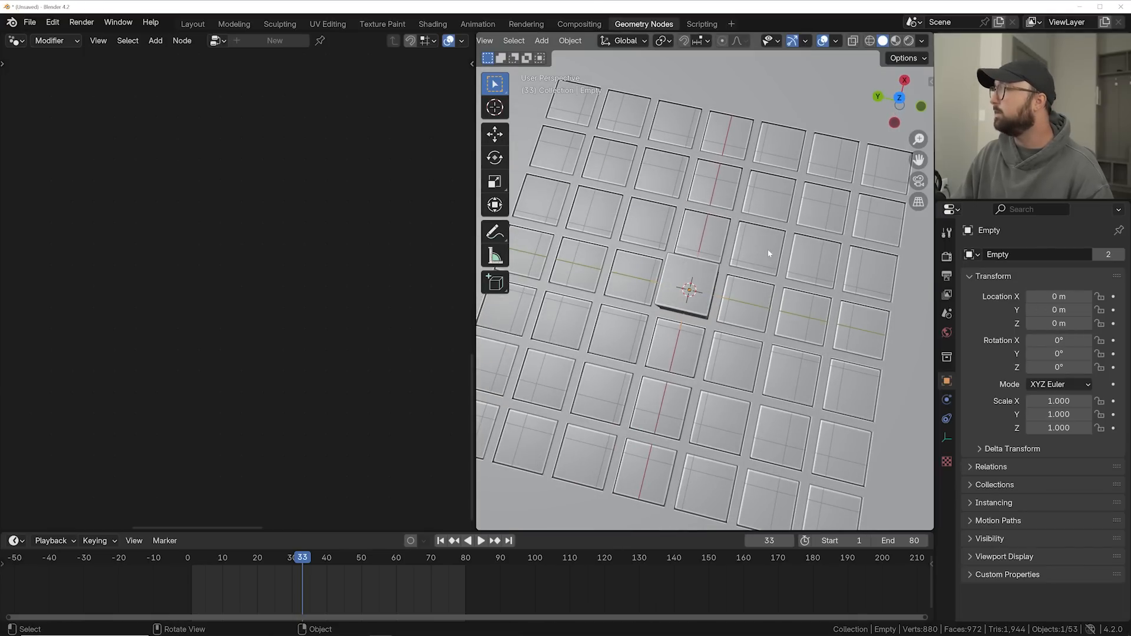
pyautogui.click(686, 275)
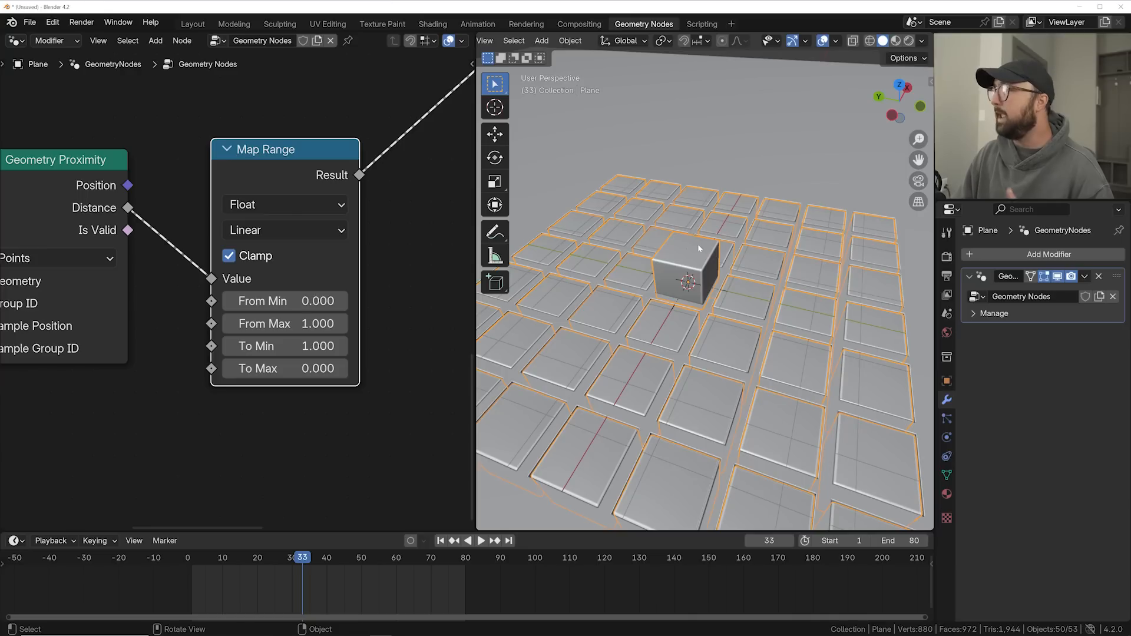
pyautogui.click(192, 23)
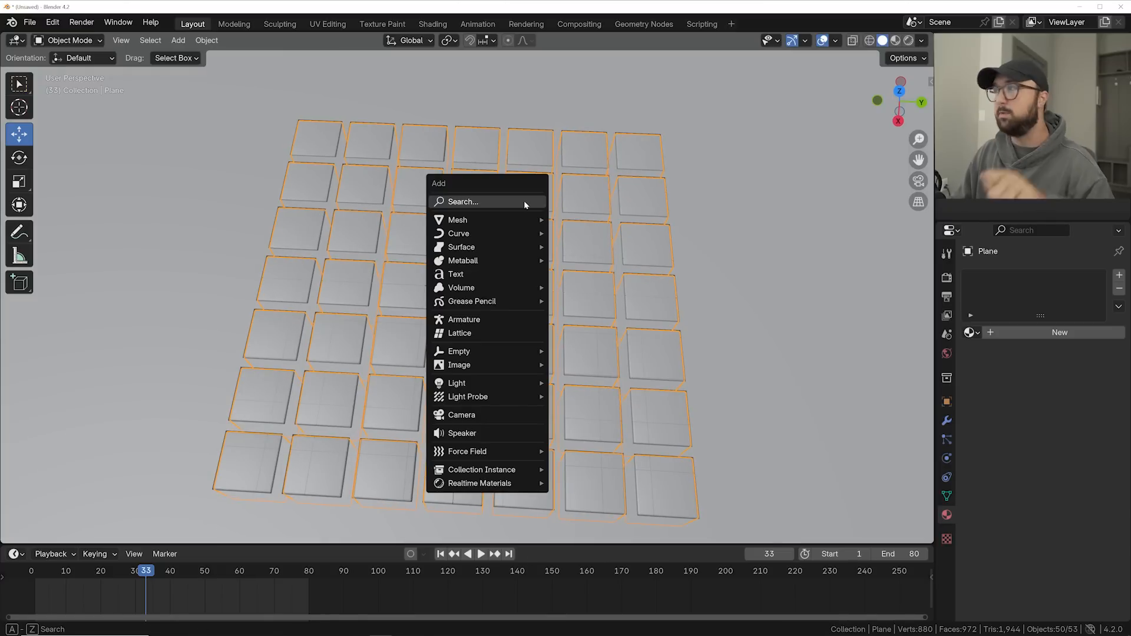
pyautogui.moveTo(460, 233)
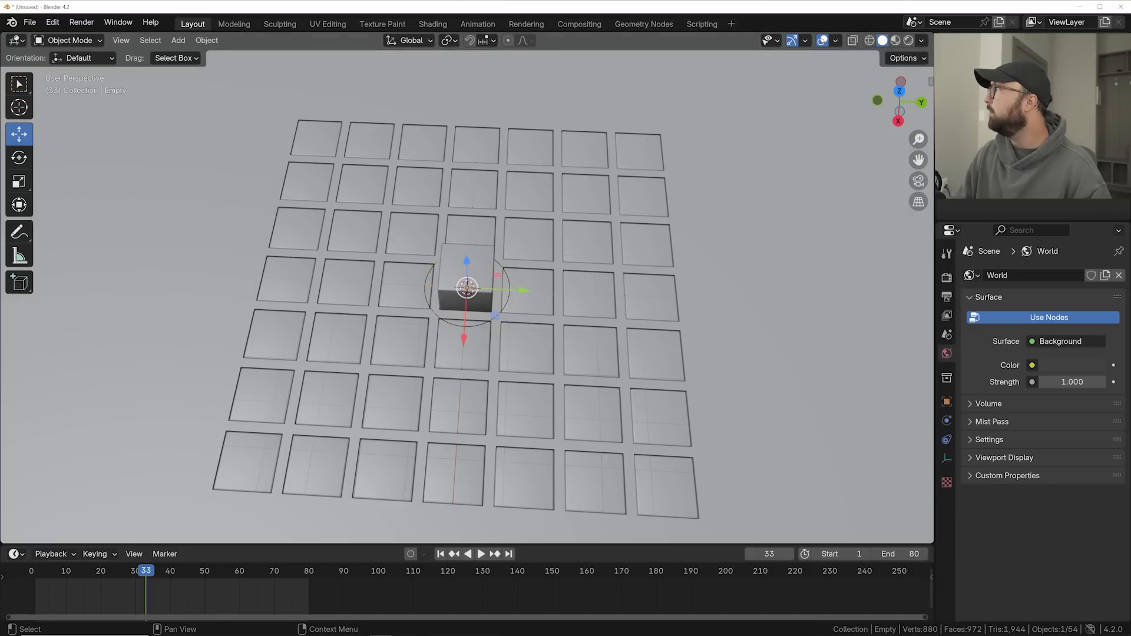
# Step: Give the Empty a Follow Path constraint, add a scaled-up Bezier Circle and enter Edit Mode on it
pyautogui.click(946, 439)
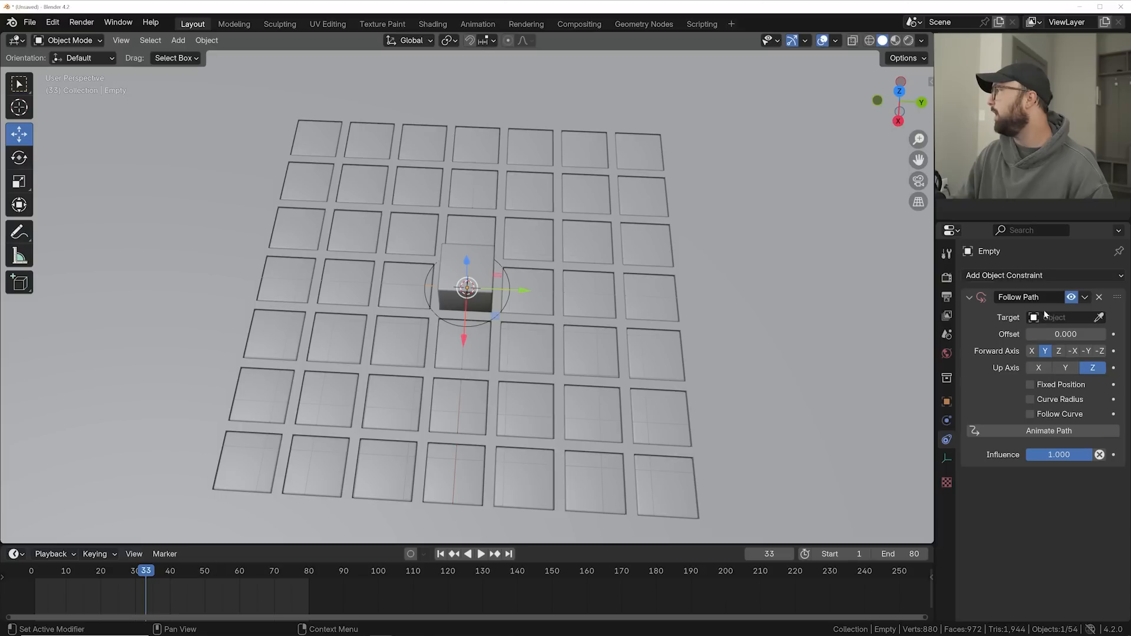
pyautogui.click(1060, 317)
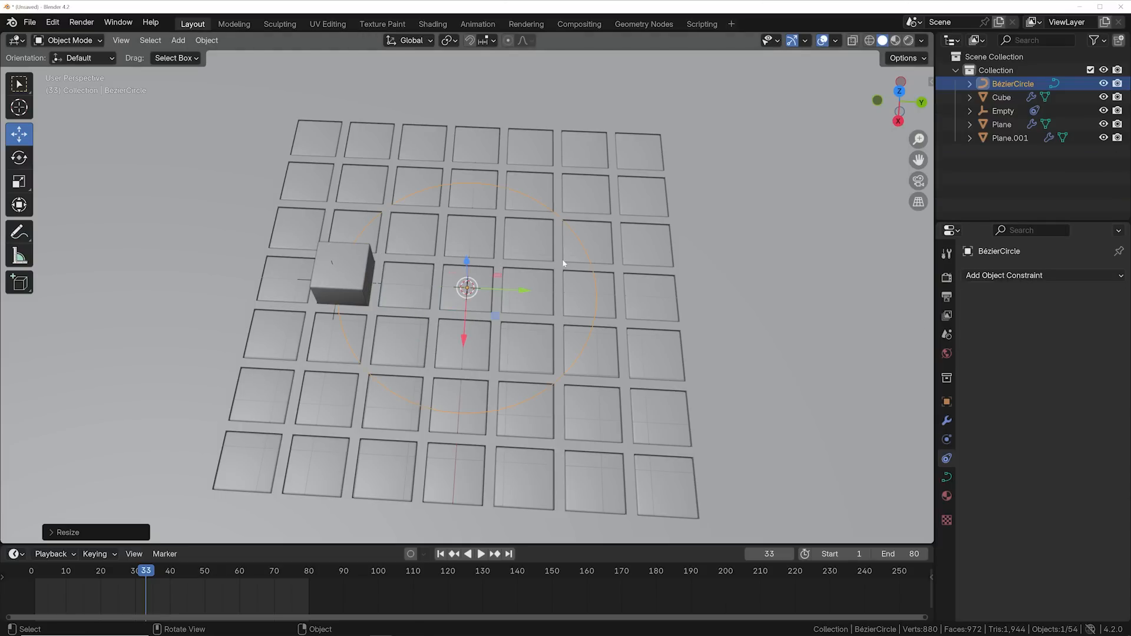
pyautogui.press('Tab')
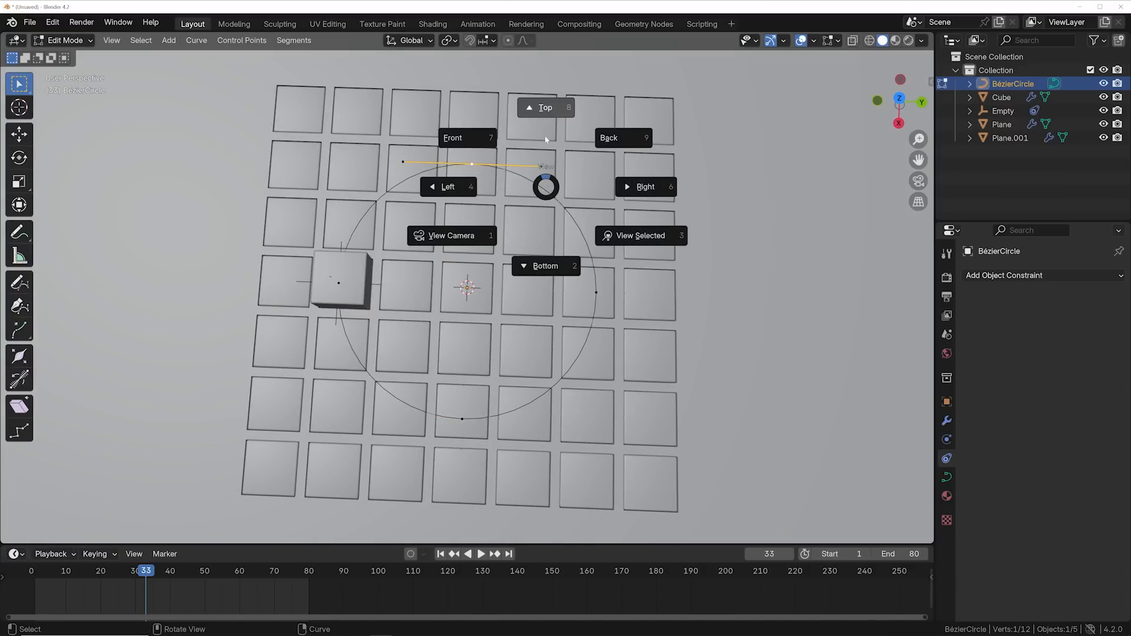
# Step: From top view, subdivide the Bezier circle and drag its points into an S-shaped loop, then target it from the Empty
pyautogui.click(545, 107)
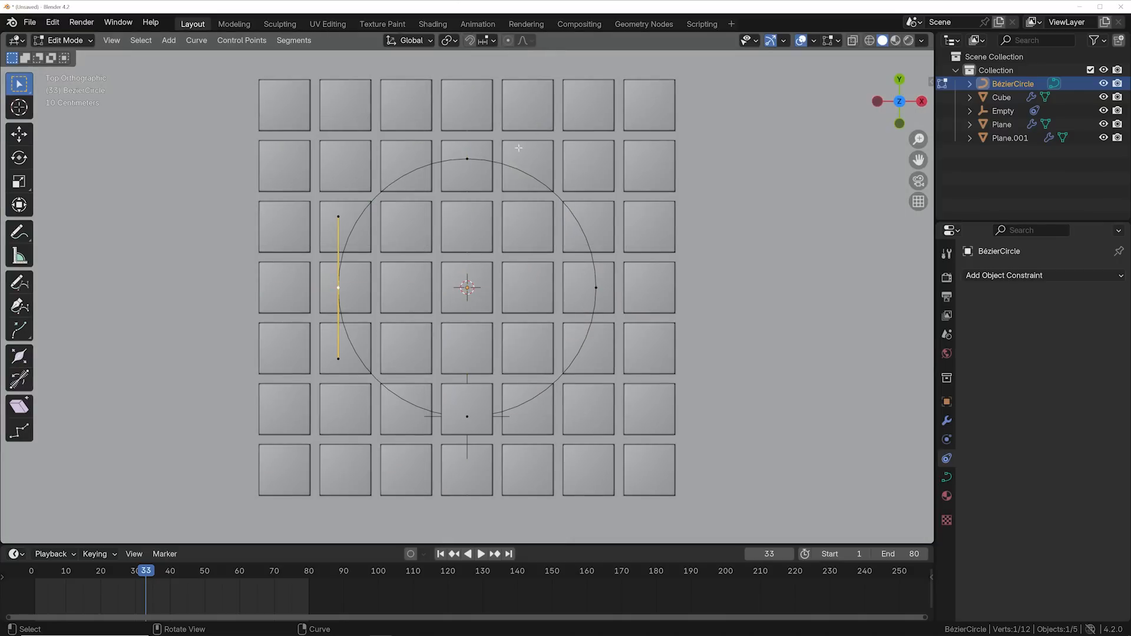
pyautogui.moveTo(481, 260)
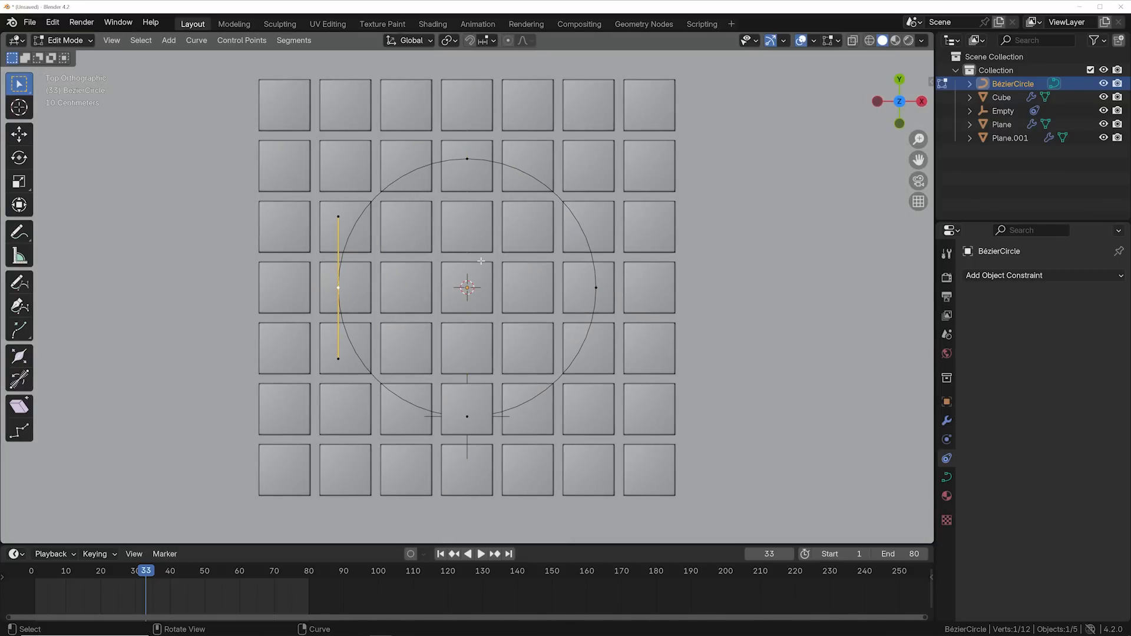
pyautogui.rightClick(466, 262)
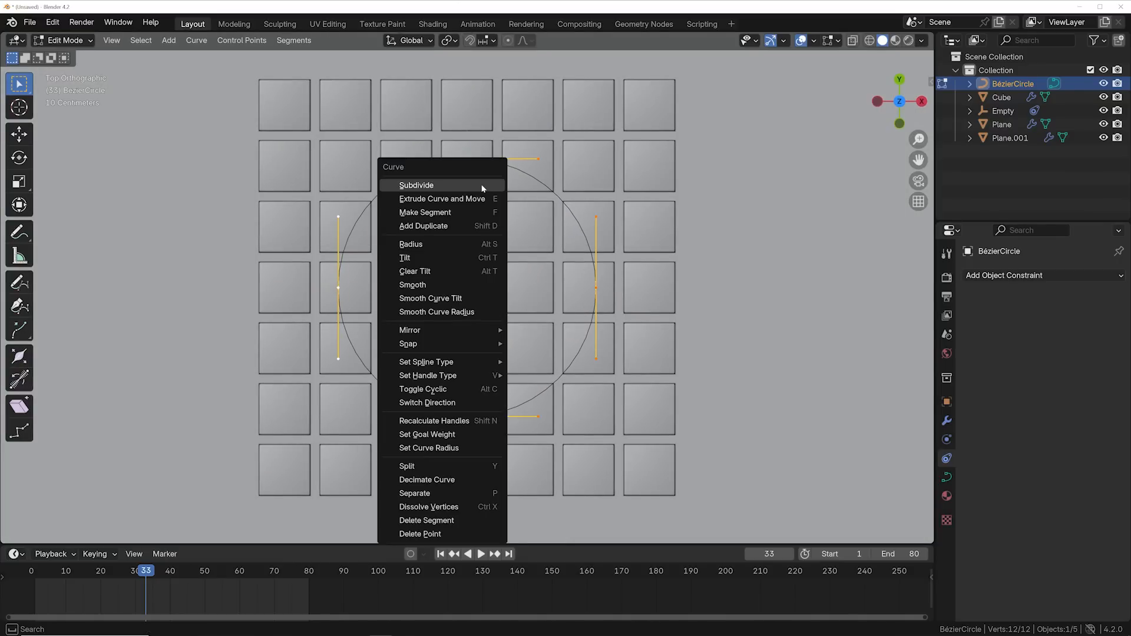
pyautogui.click(416, 185)
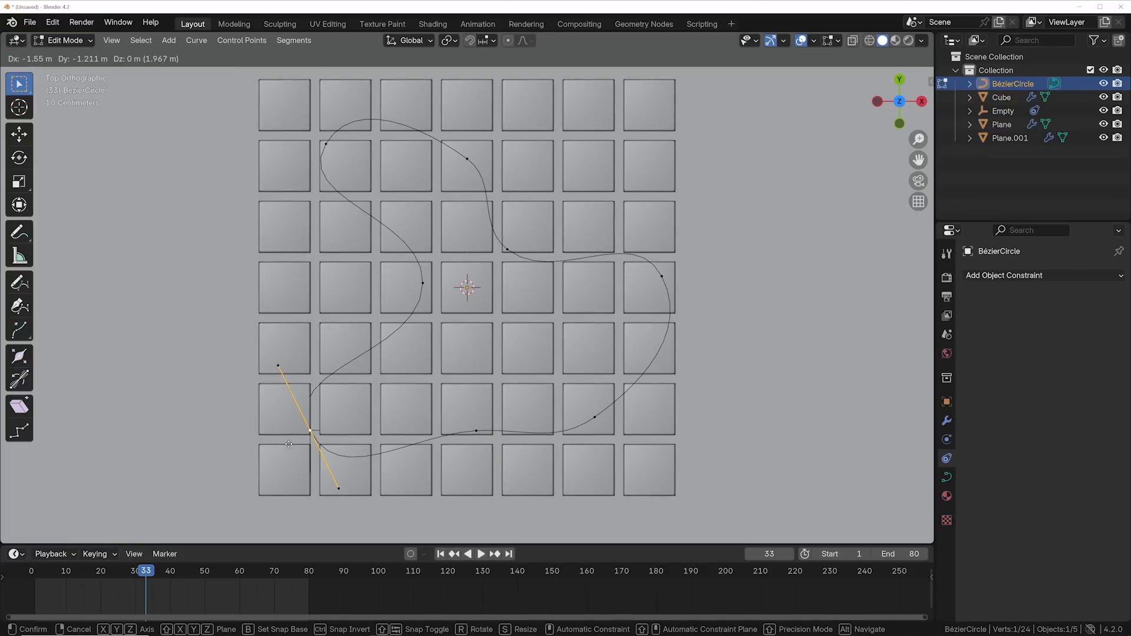
pyautogui.press('Tab')
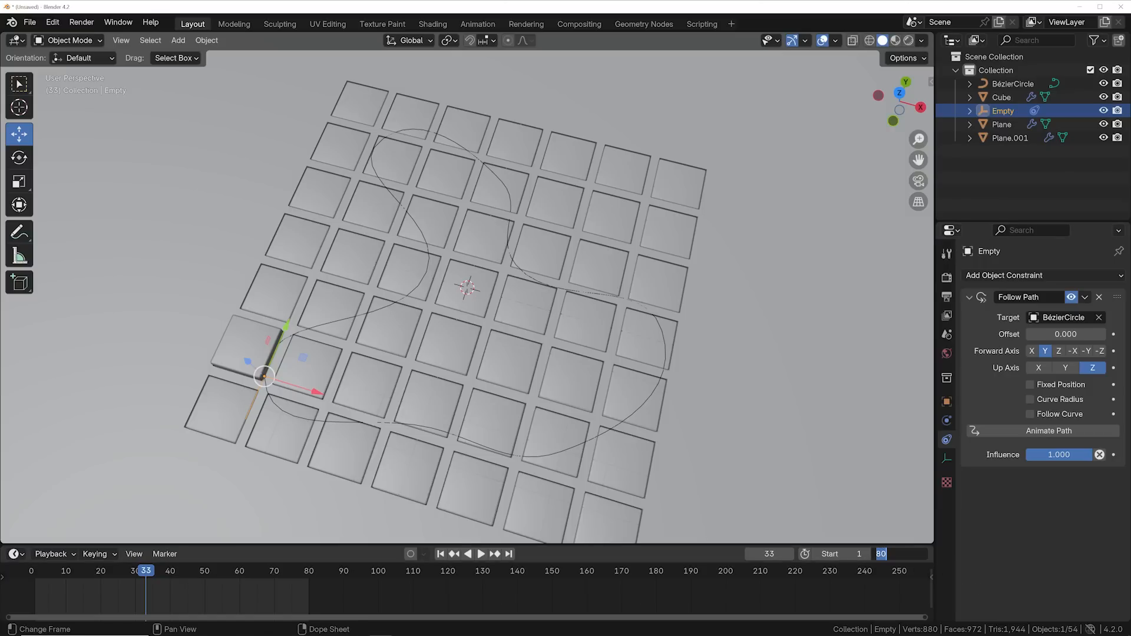
# Step: Set End frame 200 and keyframe the path Offset from 0 at frame 1 to 100 at frame 200
pyautogui.write('200')
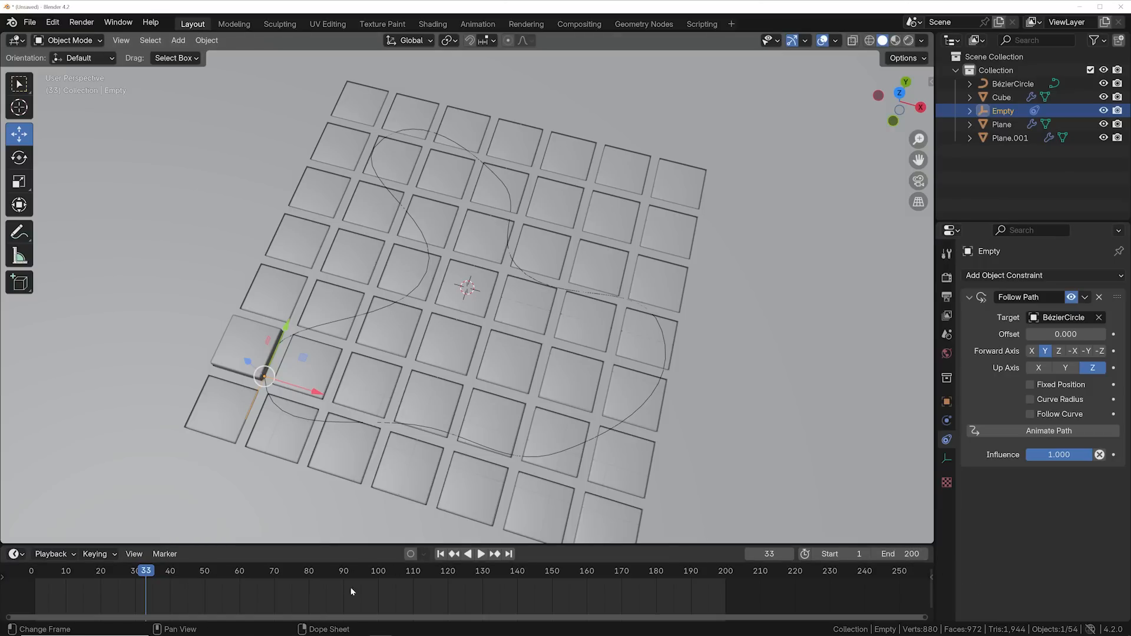
pyautogui.click(440, 554)
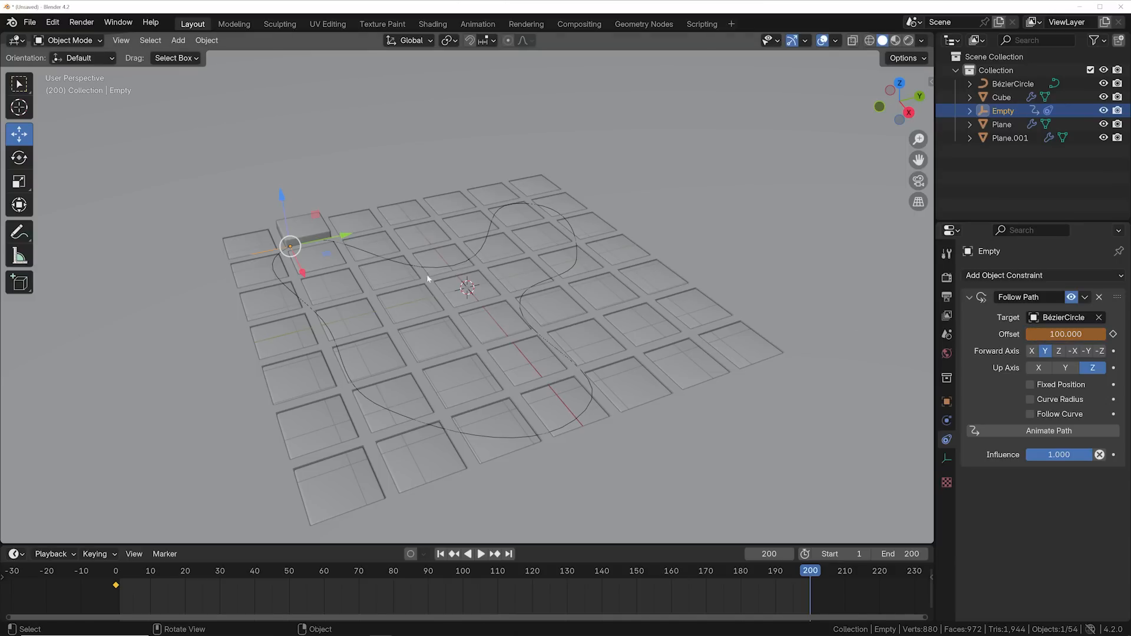
pyautogui.moveTo(373, 265)
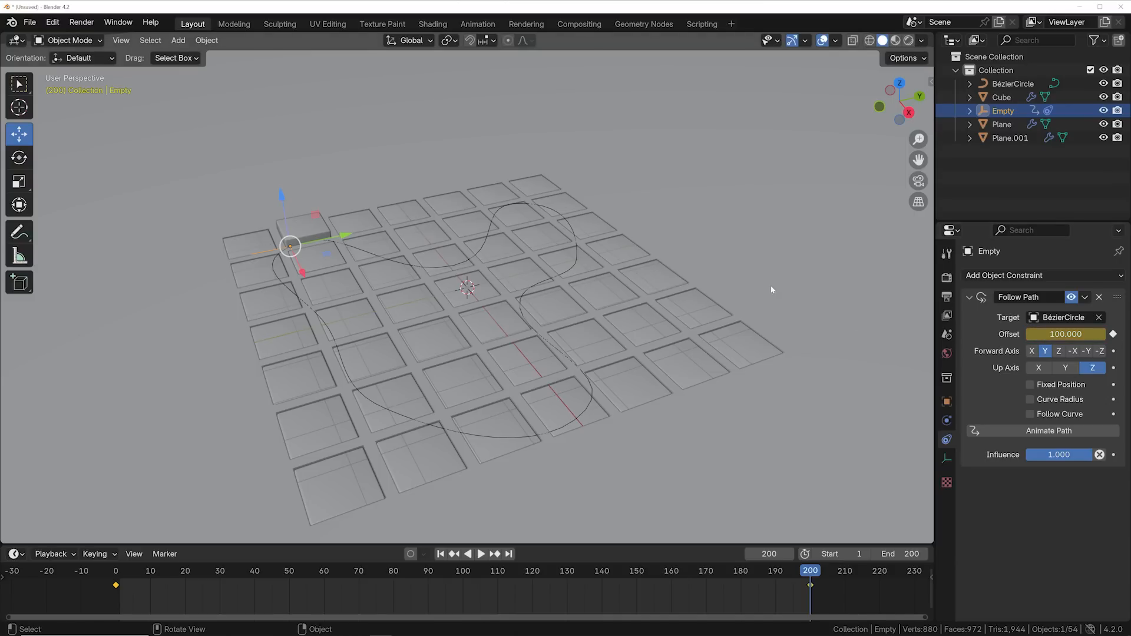
pyautogui.click(480, 553)
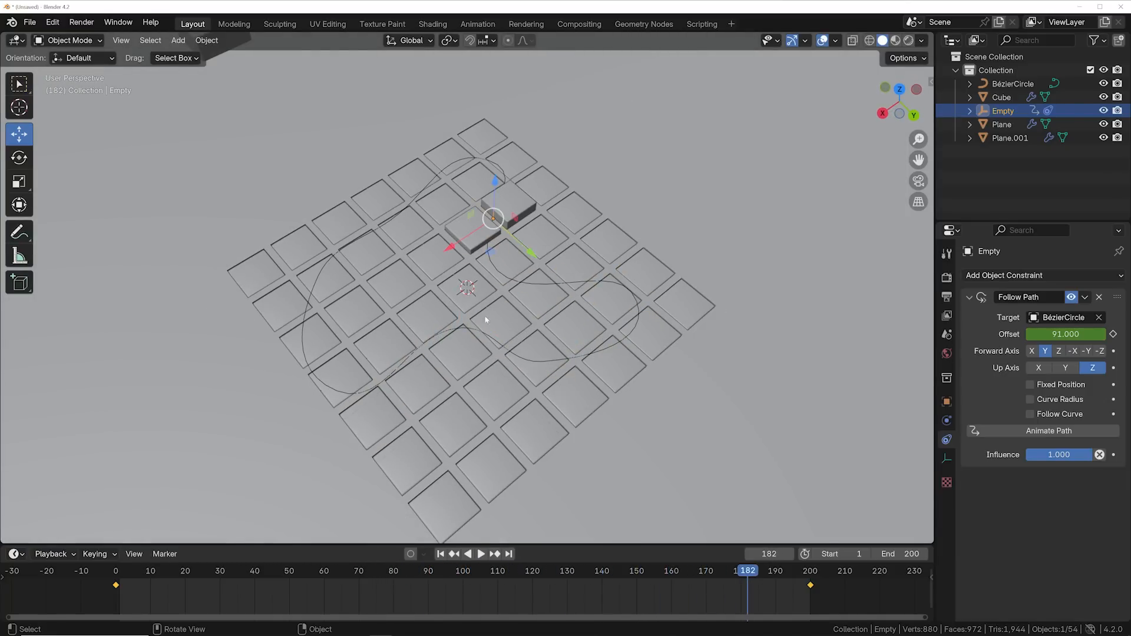
pyautogui.click(641, 24)
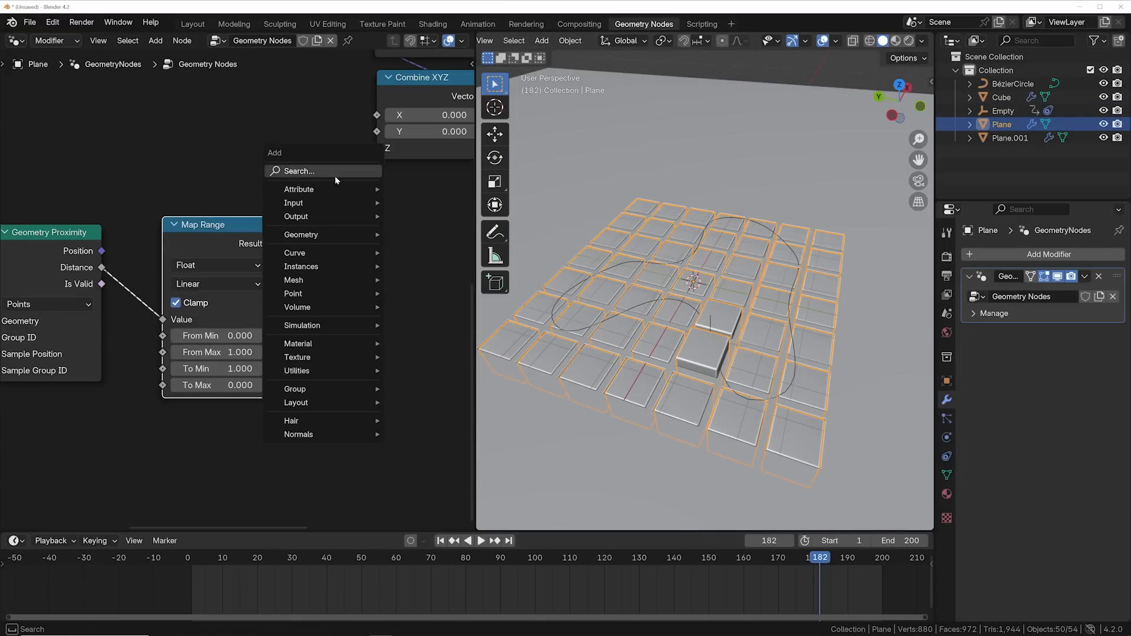
# Step: Add an RGB Curves node after Map Range and bend it into an S-shaped ease
pyautogui.write('rgb')
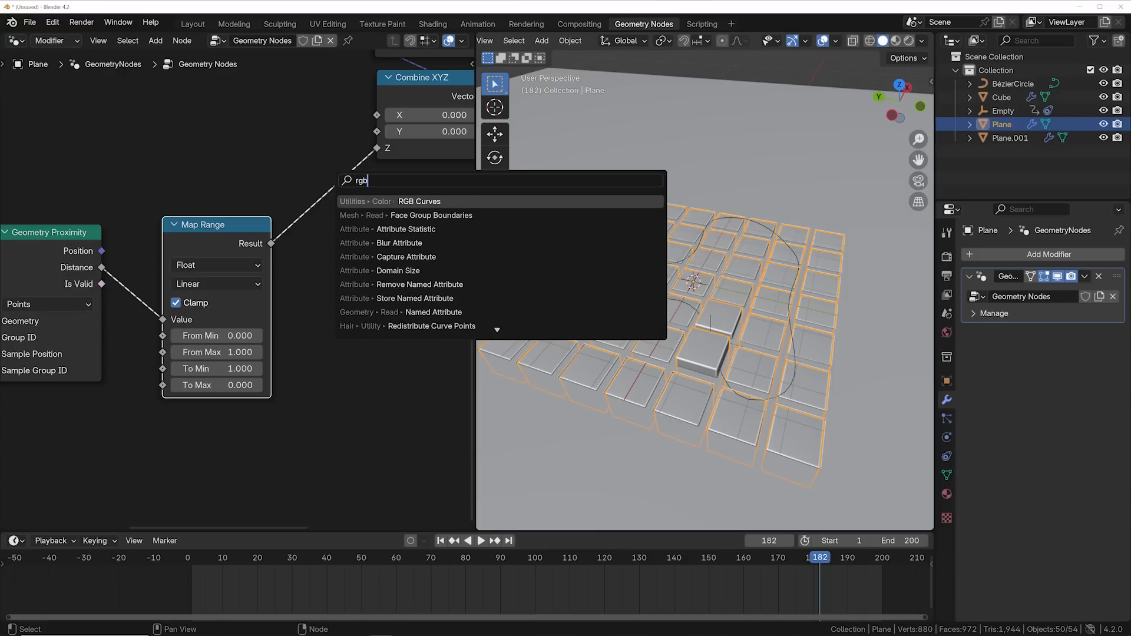
pyautogui.click(419, 201)
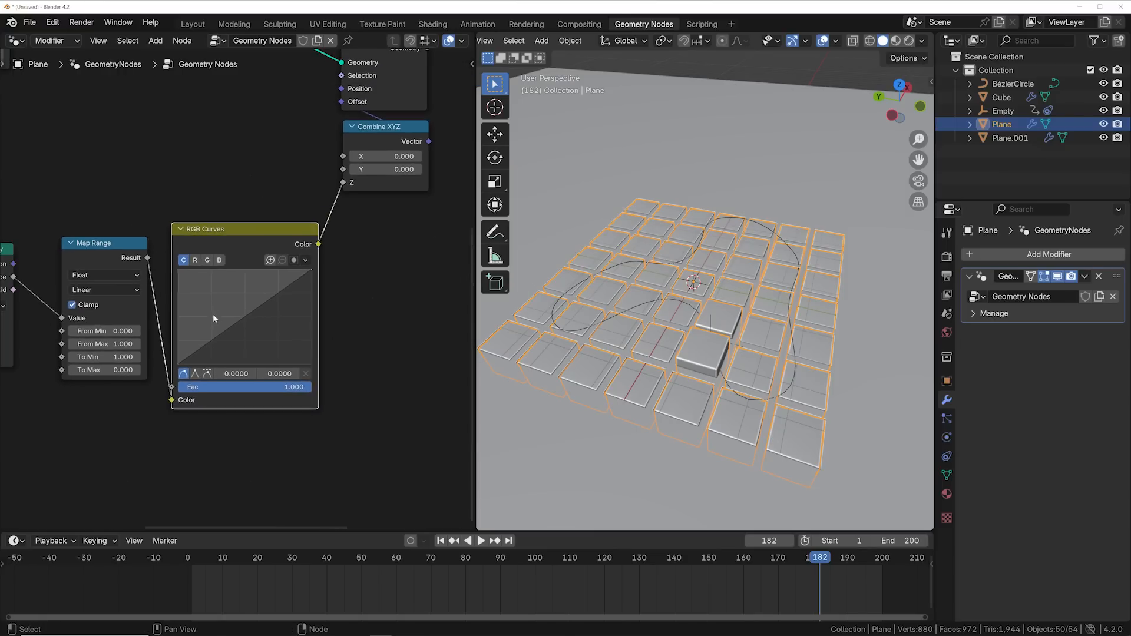
pyautogui.moveTo(245, 319); pyautogui.dragTo(267, 286)
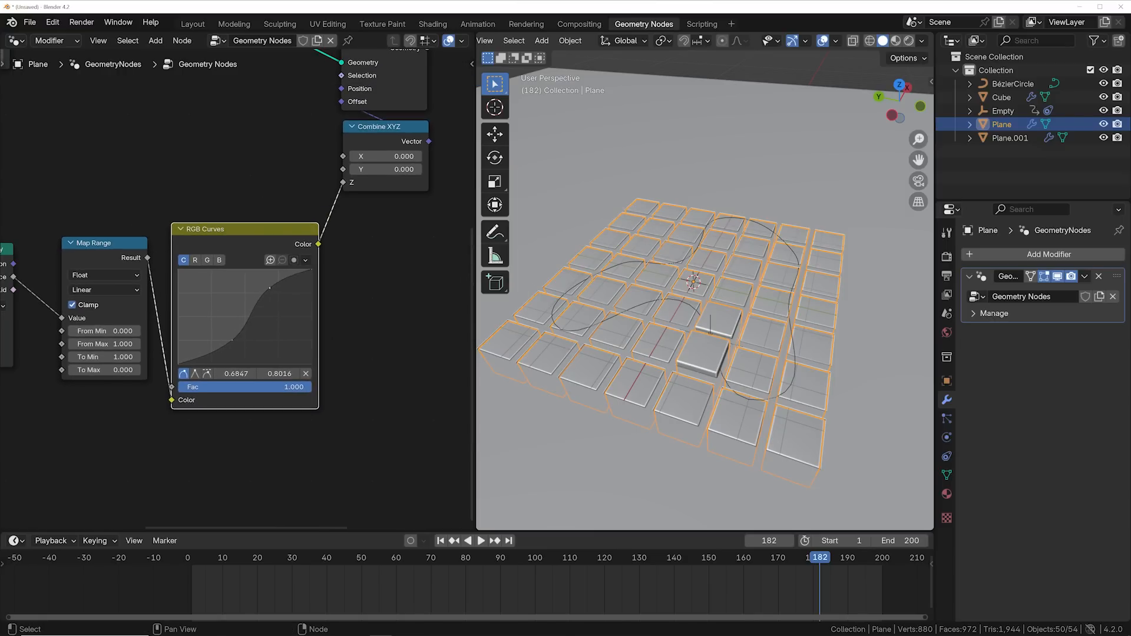
pyautogui.moveTo(268, 285); pyautogui.dragTo(268, 297)
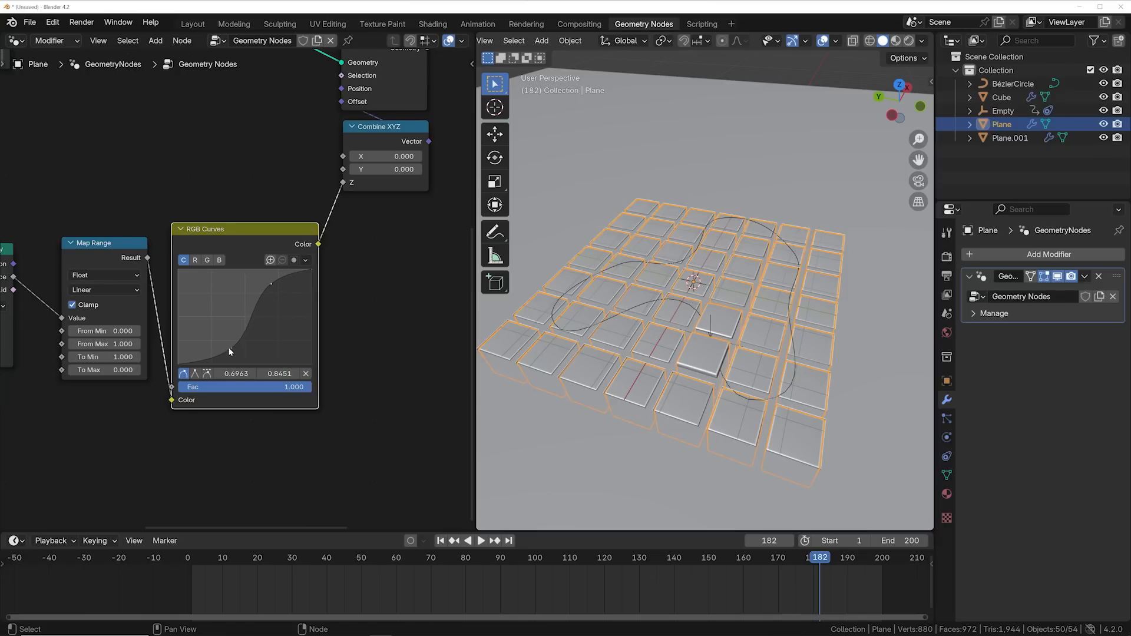
pyautogui.click(480, 539)
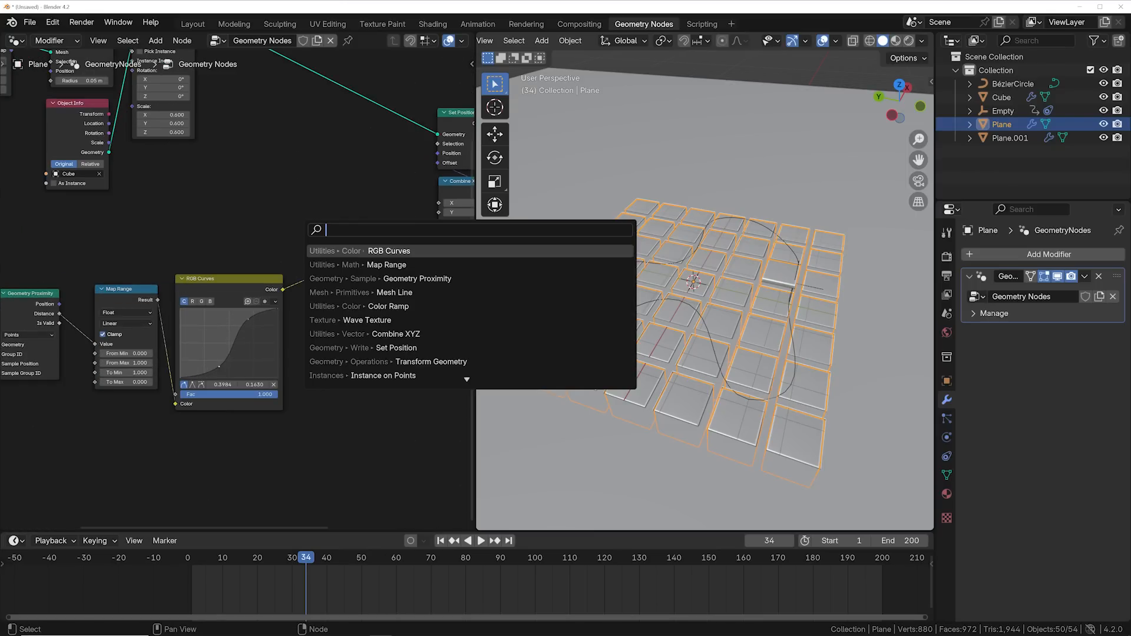
# Step: Add a second Map Range with To Max about 2.3 and set the first From Max to 2.66
pyautogui.click(386, 265)
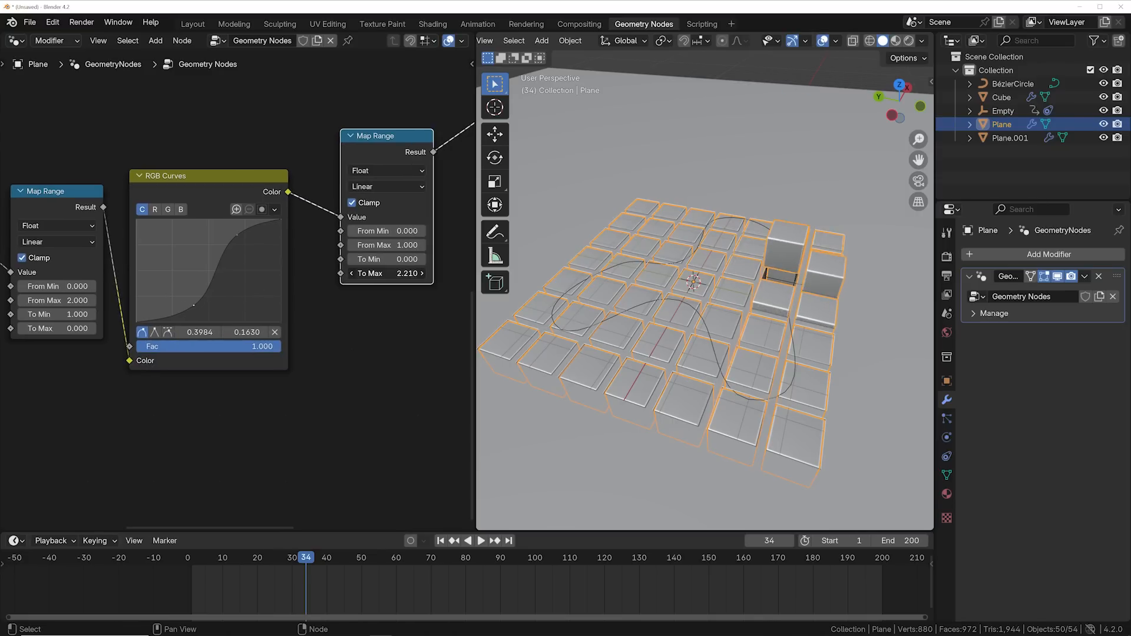
pyautogui.click(419, 556)
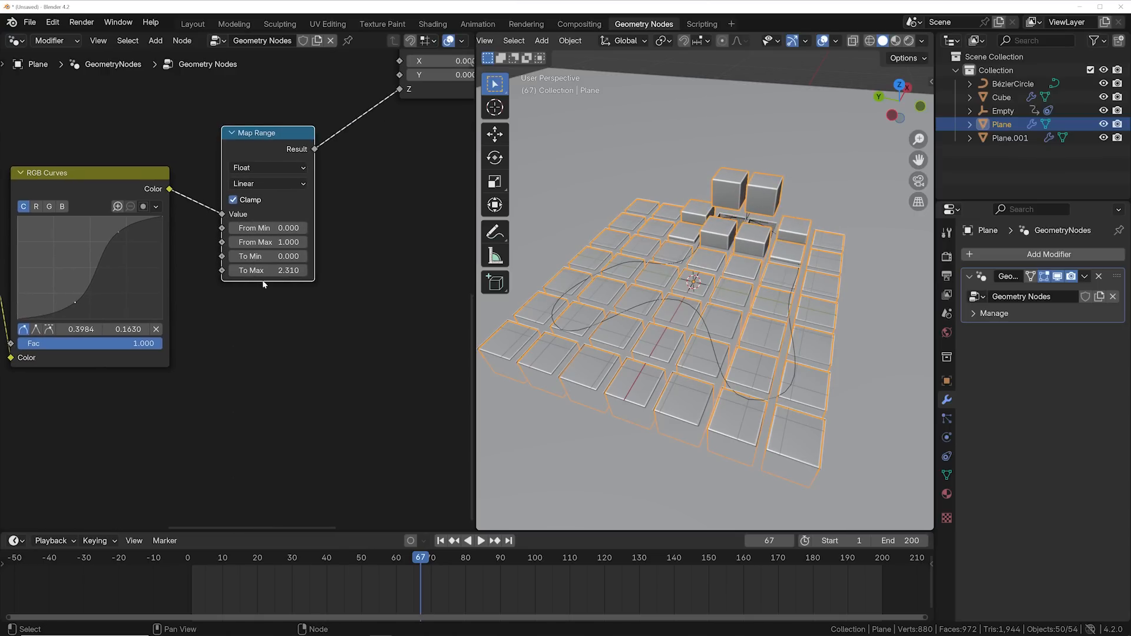
pyautogui.click(480, 541)
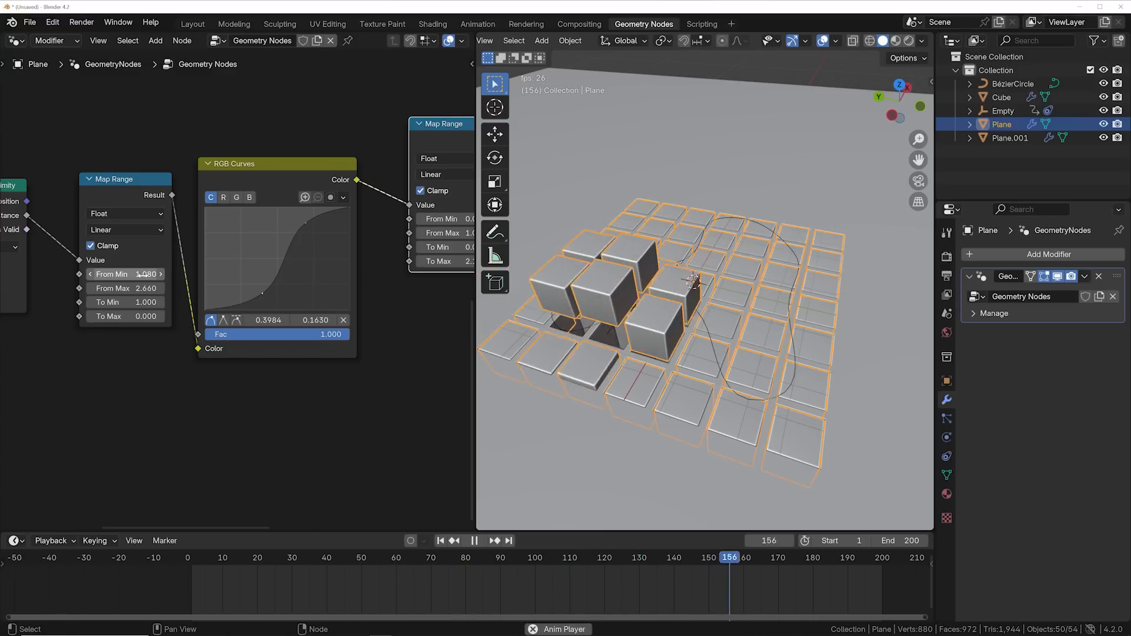
pyautogui.click(201, 557)
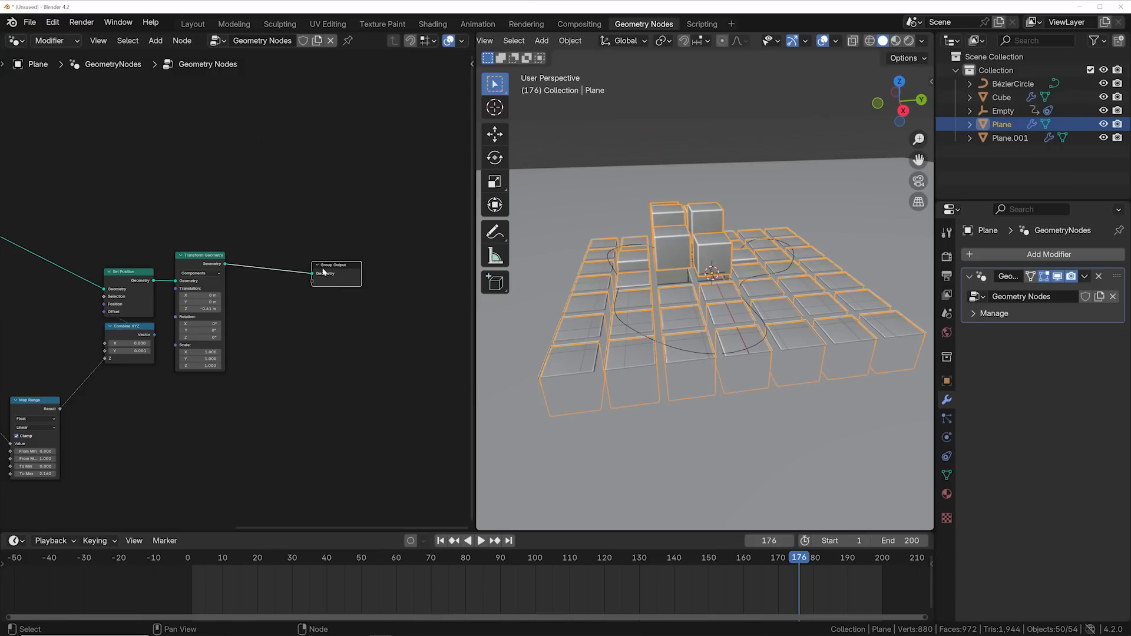
# Step: Add a Set Material node for the cubes and move to the Shading workspace
pyautogui.write('set')
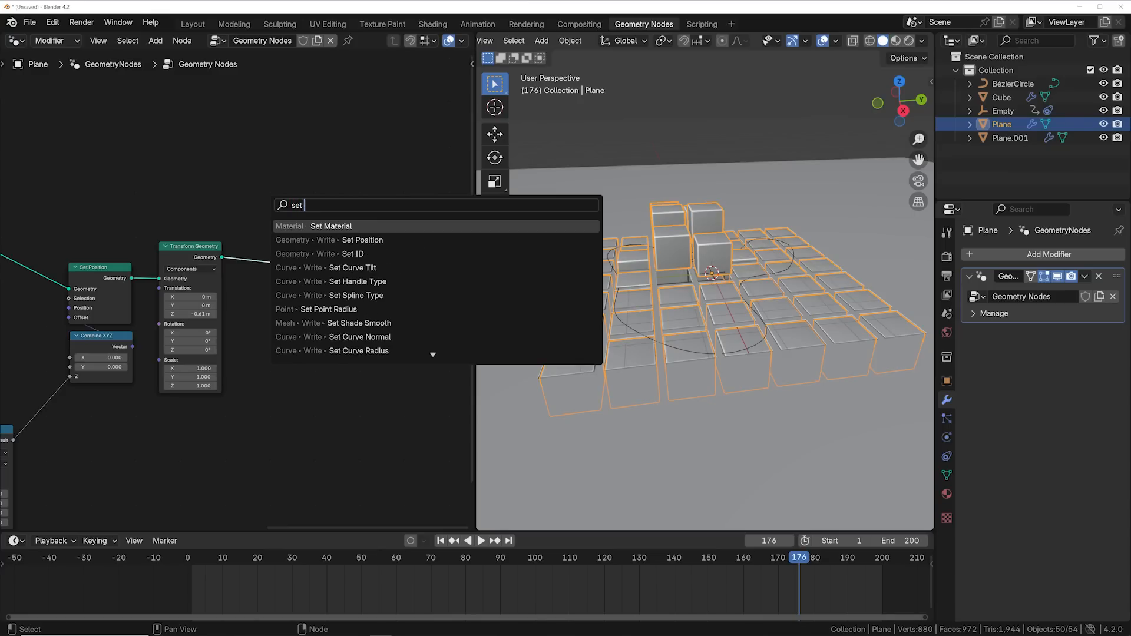
pyautogui.click(331, 226)
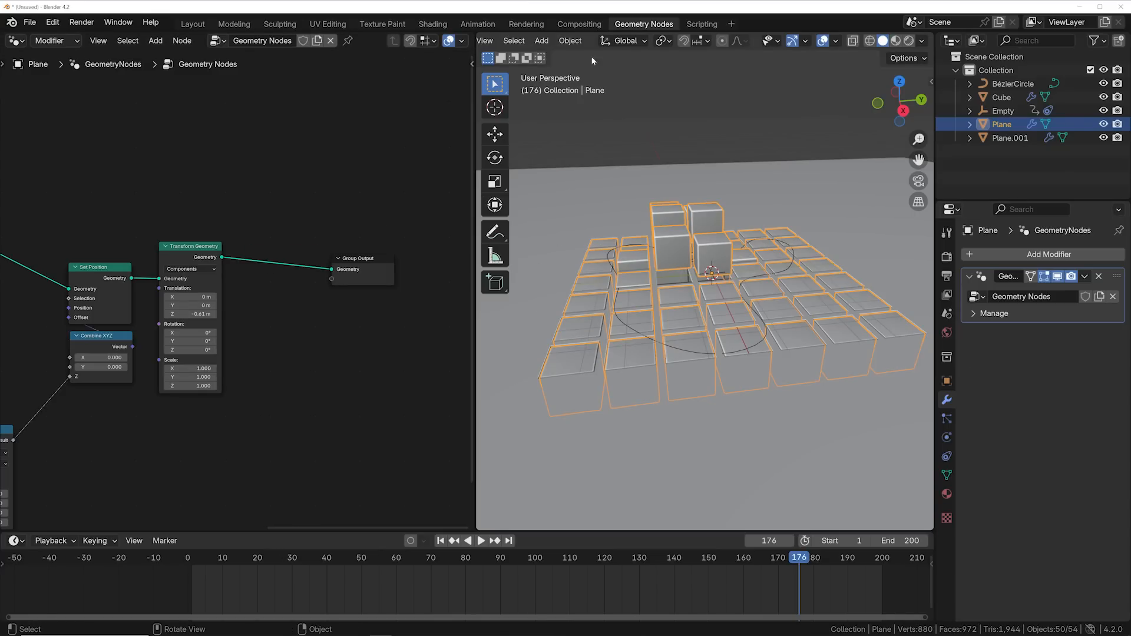
pyautogui.click(432, 23)
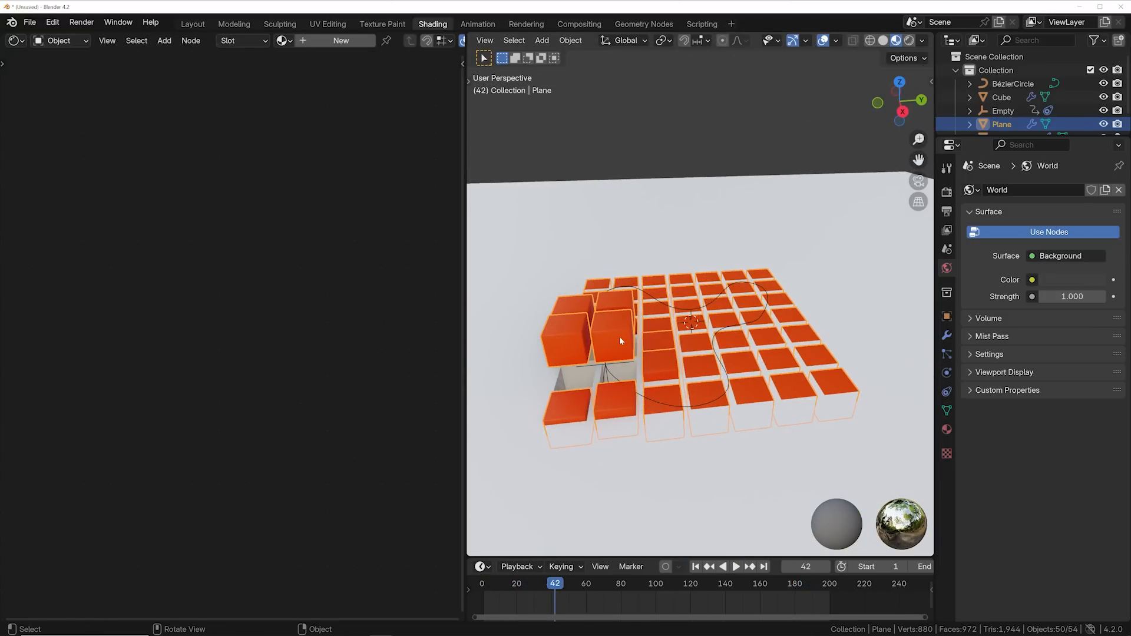
pyautogui.moveTo(693, 332); pyautogui.dragTo(613, 259)
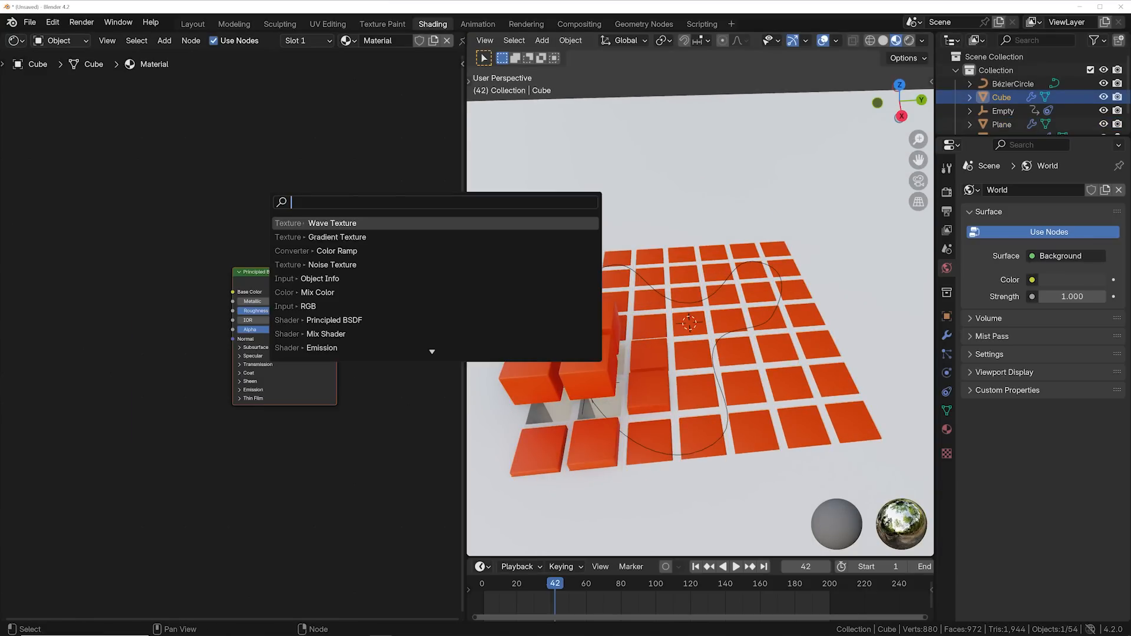
# Step: Chain Texture Coordinate (Object), Gradient Texture and Color Ramp into the Principled BSDF Base Color
pyautogui.click(336, 249)
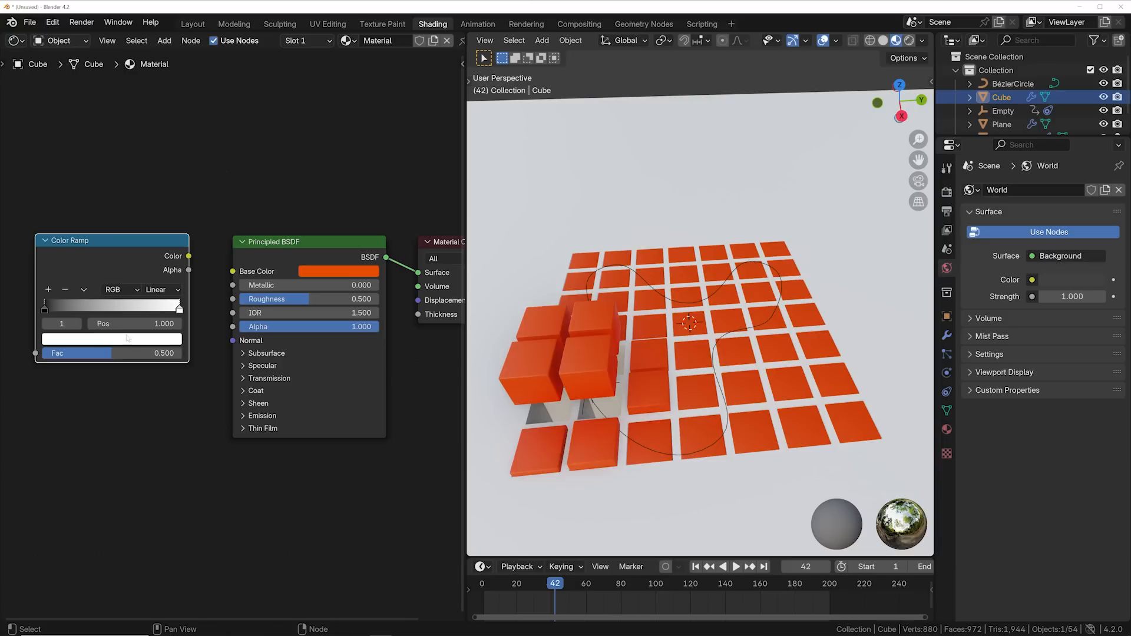
pyautogui.click(62, 322)
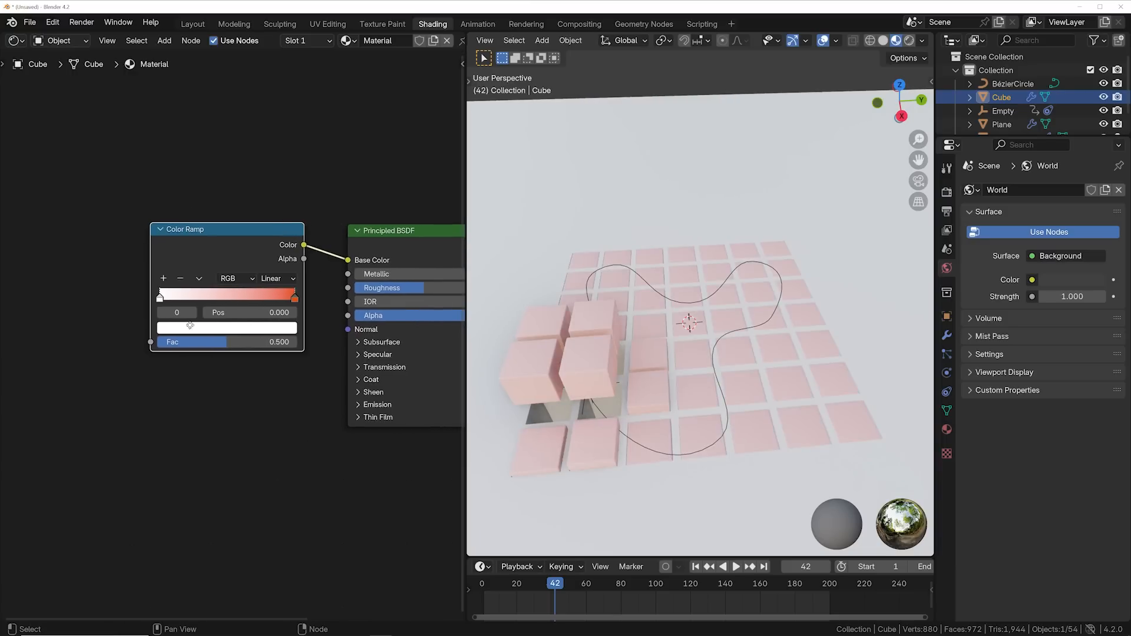
pyautogui.write('gra')
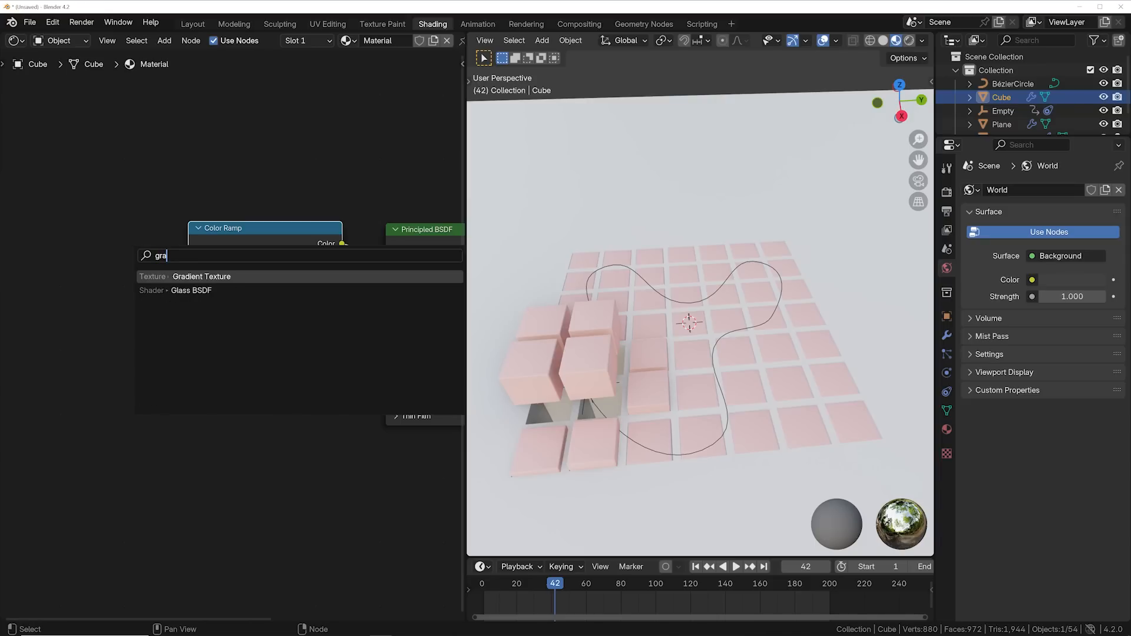
pyautogui.click(201, 276)
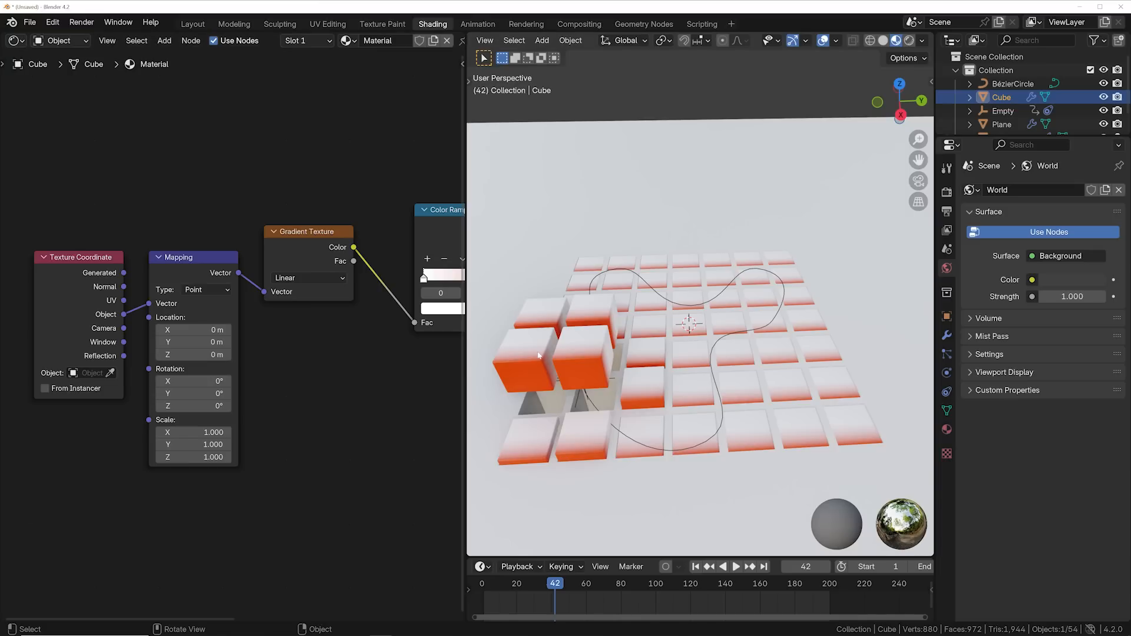
pyautogui.moveTo(670, 345)
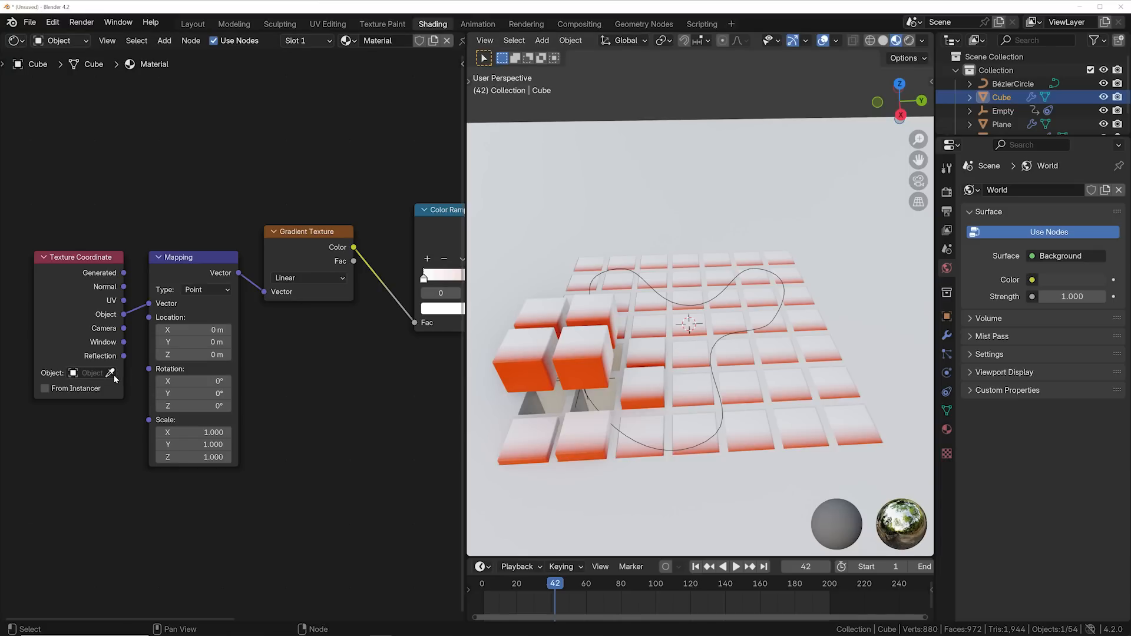
# Step: Reference the gradient to Plane, rotate Mapping Y 90° and shift Location X to about 0.34 m while scrubbing
pyautogui.click(92, 374)
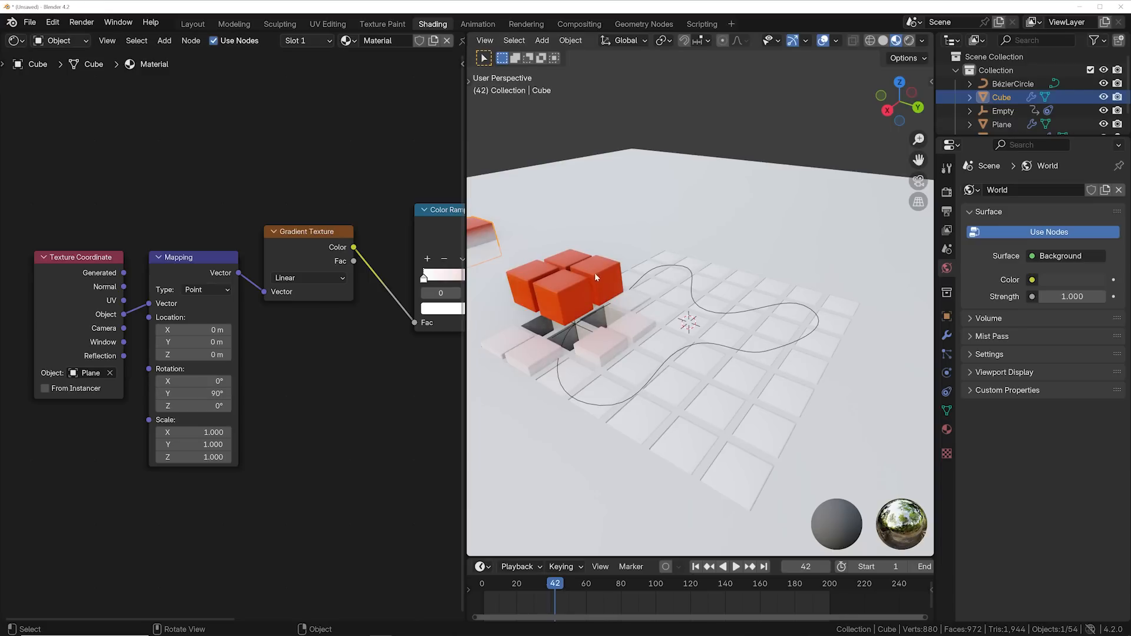
pyautogui.click(734, 566)
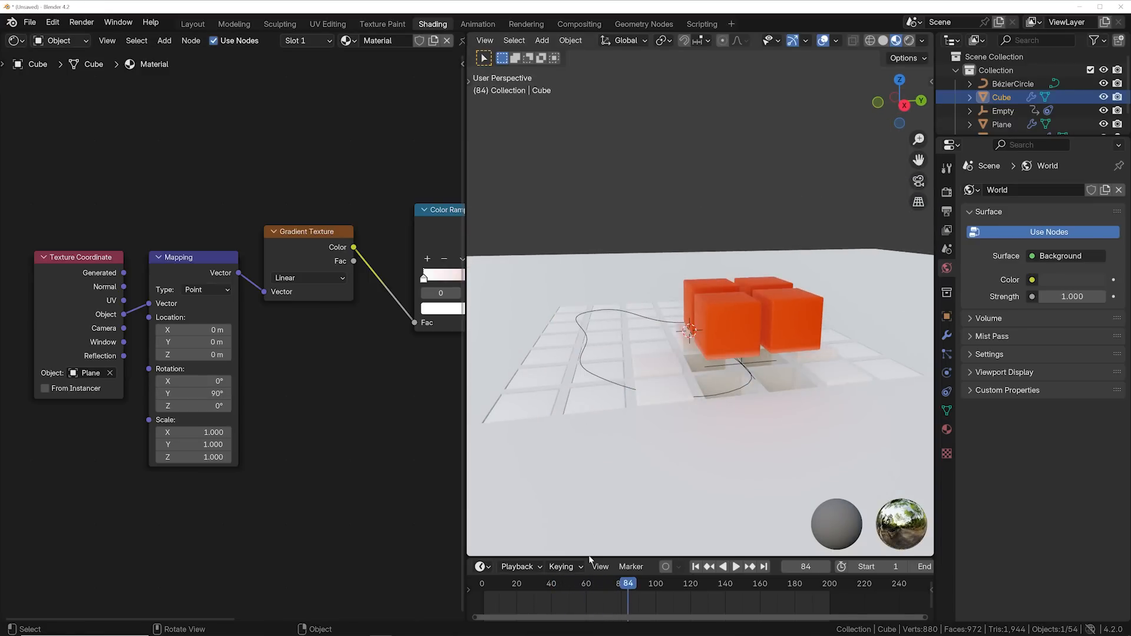
pyautogui.click(733, 567)
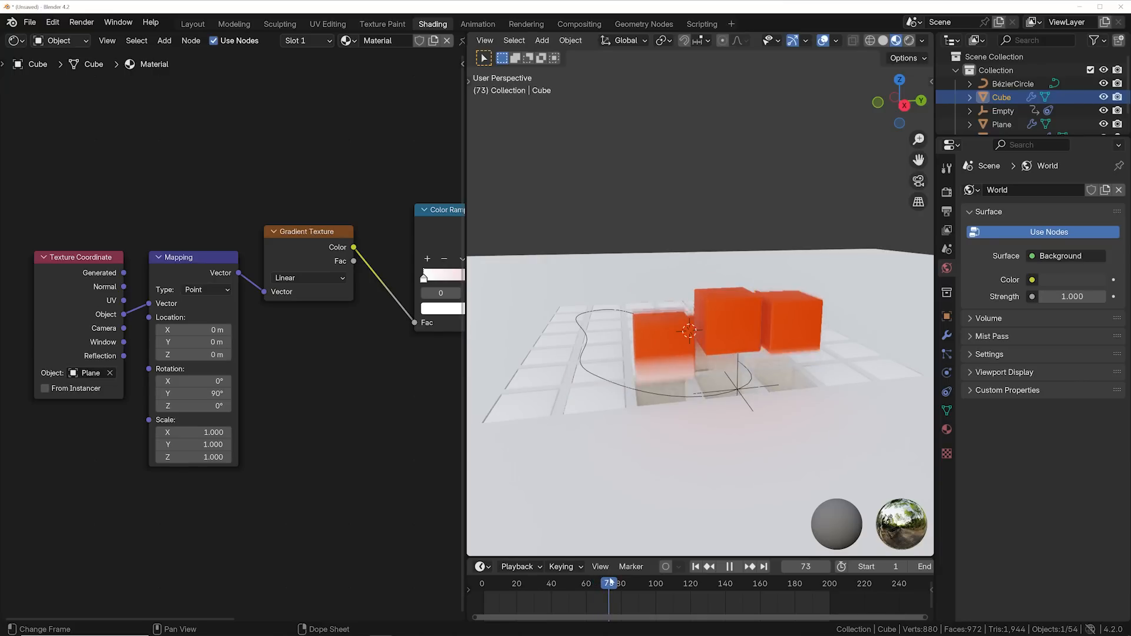
pyautogui.click(728, 567)
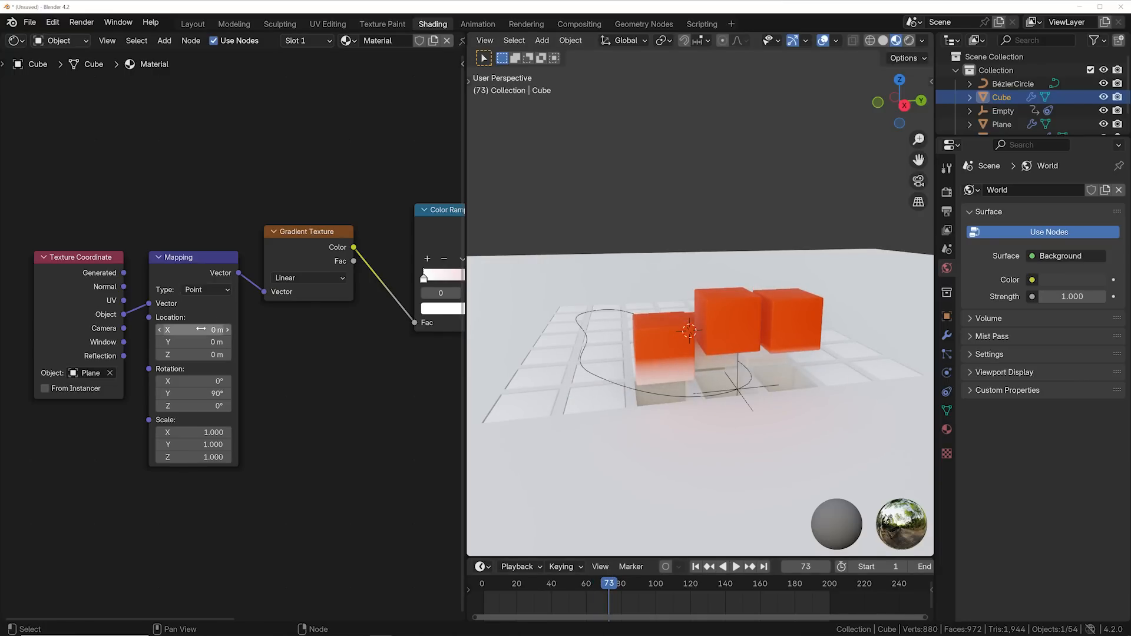
pyautogui.moveTo(194, 329); pyautogui.dragTo(210, 329)
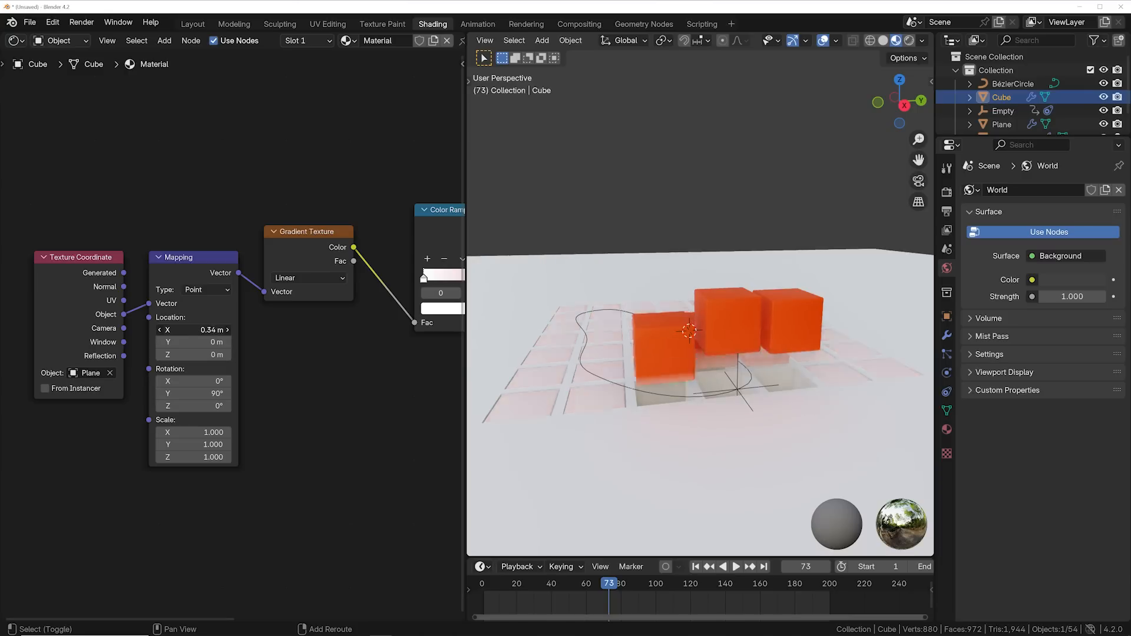
pyautogui.moveTo(192, 330); pyautogui.dragTo(224, 330)
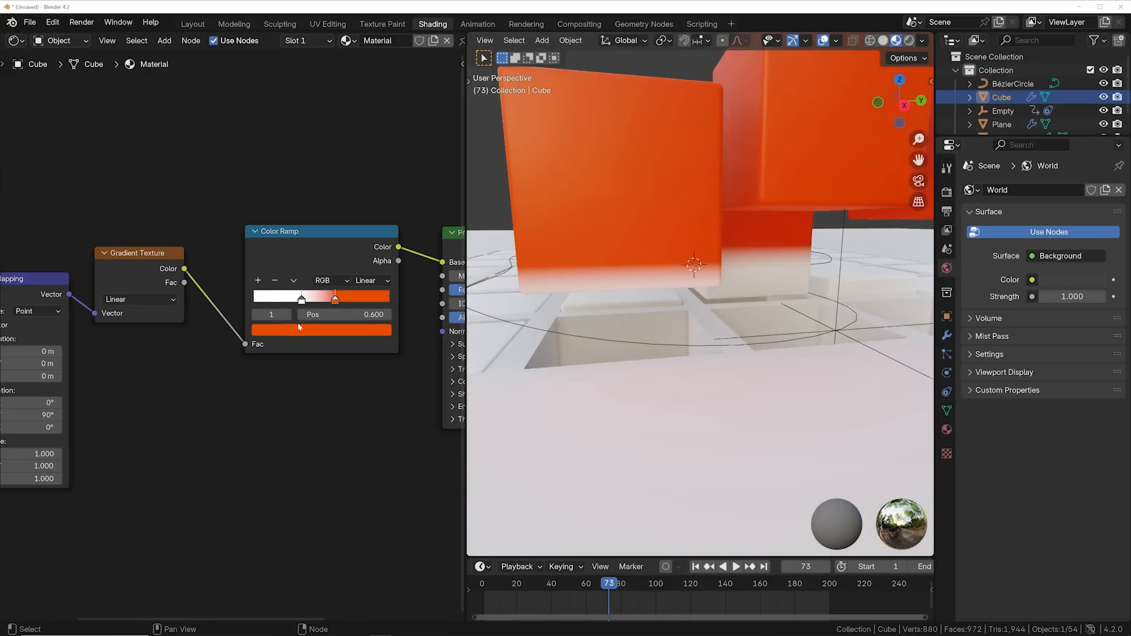
# Step: Slide the orange ramp stop toward the end and lower the gradient X offset to about 0.32 m
pyautogui.moveTo(333, 296); pyautogui.dragTo(386, 296)
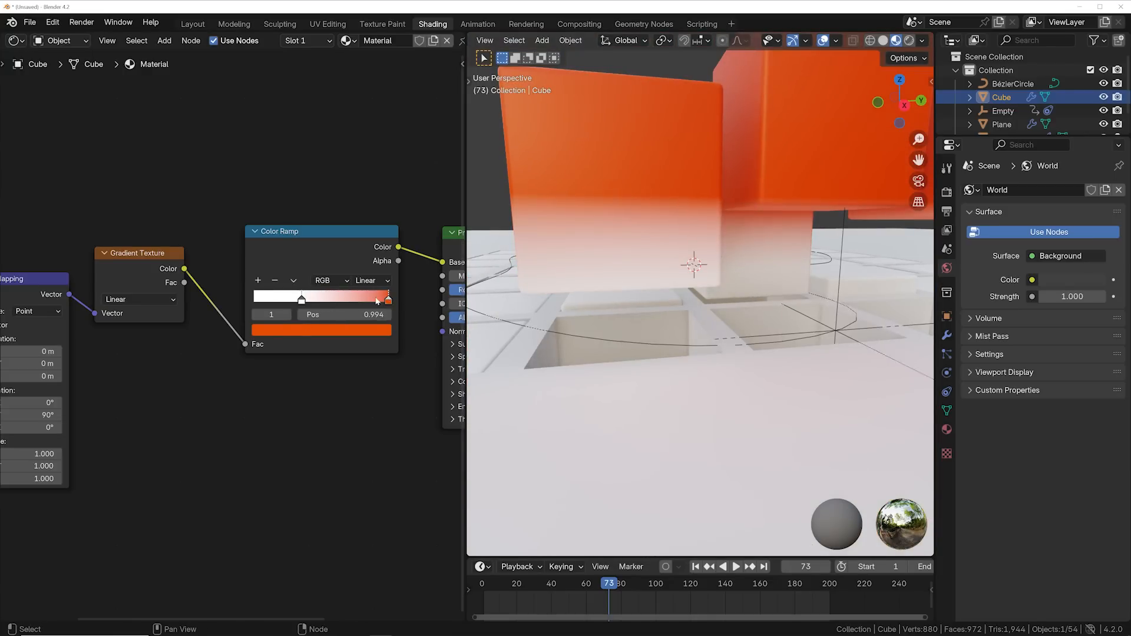
pyautogui.click(735, 567)
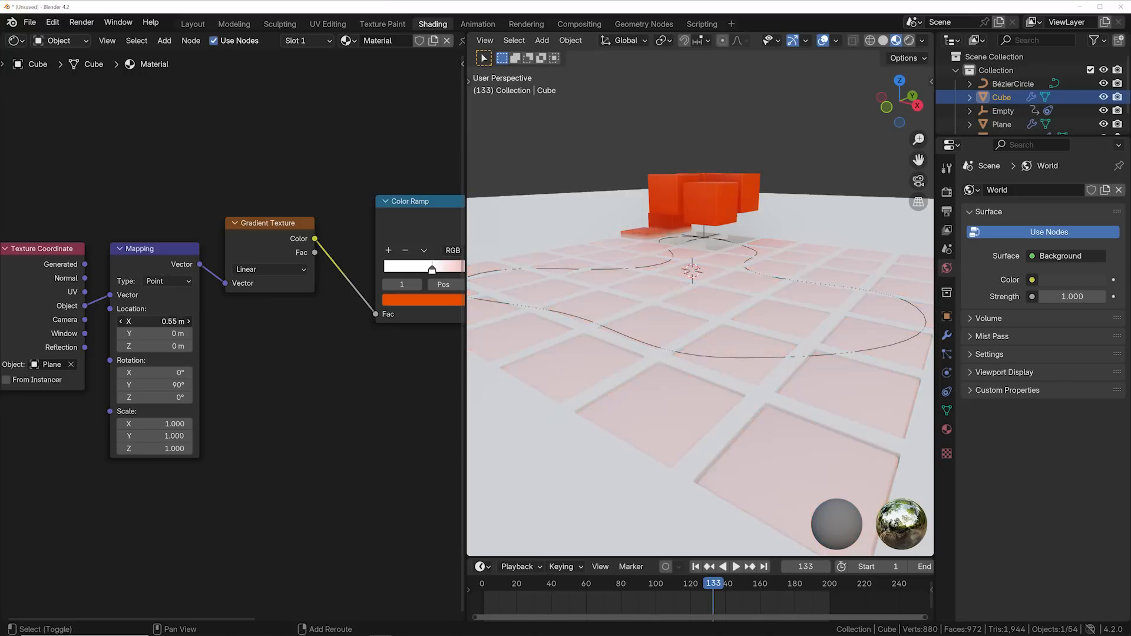
pyautogui.moveTo(153, 321); pyautogui.dragTo(130, 321)
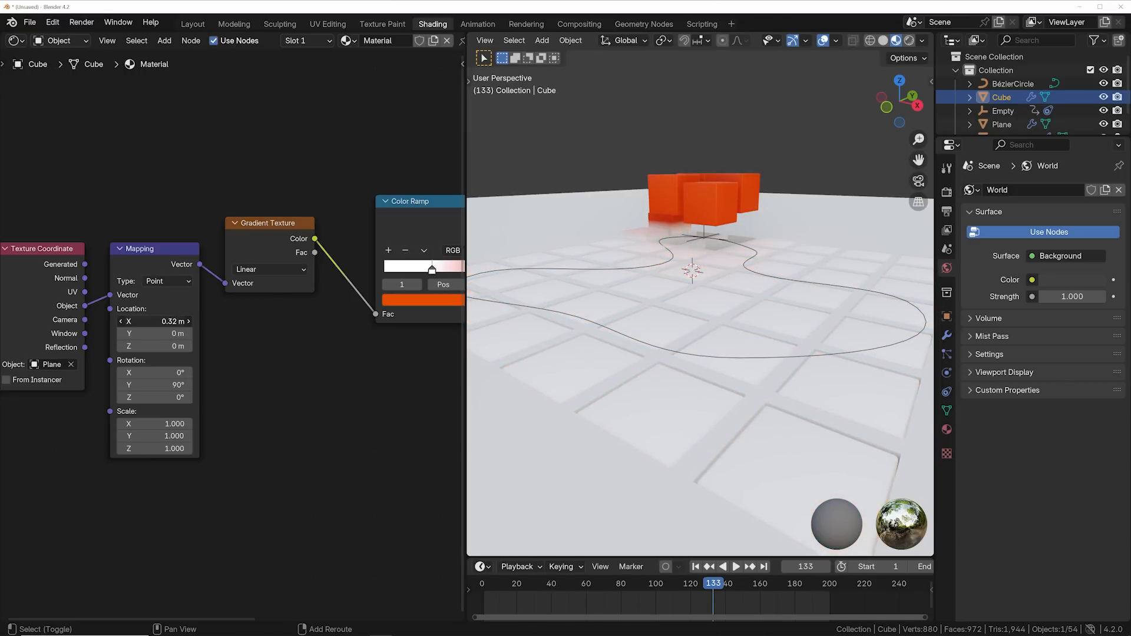
pyautogui.click(735, 566)
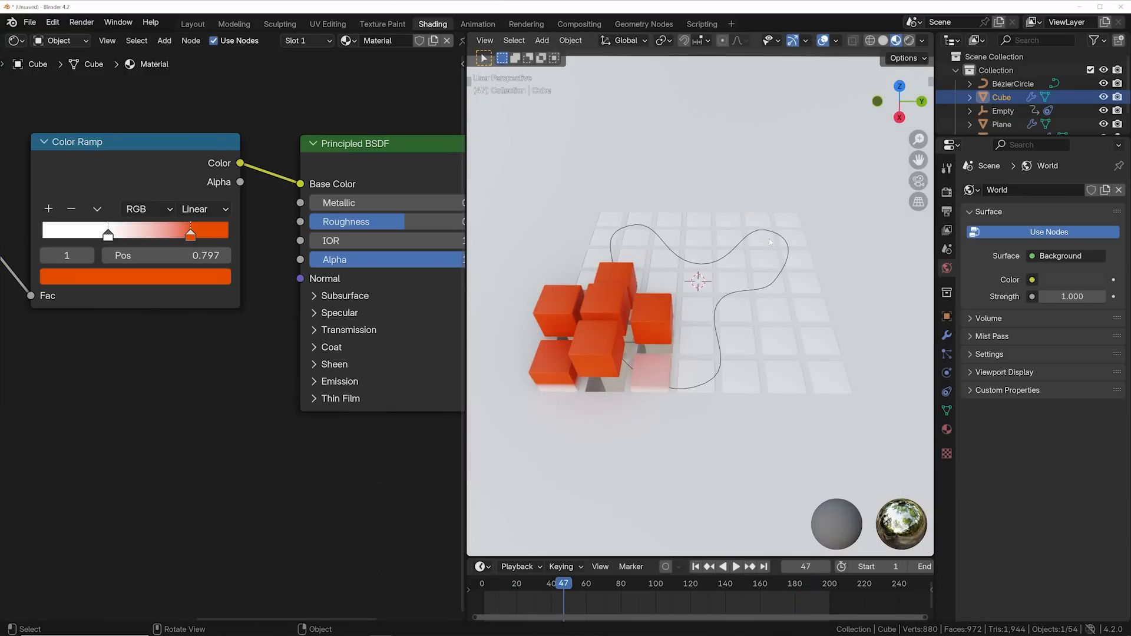
# Step: Add a camera framing the grid, make it Orthographic and bring up the Render Engine choices
pyautogui.click(192, 24)
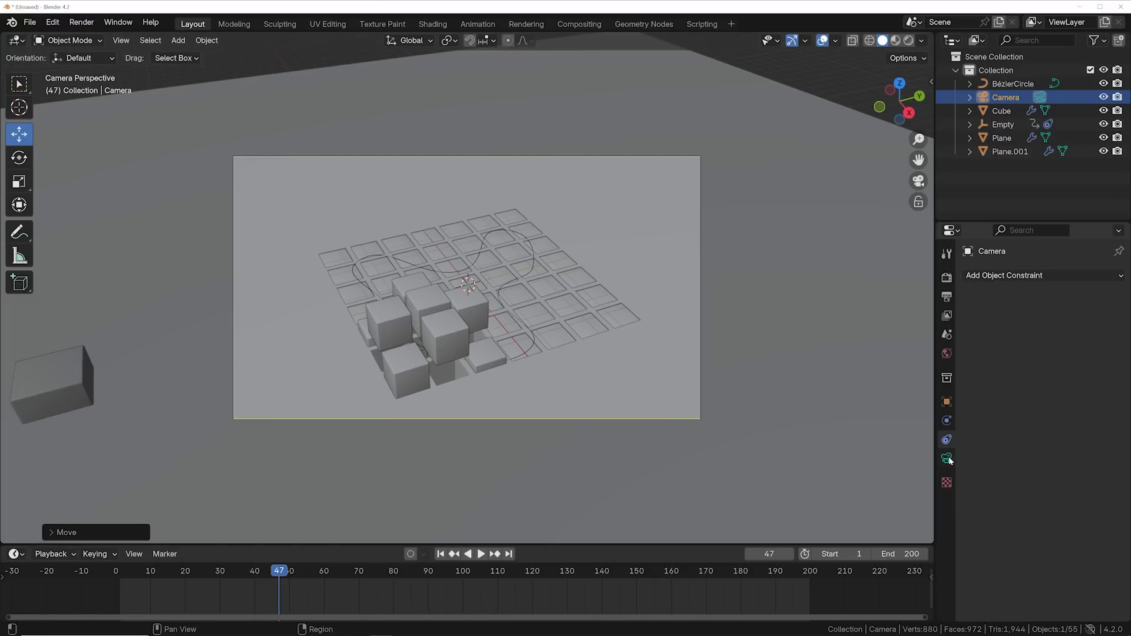
pyautogui.click(947, 458)
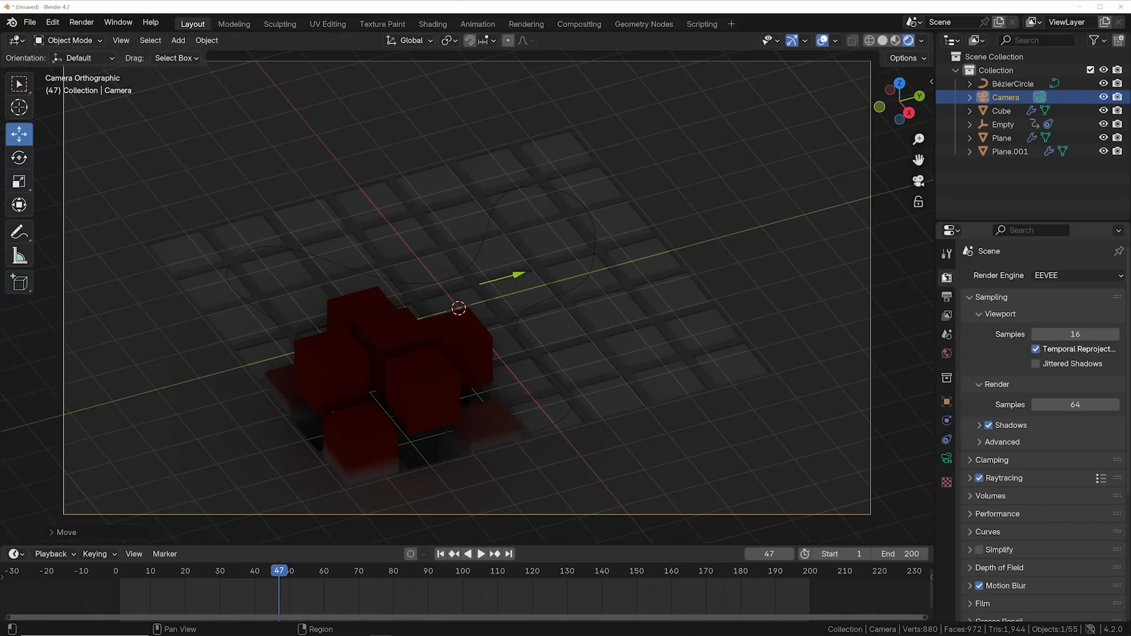
pyautogui.click(1074, 276)
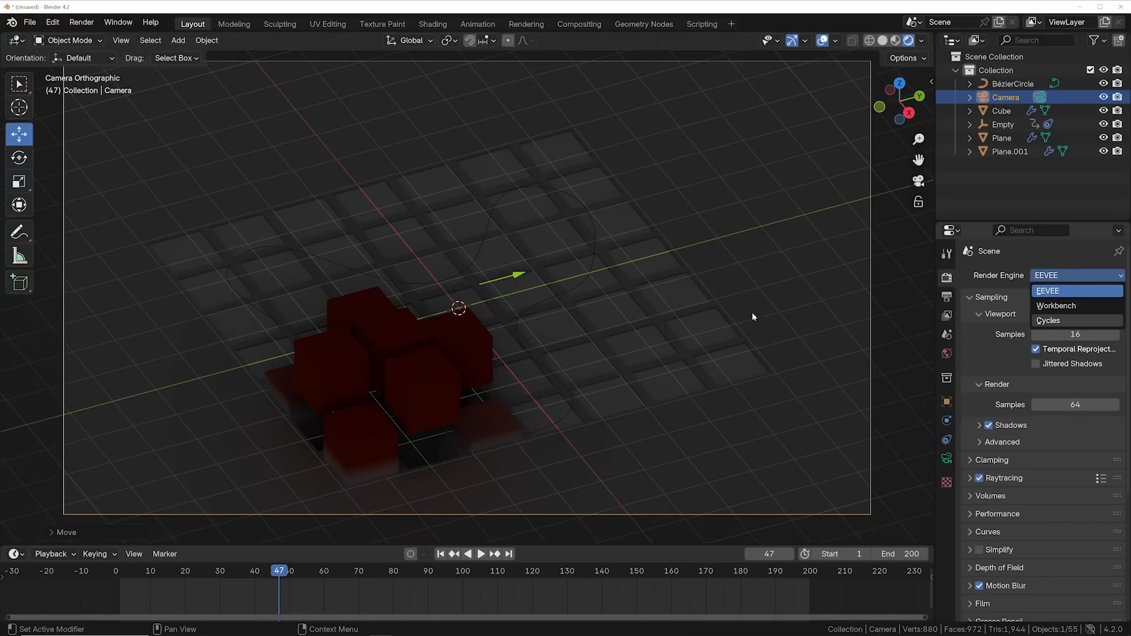
# Step: Choose Cycles and add two Area lights above the grid, the second a Disk with Spread 36.8° and about 458 W
pyautogui.click(1046, 320)
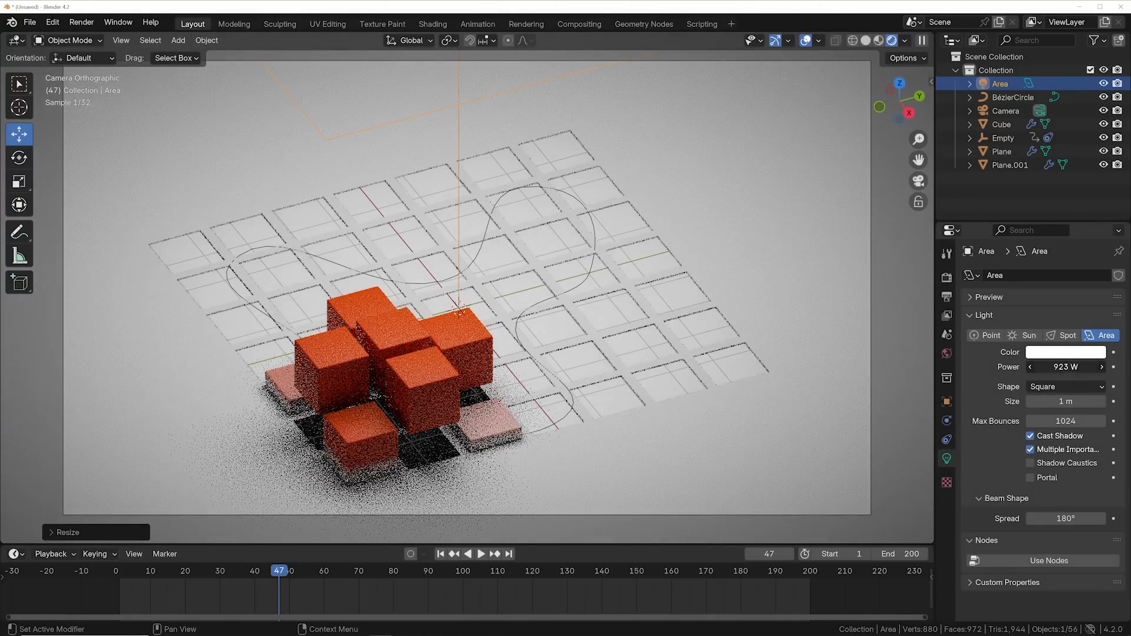
pyautogui.moveTo(1074, 366); pyautogui.dragTo(1031, 367)
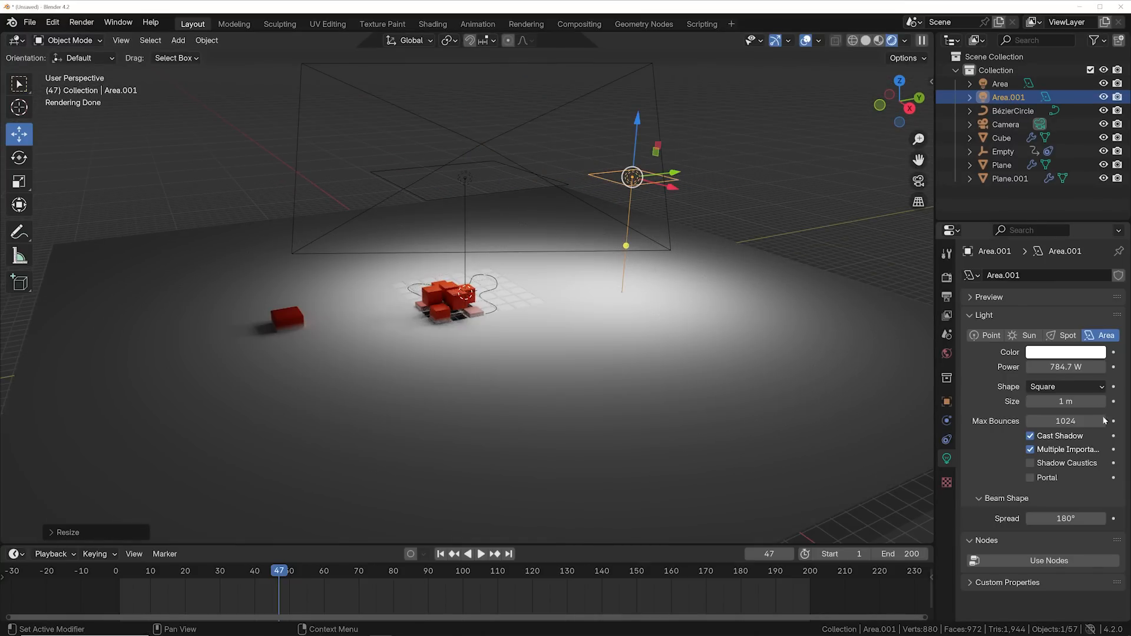
pyautogui.click(1066, 387)
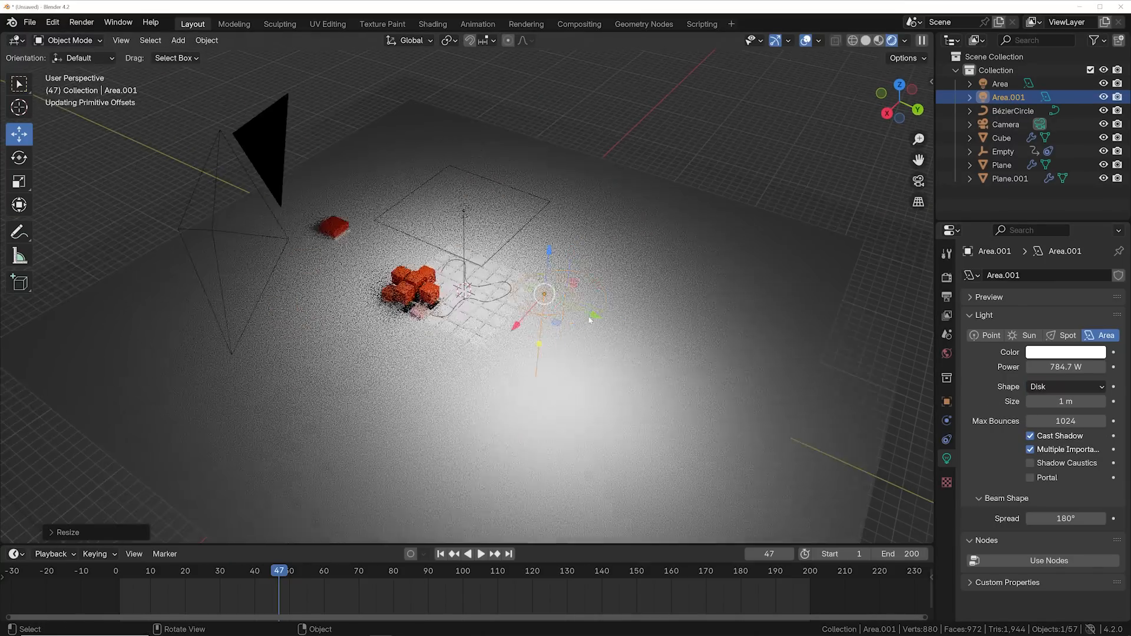
pyautogui.moveTo(543, 293); pyautogui.dragTo(459, 391)
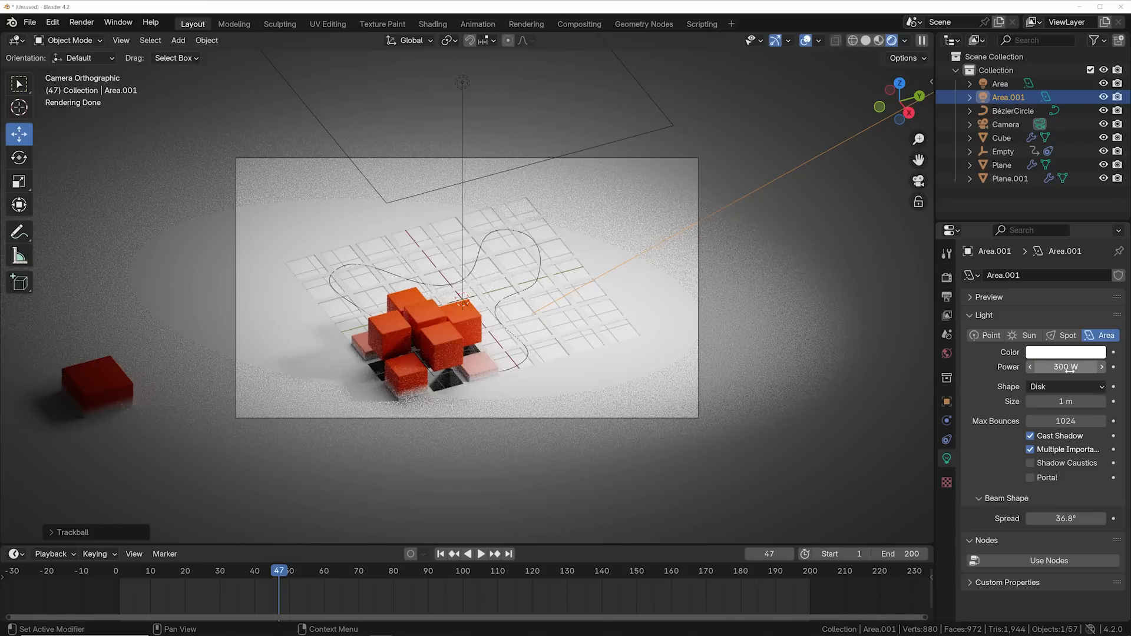
pyautogui.moveTo(1046, 368); pyautogui.dragTo(1066, 367)
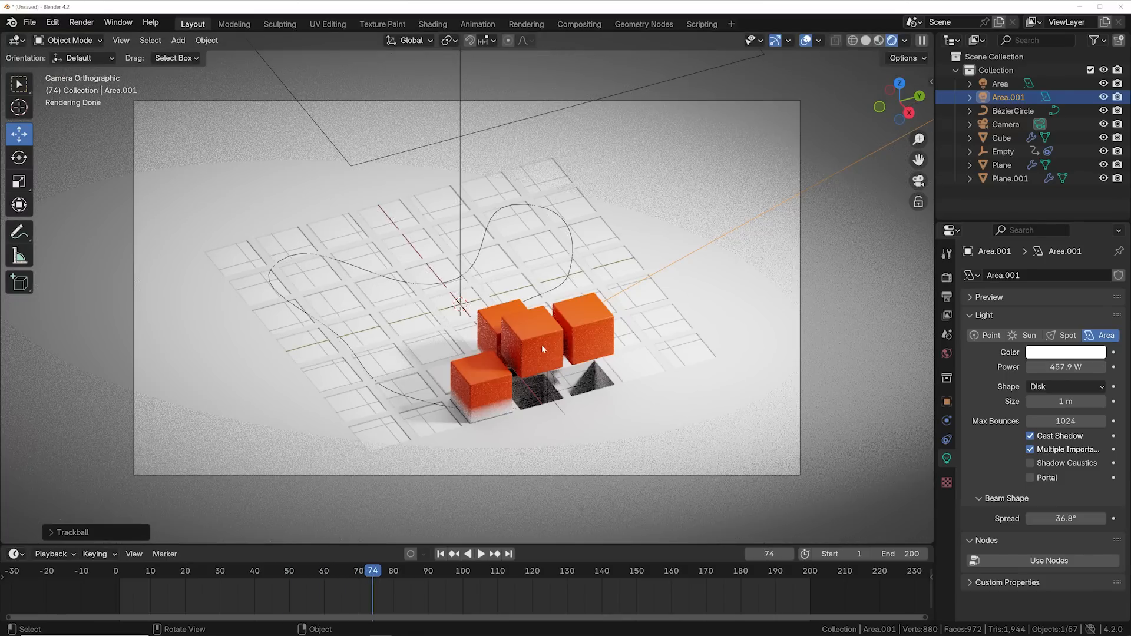
# Step: Set Device GPU Compute, Max Samples 200 and 1920×1080 output, then start Render Animation
pyautogui.click(643, 24)
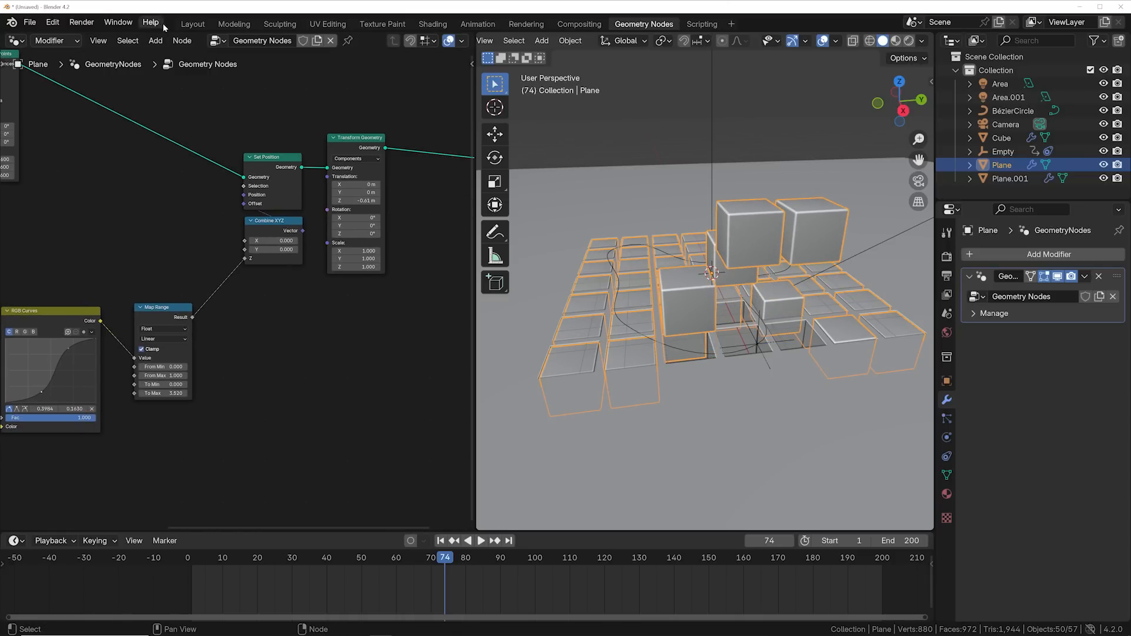
pyautogui.click(192, 24)
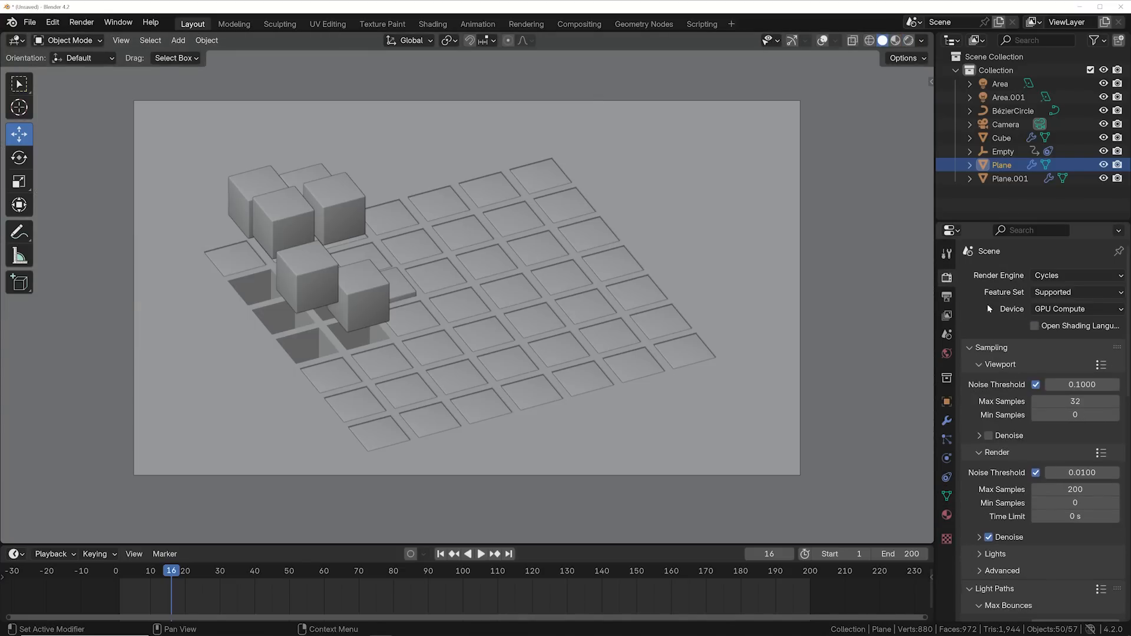
pyautogui.scroll(-3)
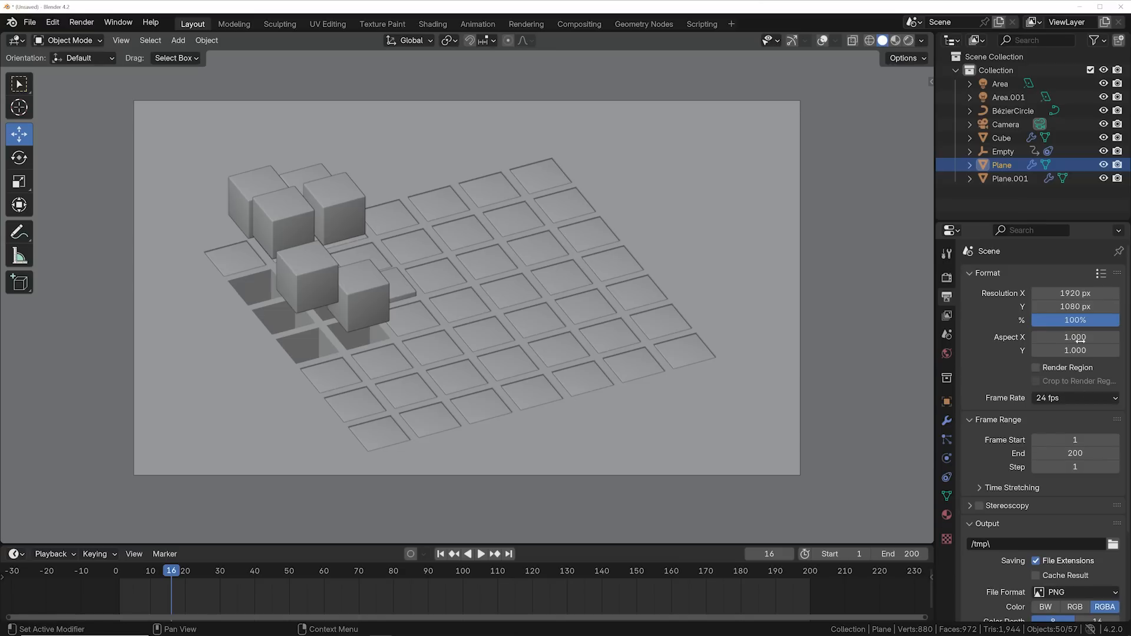
pyautogui.scroll(-3)
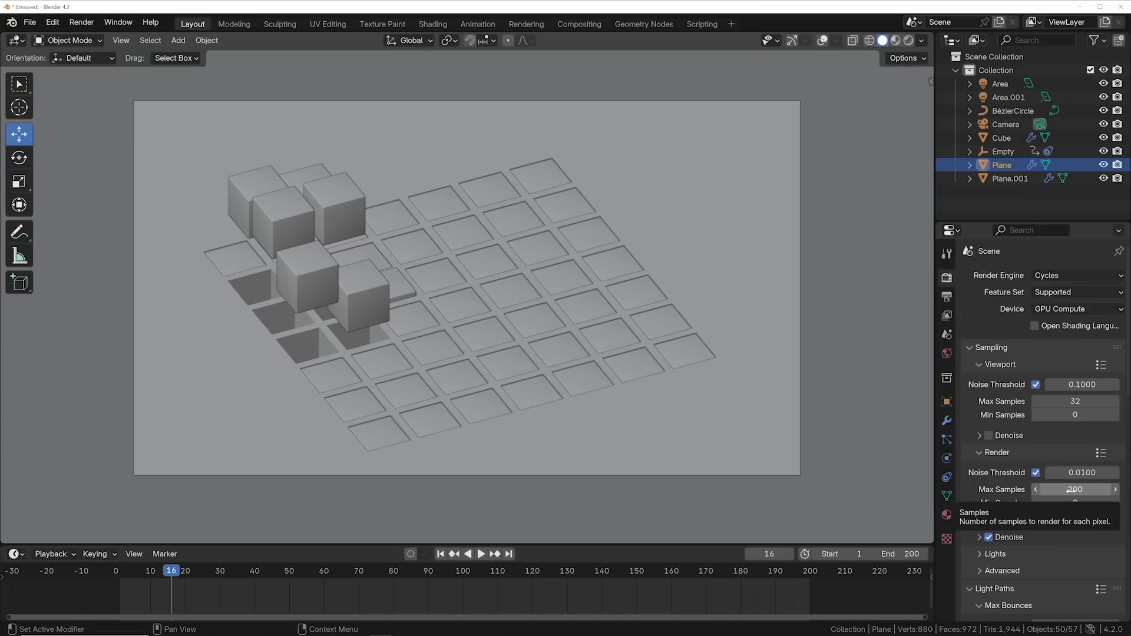
pyautogui.click(82, 21)
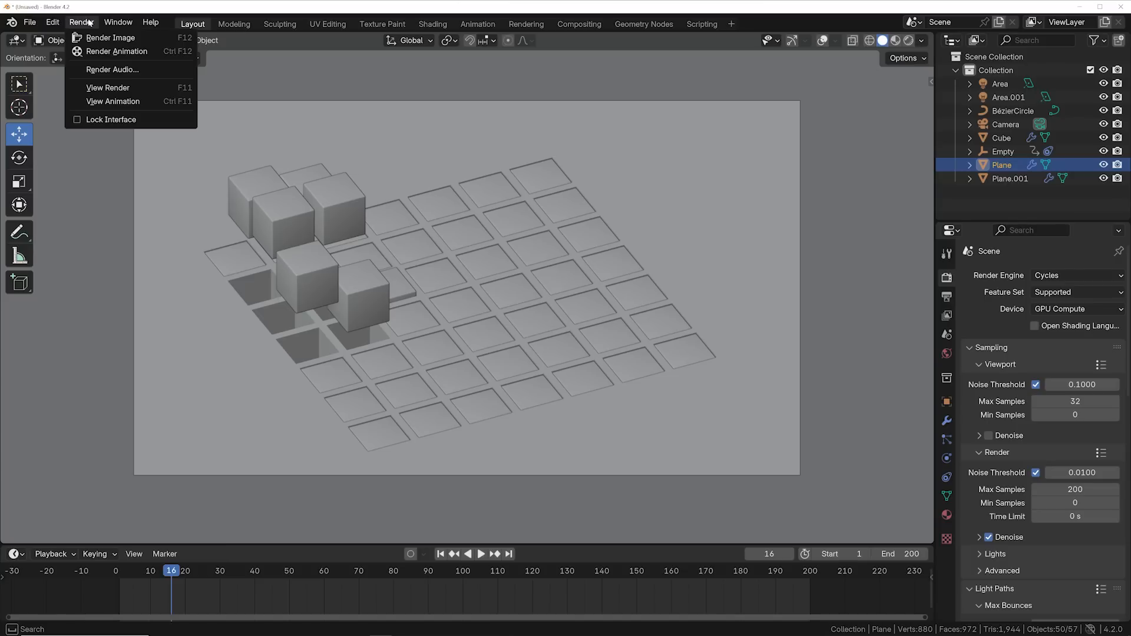
pyautogui.click(493, 175)
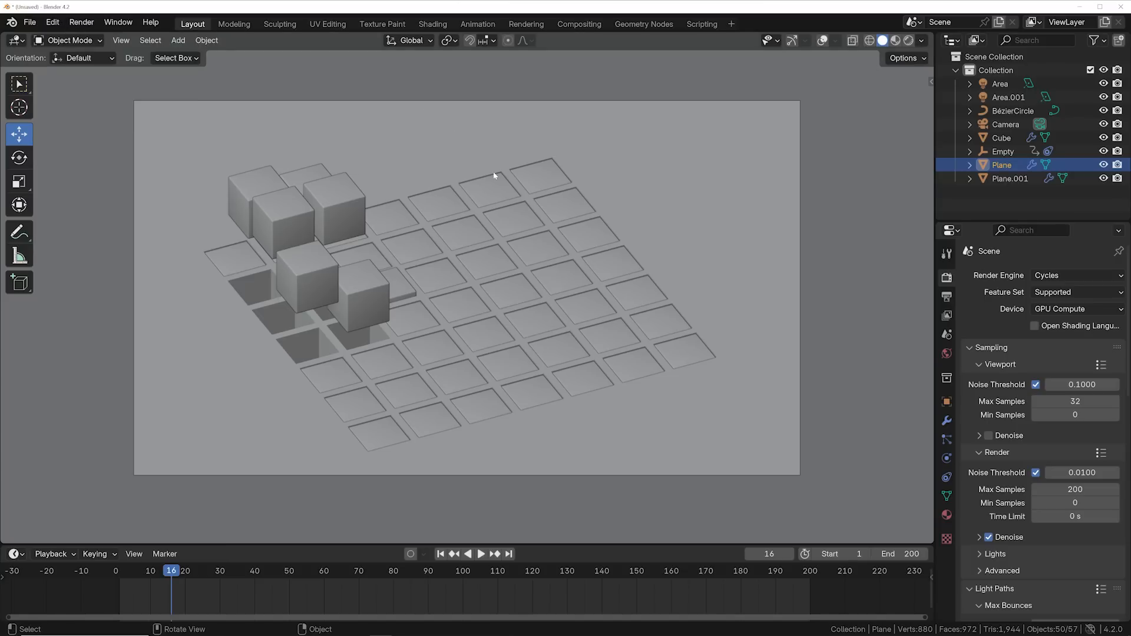